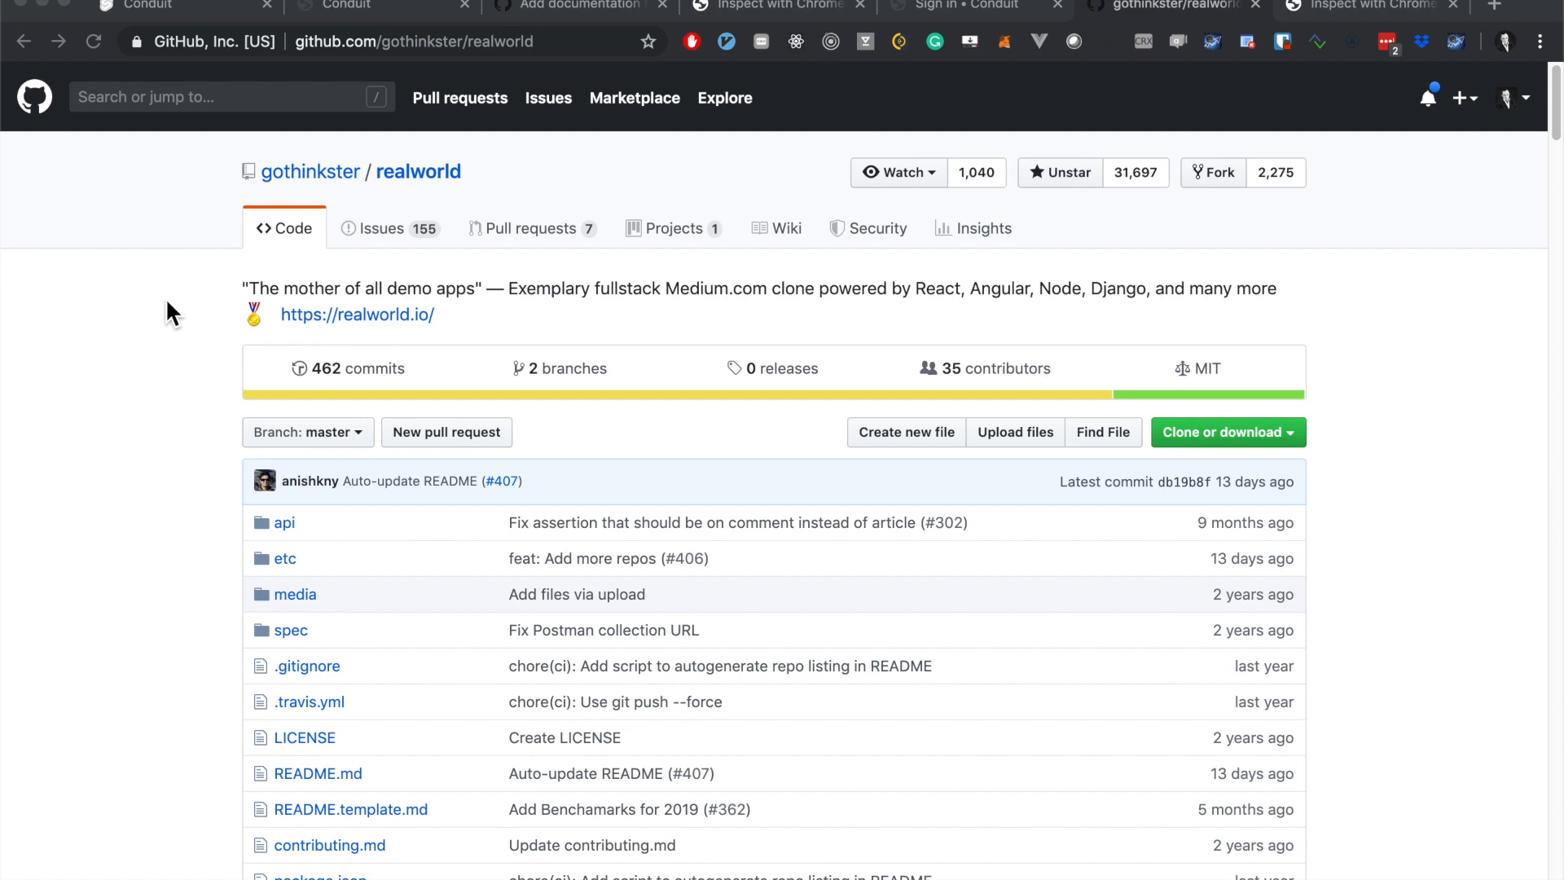
mouse_move(803, 309)
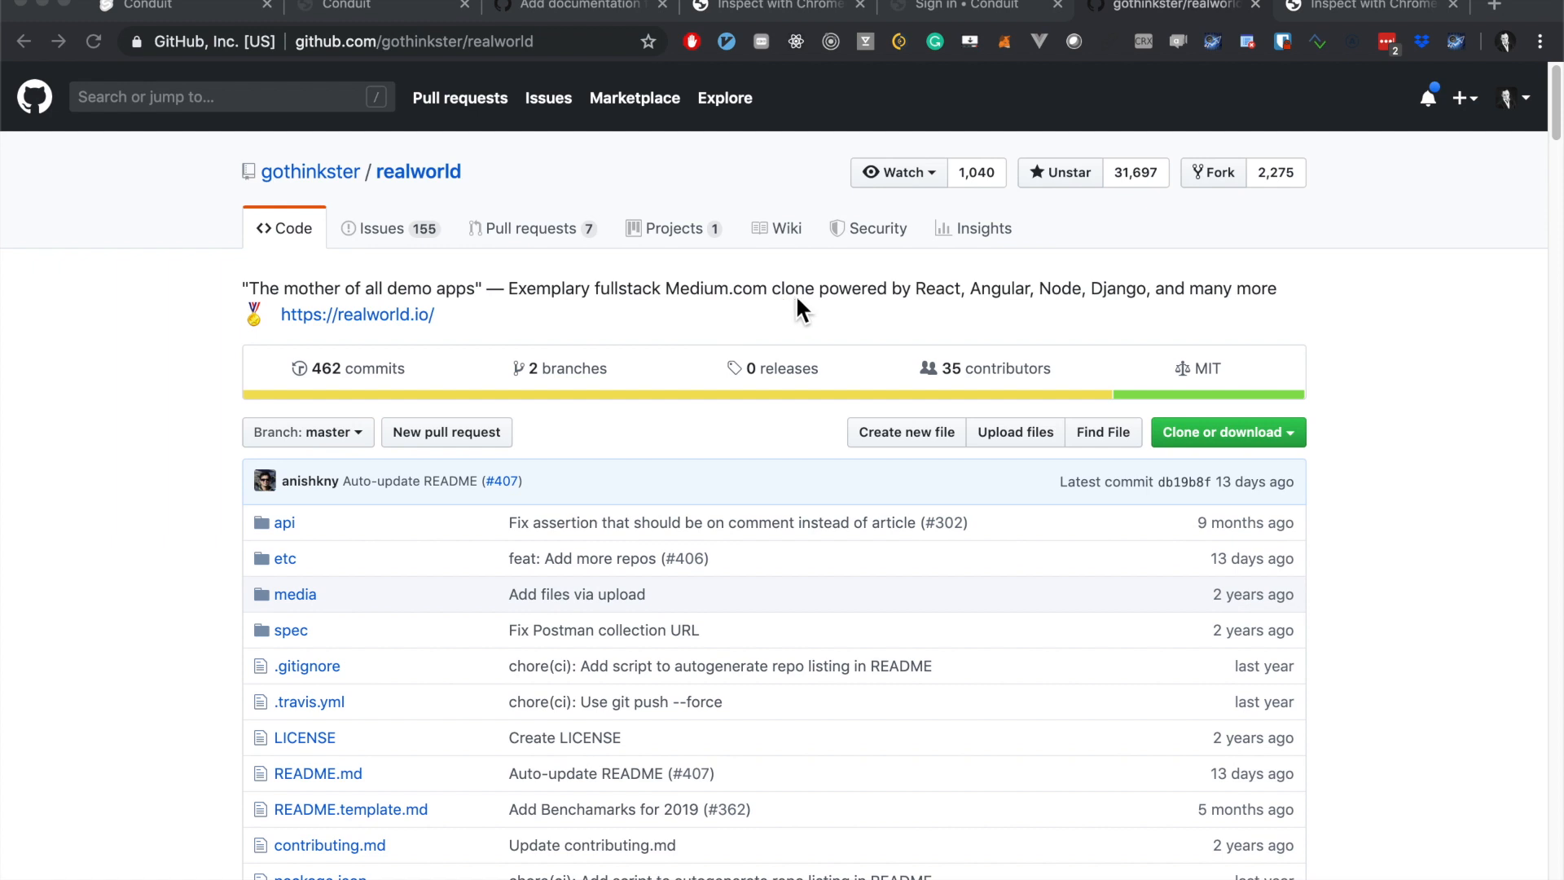
Step: Open the live Conduit demo app at demo.realworld.io from the README
scroll(down, 3)
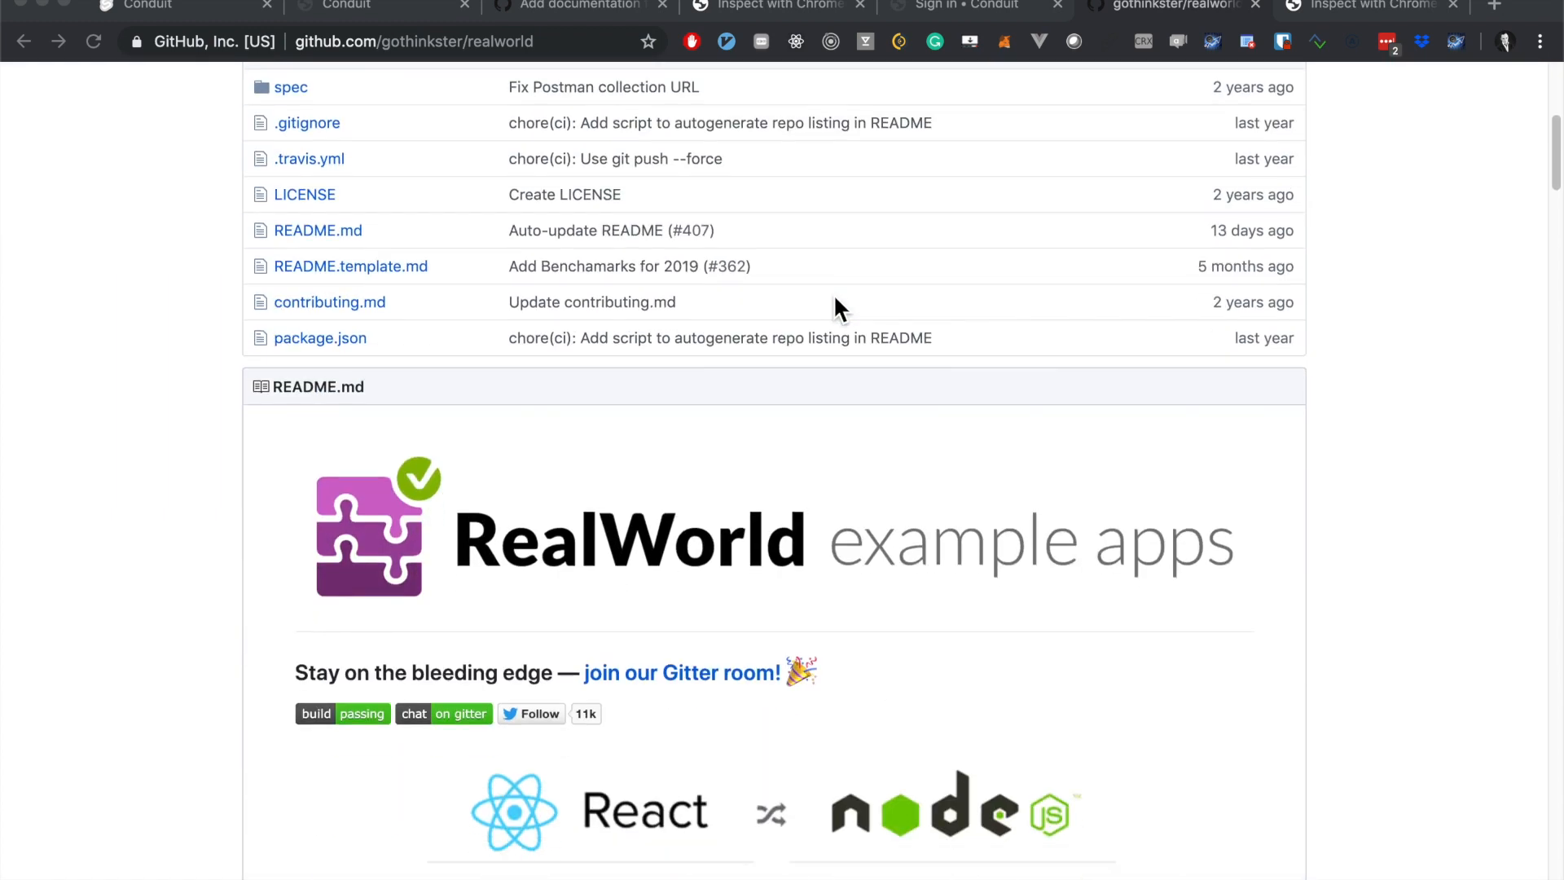
scroll(down, 3)
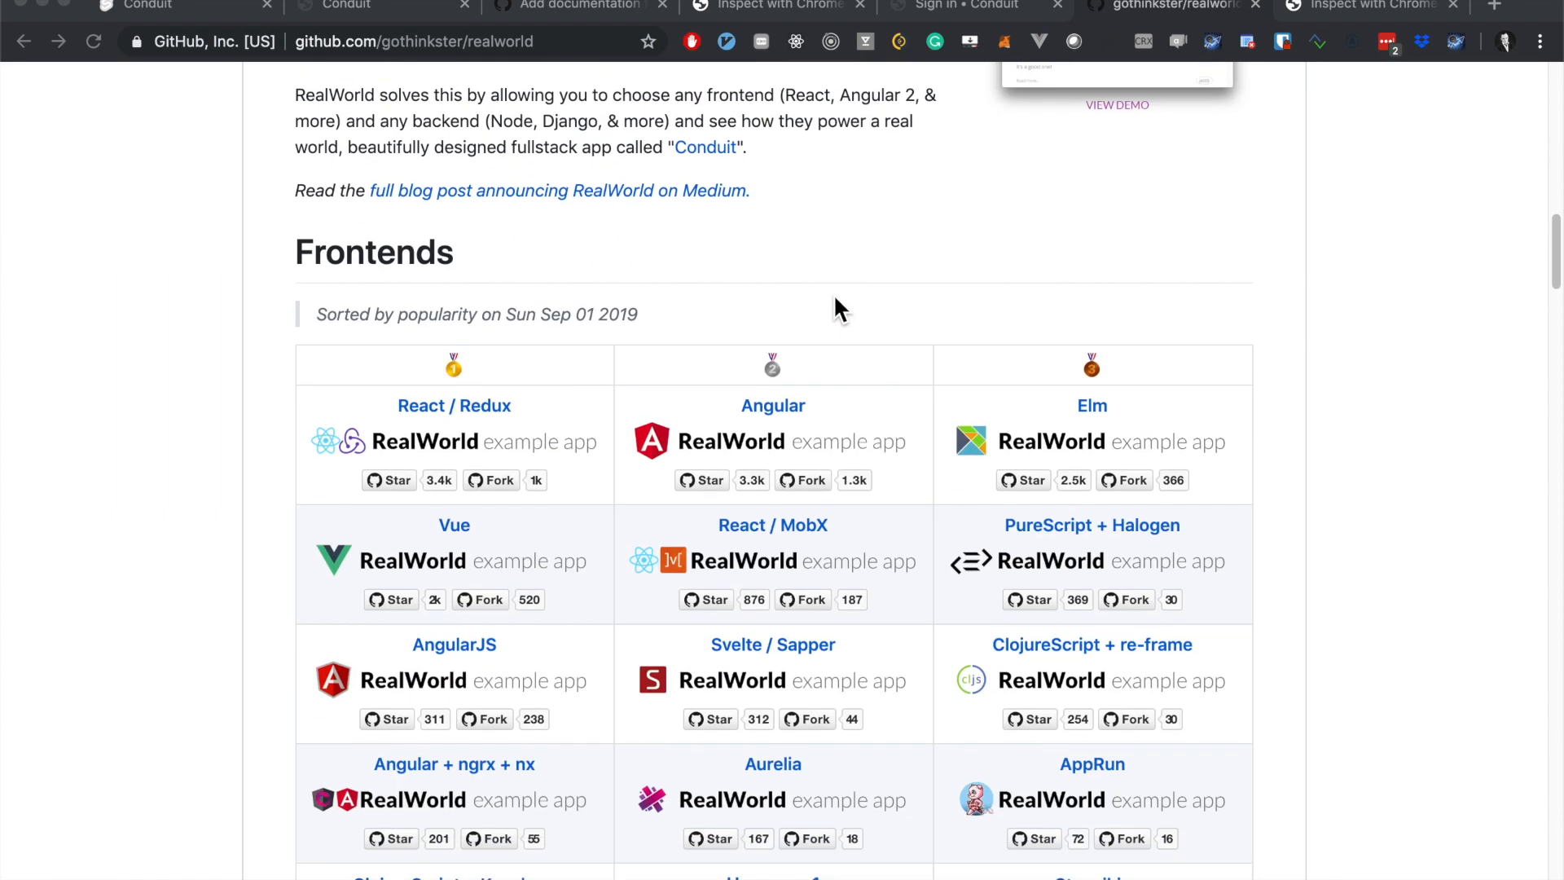
scroll(down, 3)
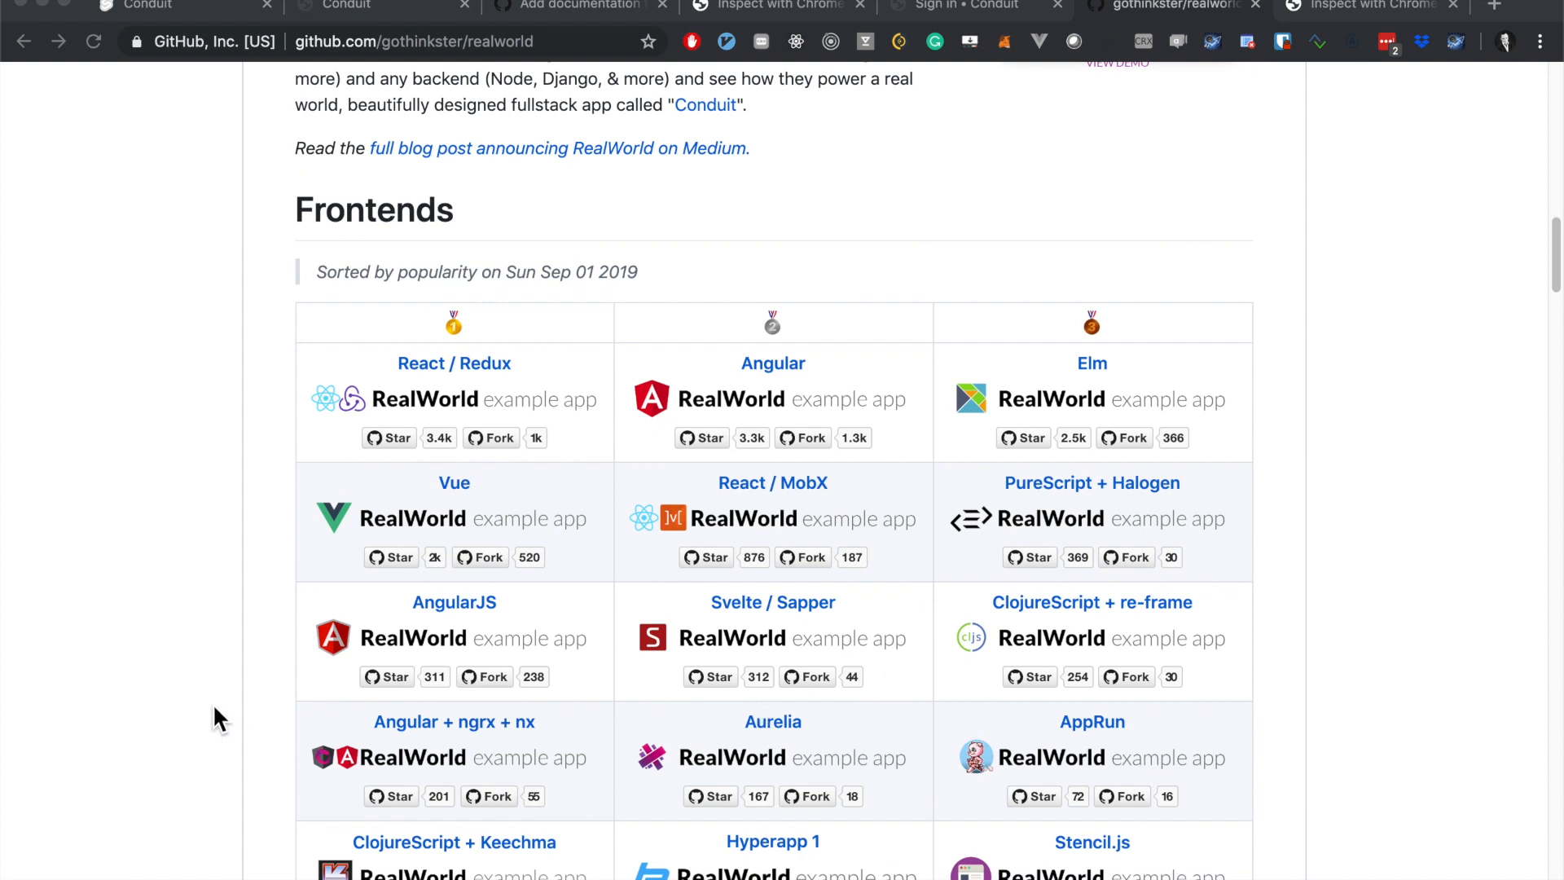
scroll(down, 3)
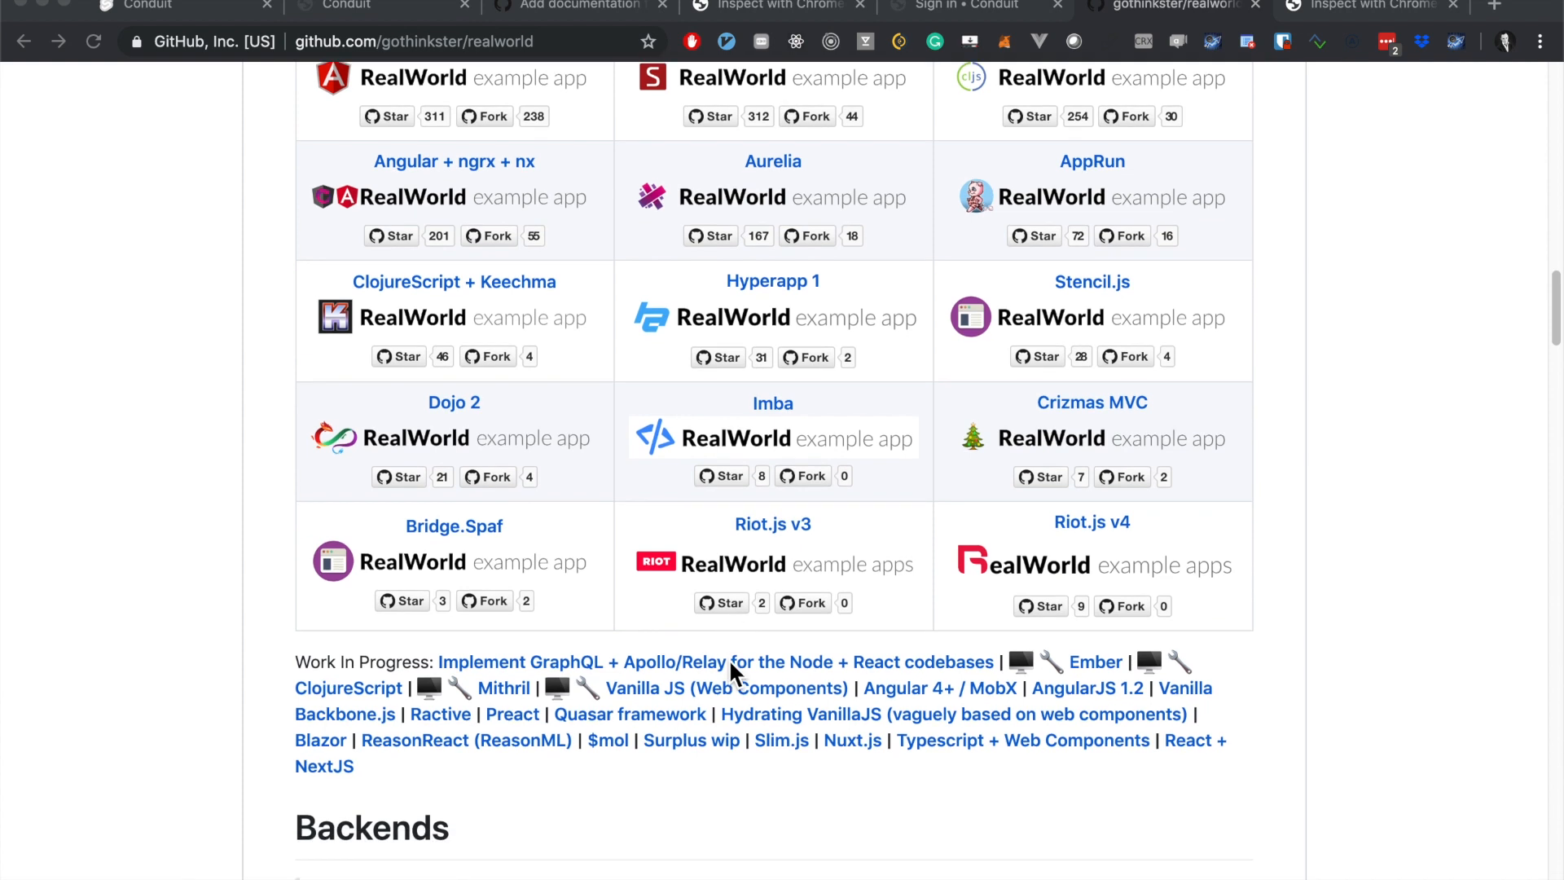
scroll(down, 3)
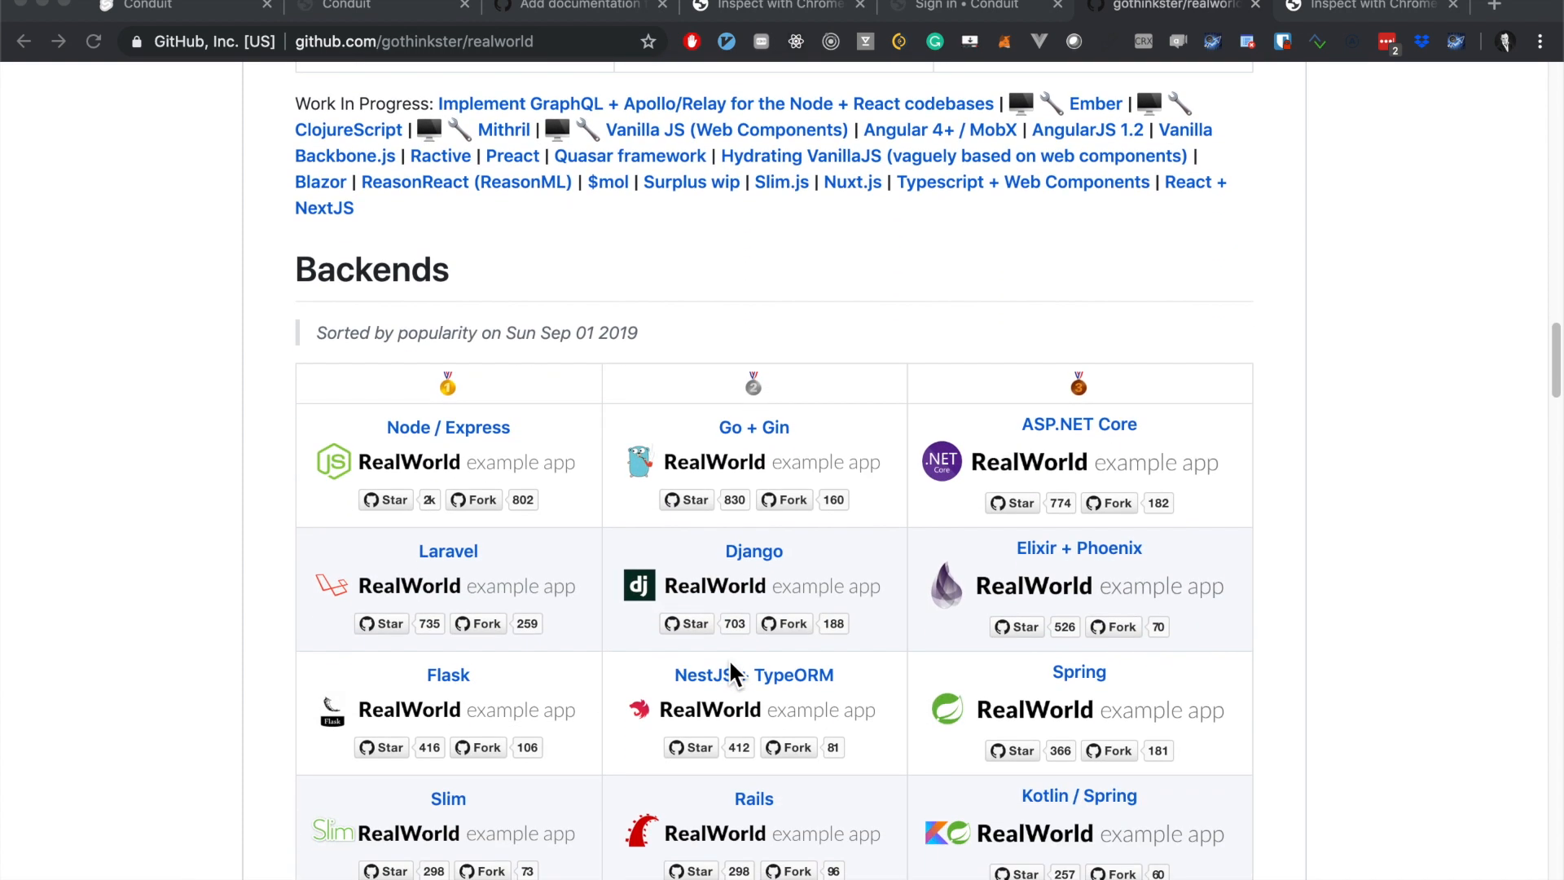
scroll(down, 3)
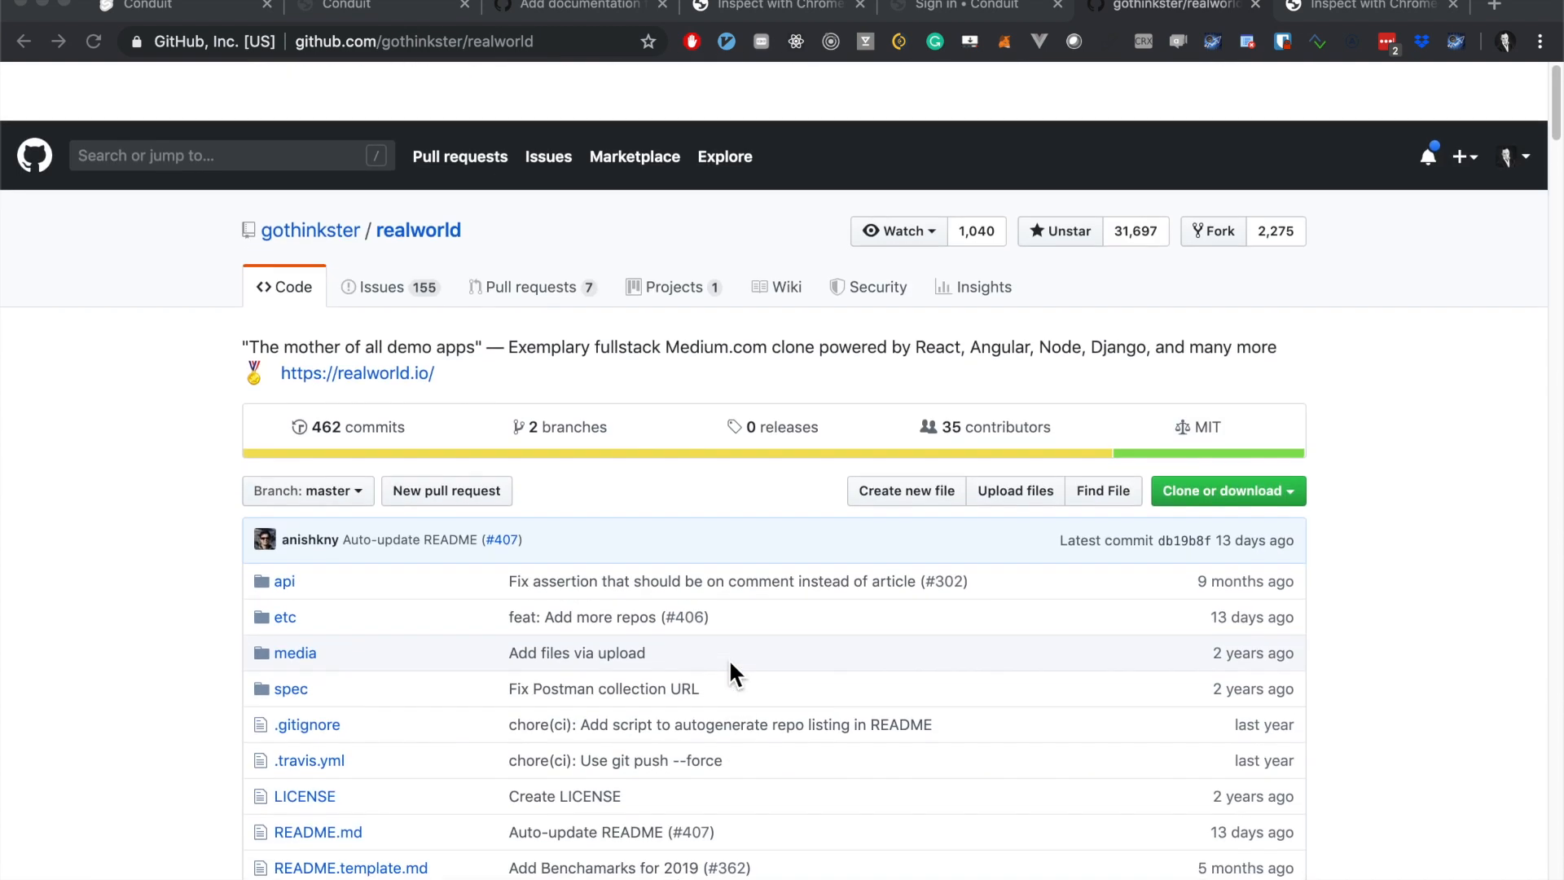
scroll(down, 3)
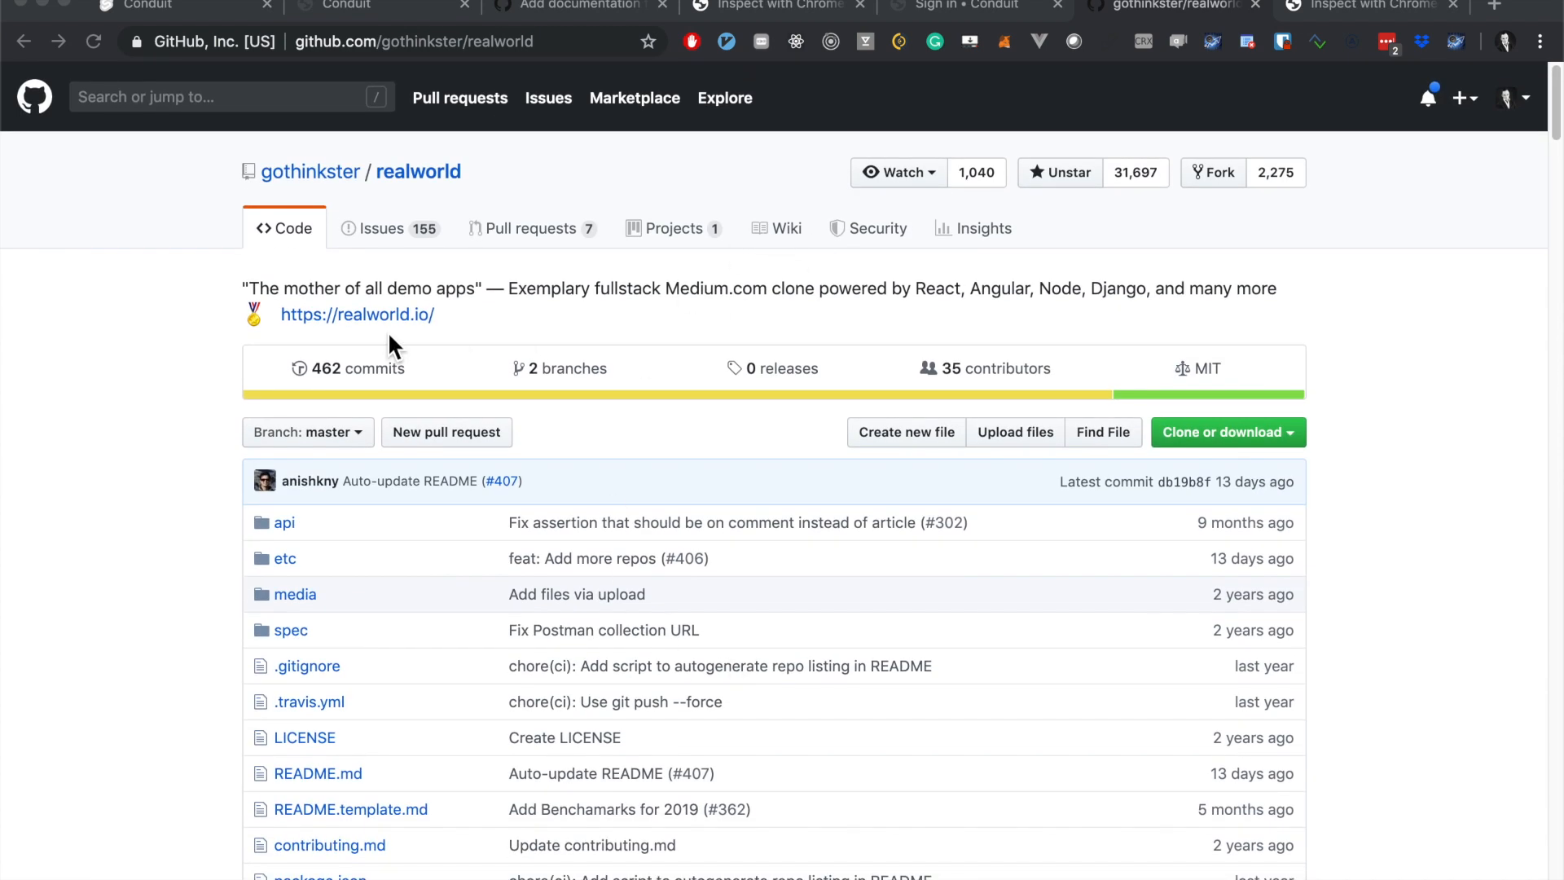
click(357, 314)
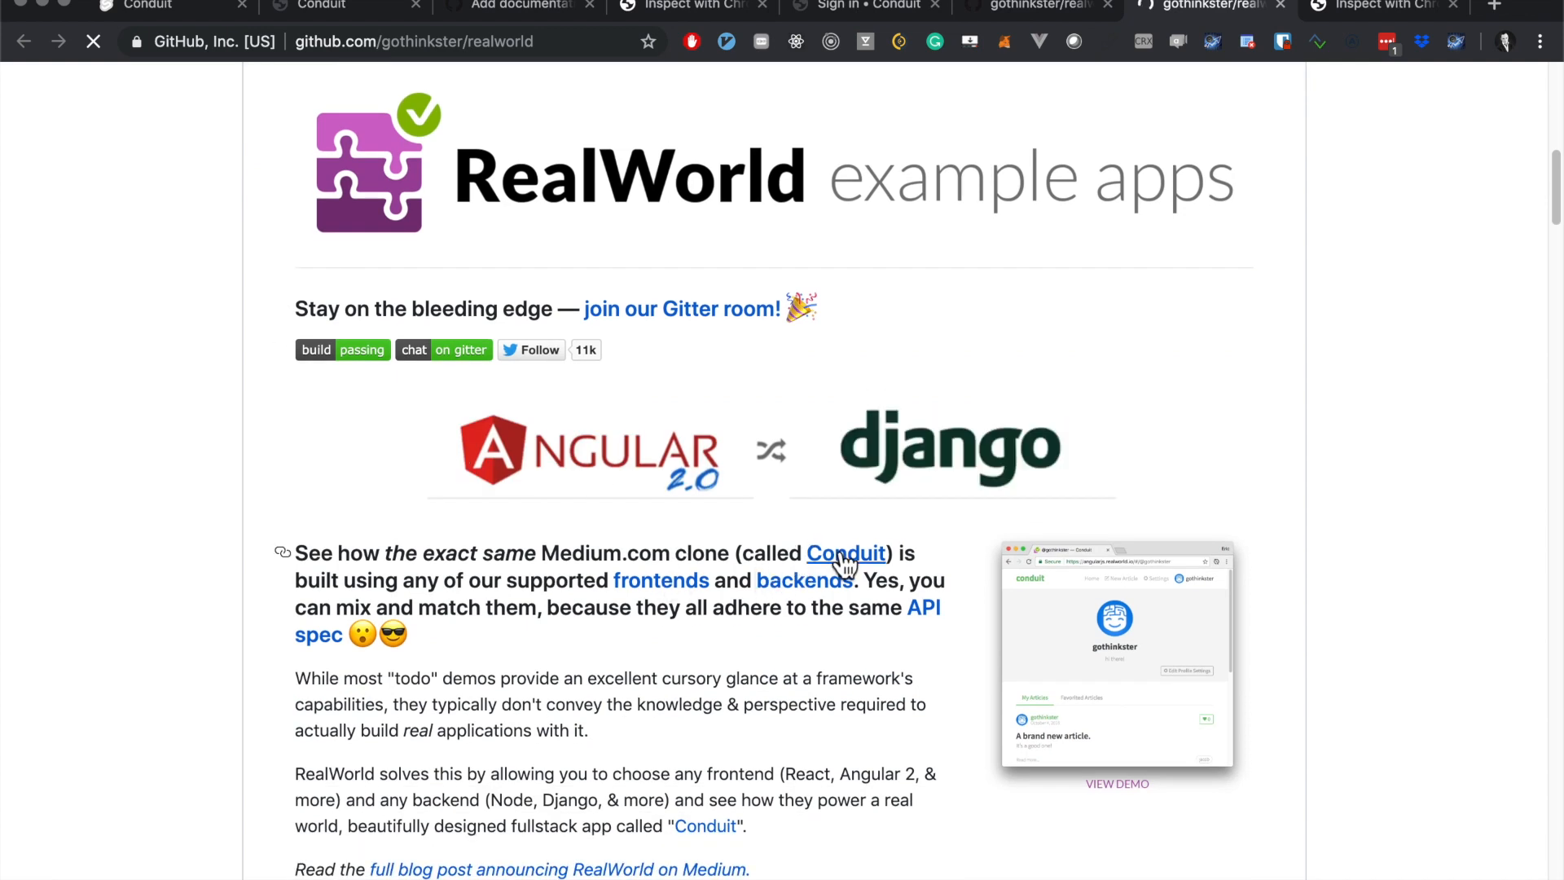
click(846, 552)
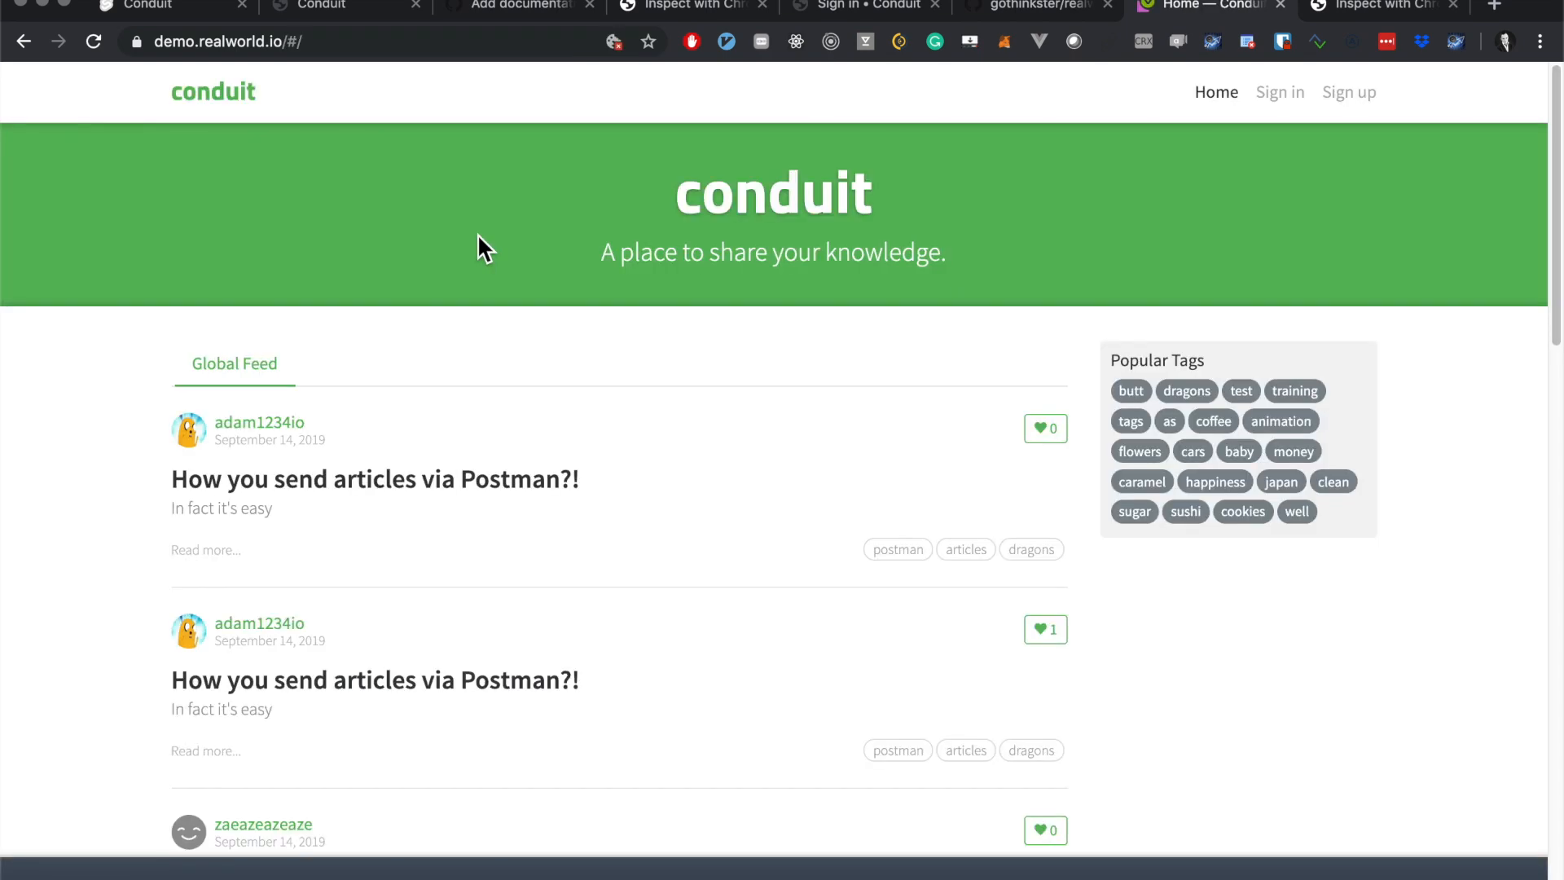
mouse_move(469, 588)
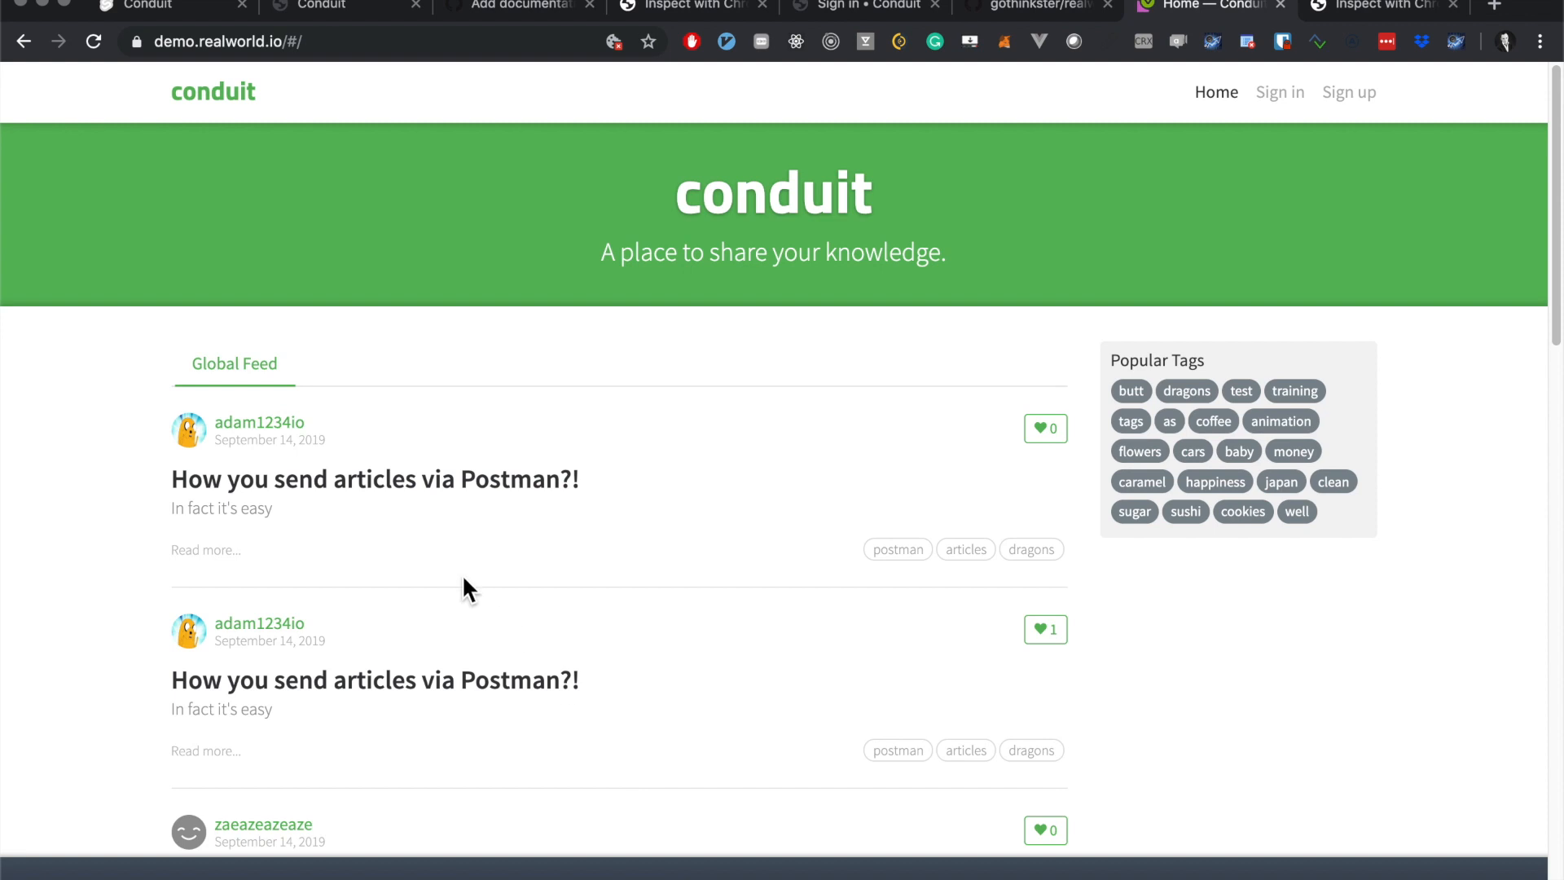
Step: View the first article author's profile (adam1234io)
click(259, 422)
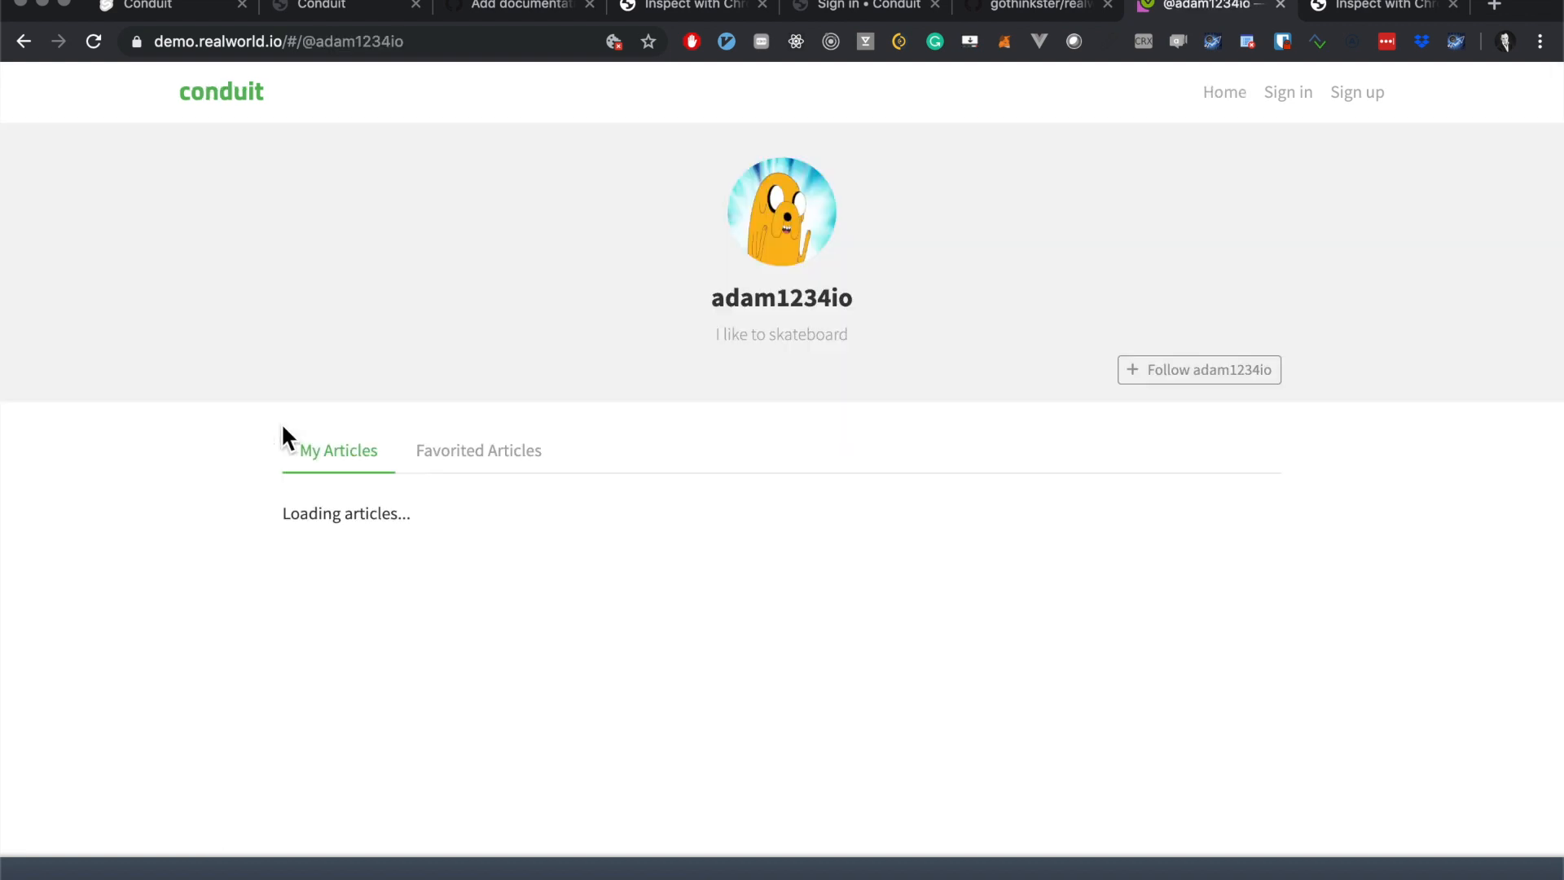
scroll(down, 3)
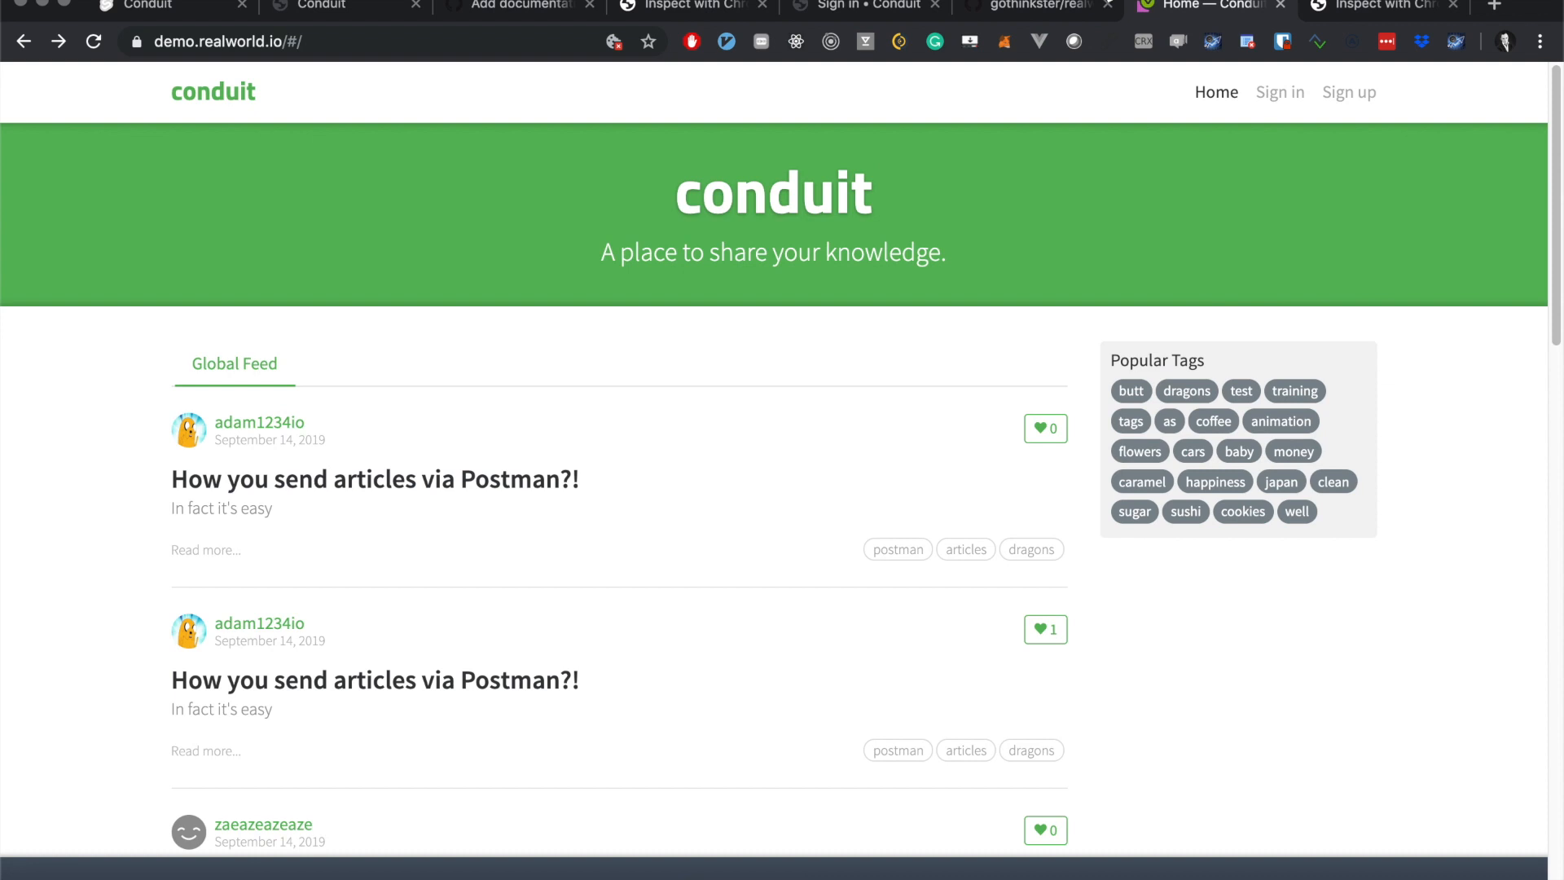
mouse_move(1114, 398)
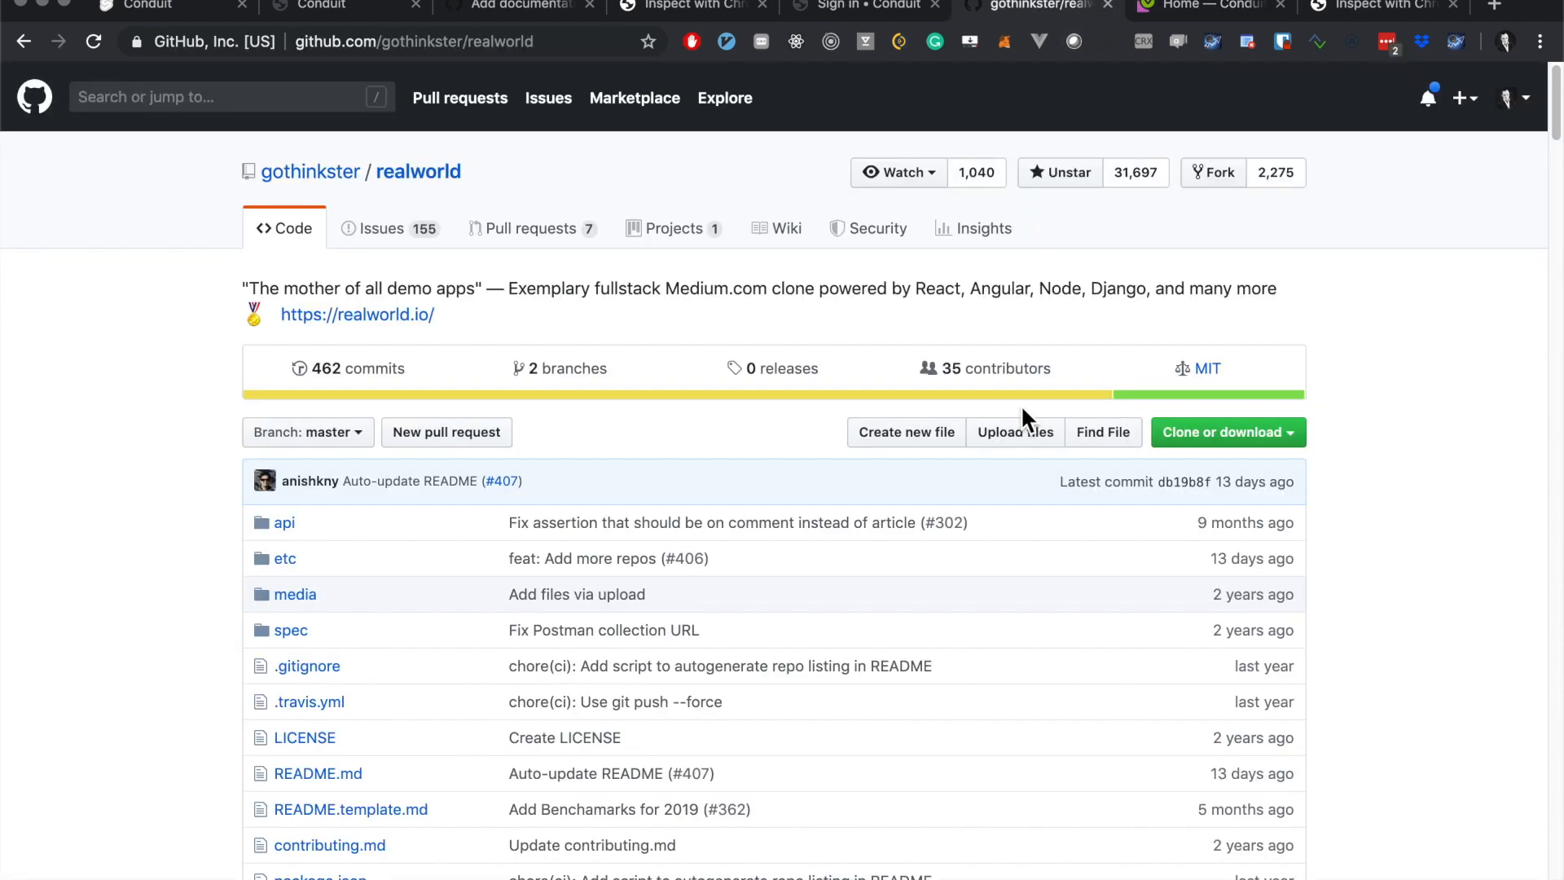
Step: Open the 'GCP Cloud Functions + Datastore' repository from the README's Backends table
scroll(down, 3)
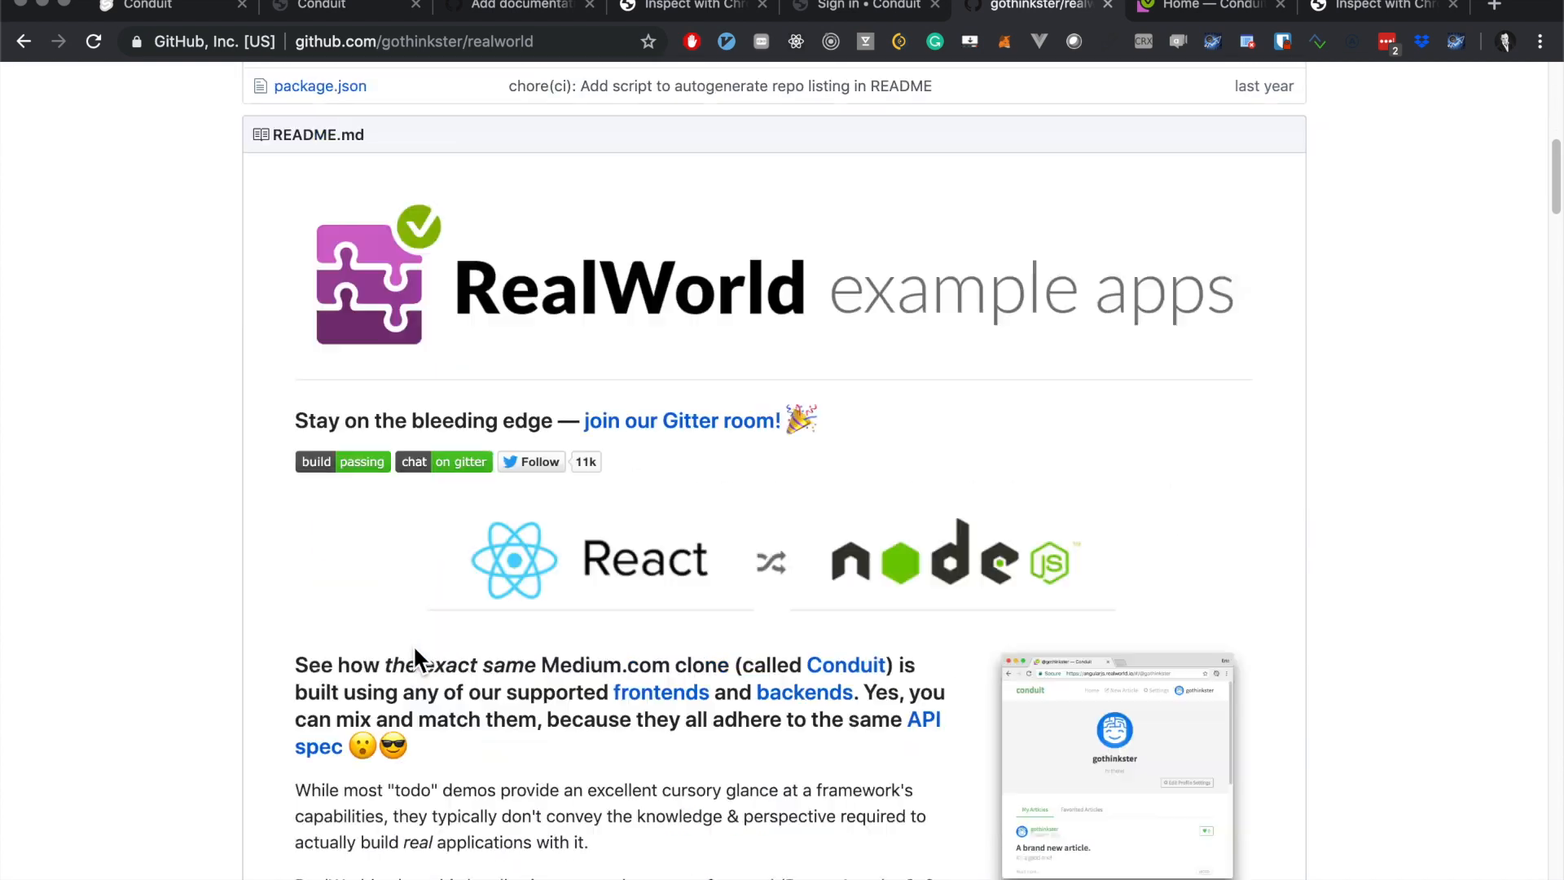
scroll(down, 3)
text(google cl)
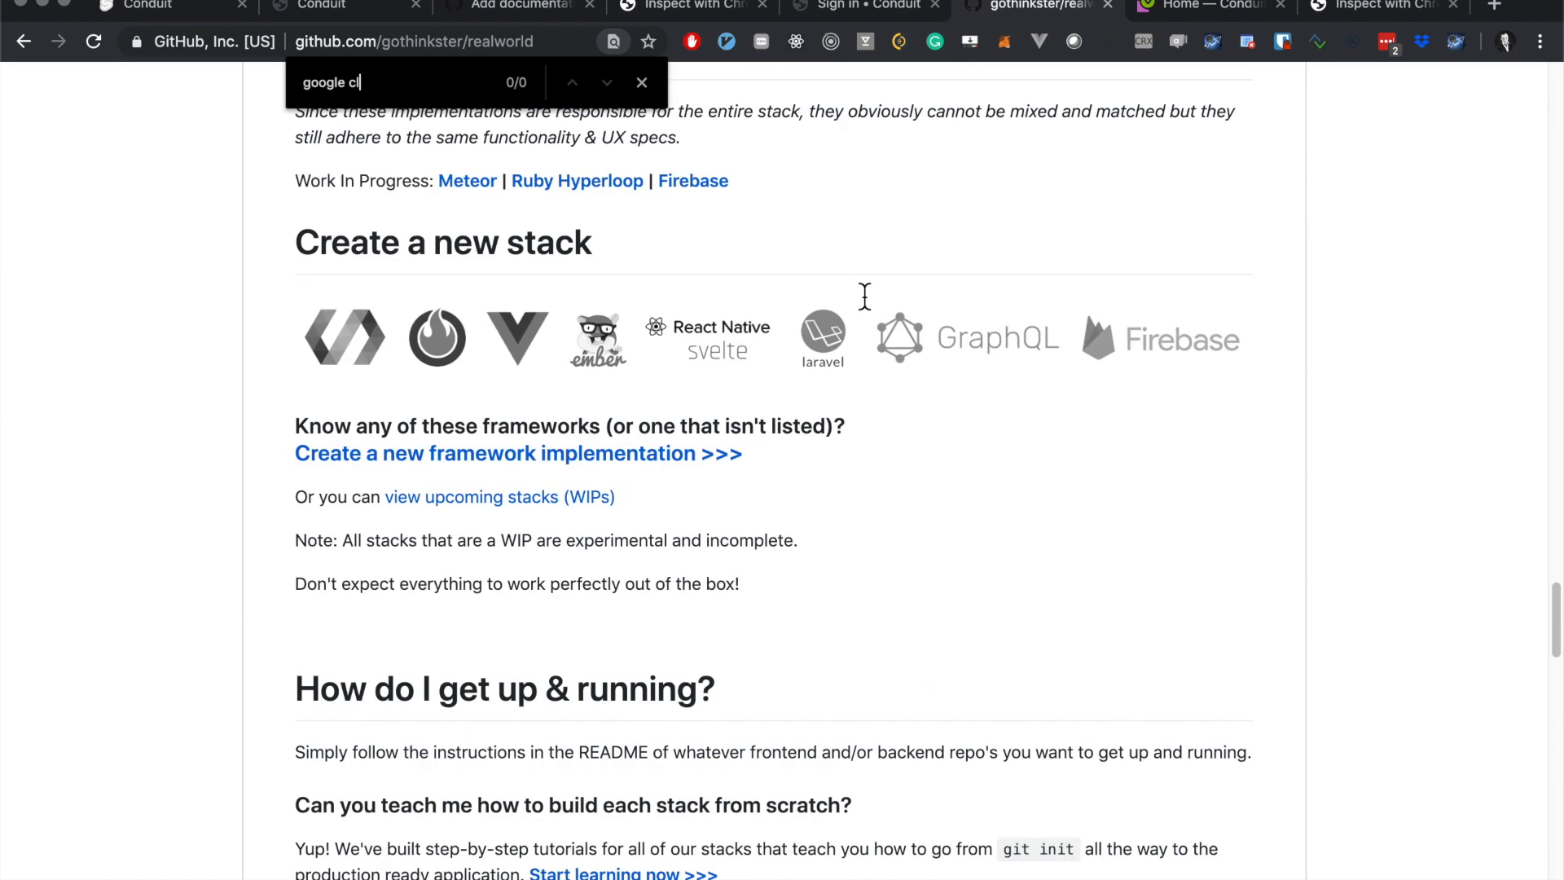
scroll(down, 3)
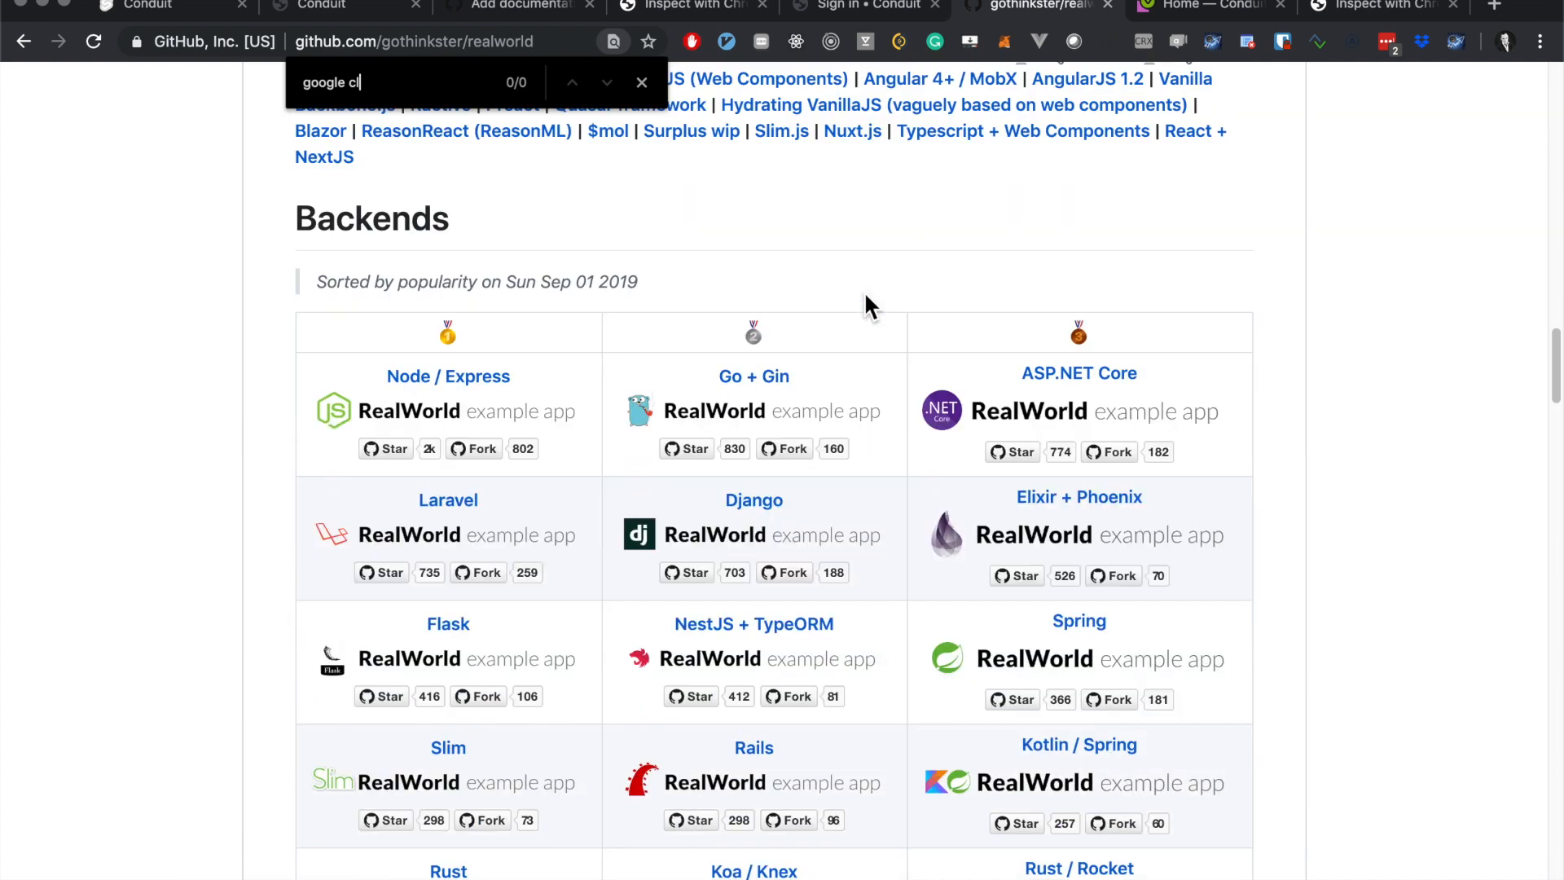
scroll(down, 3)
text(cloud)
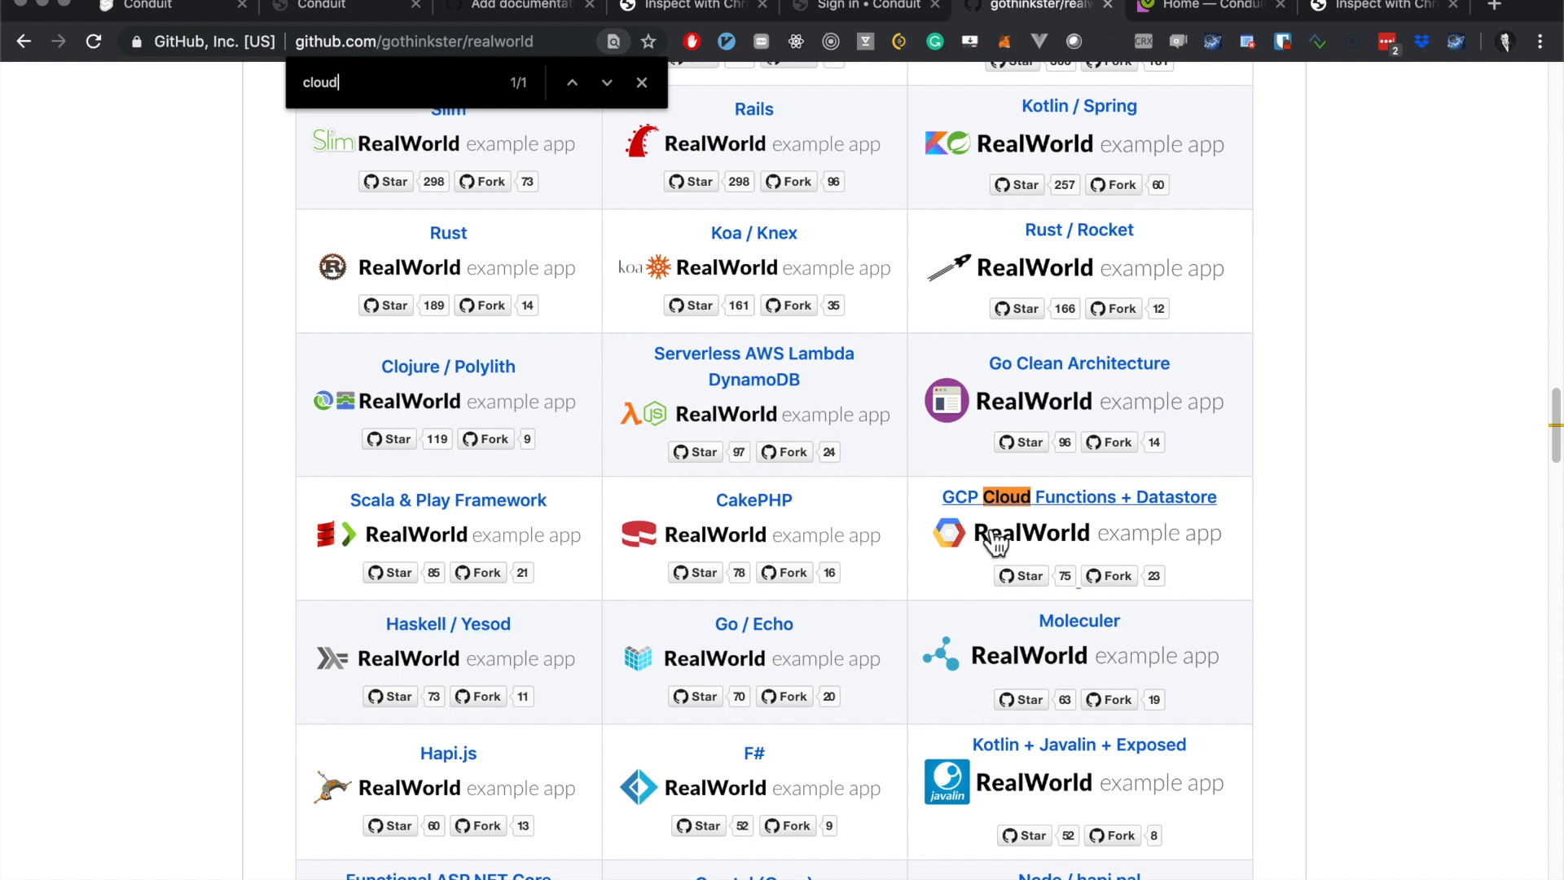
mouse_move(1080, 513)
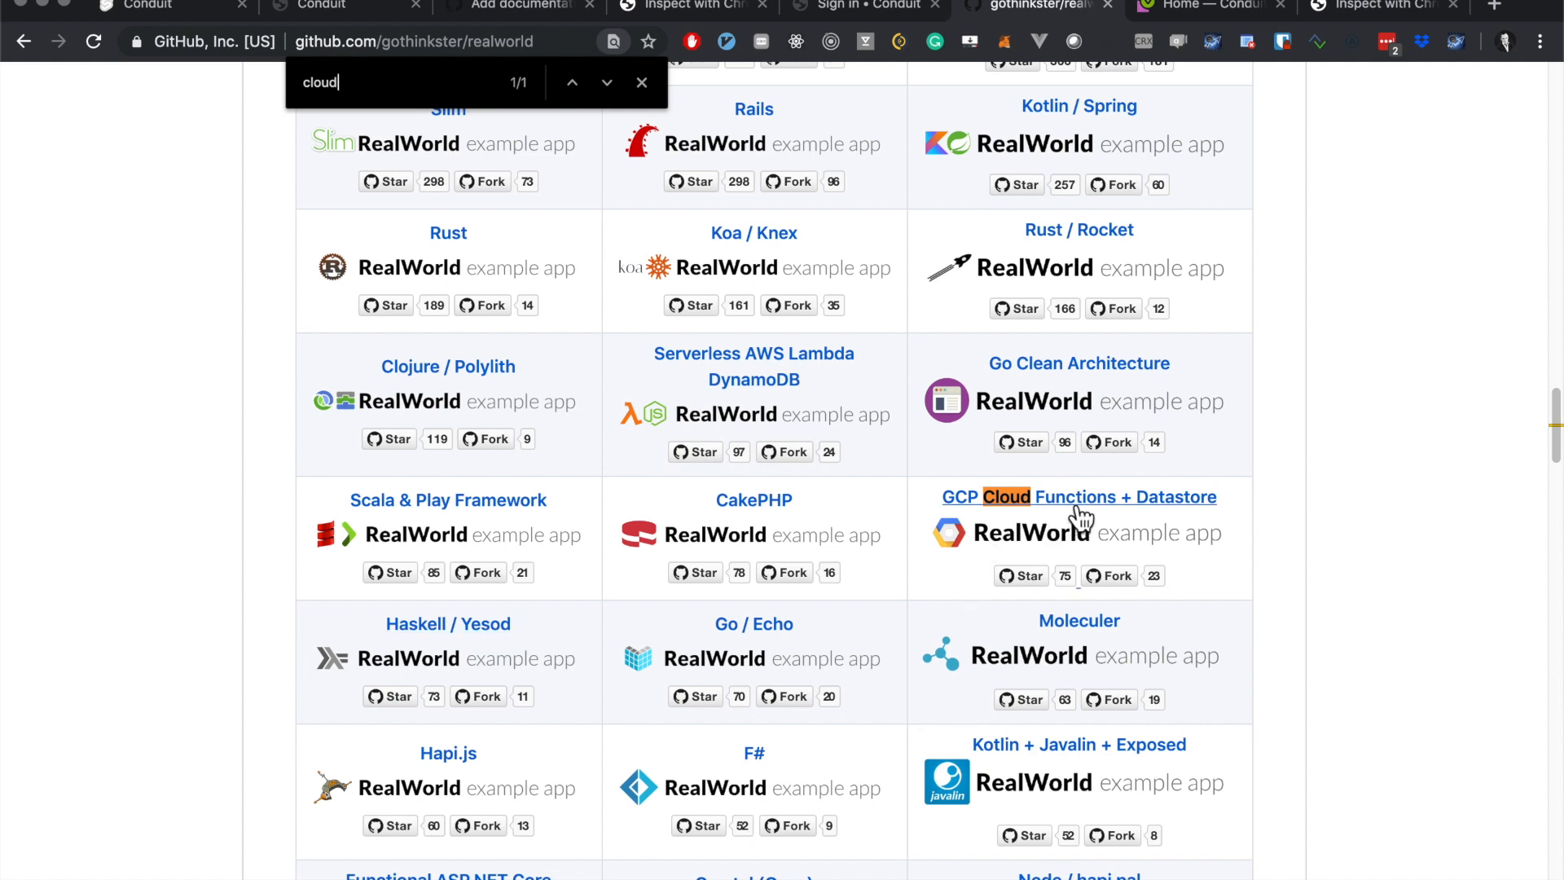
click(1076, 497)
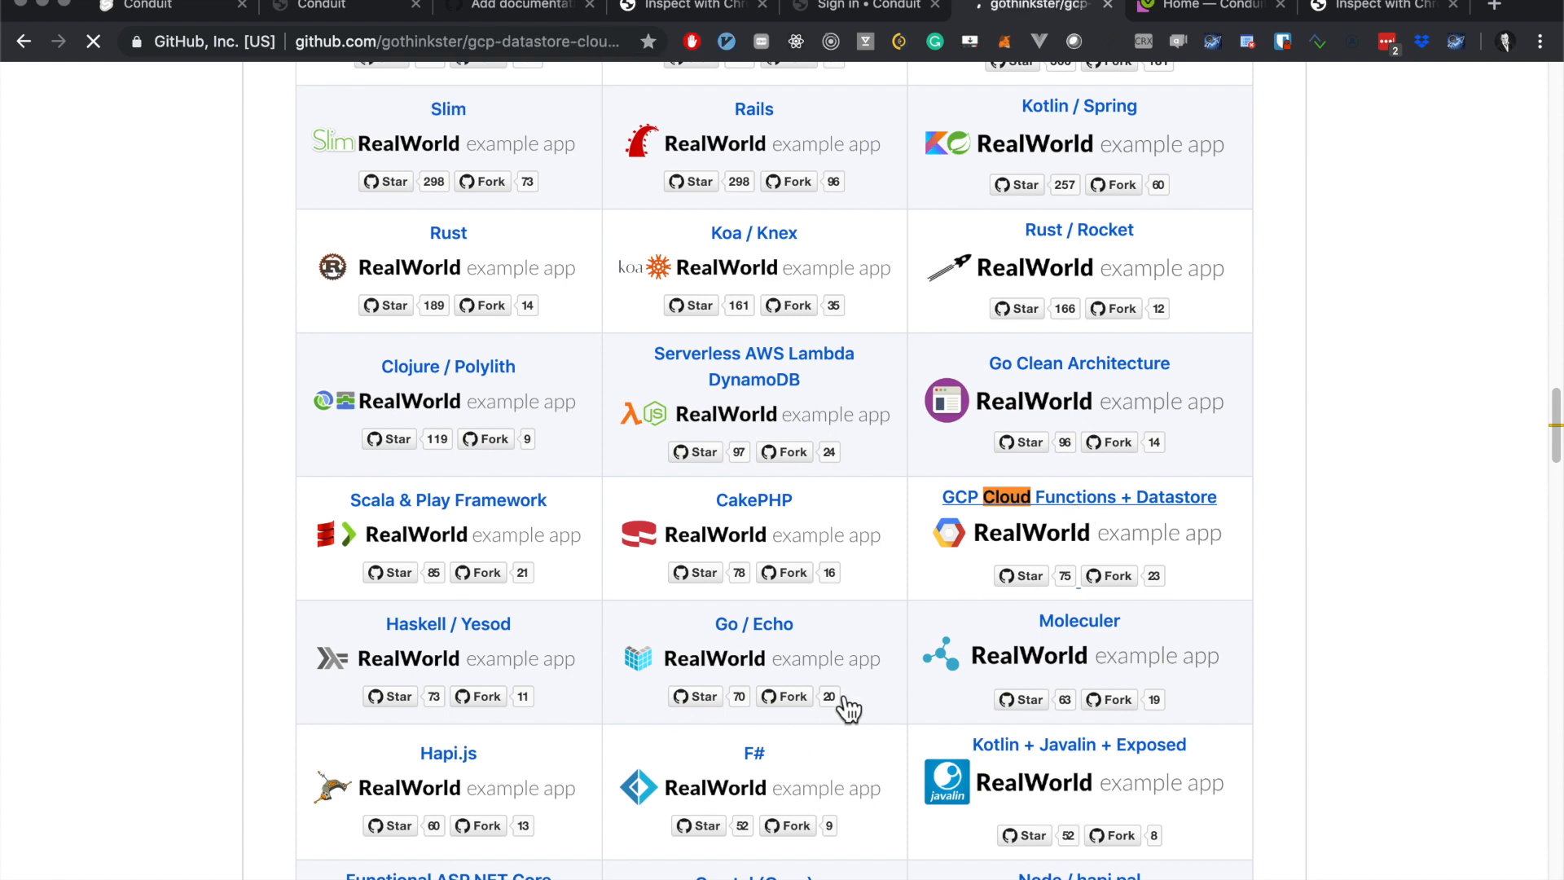
click(1079, 497)
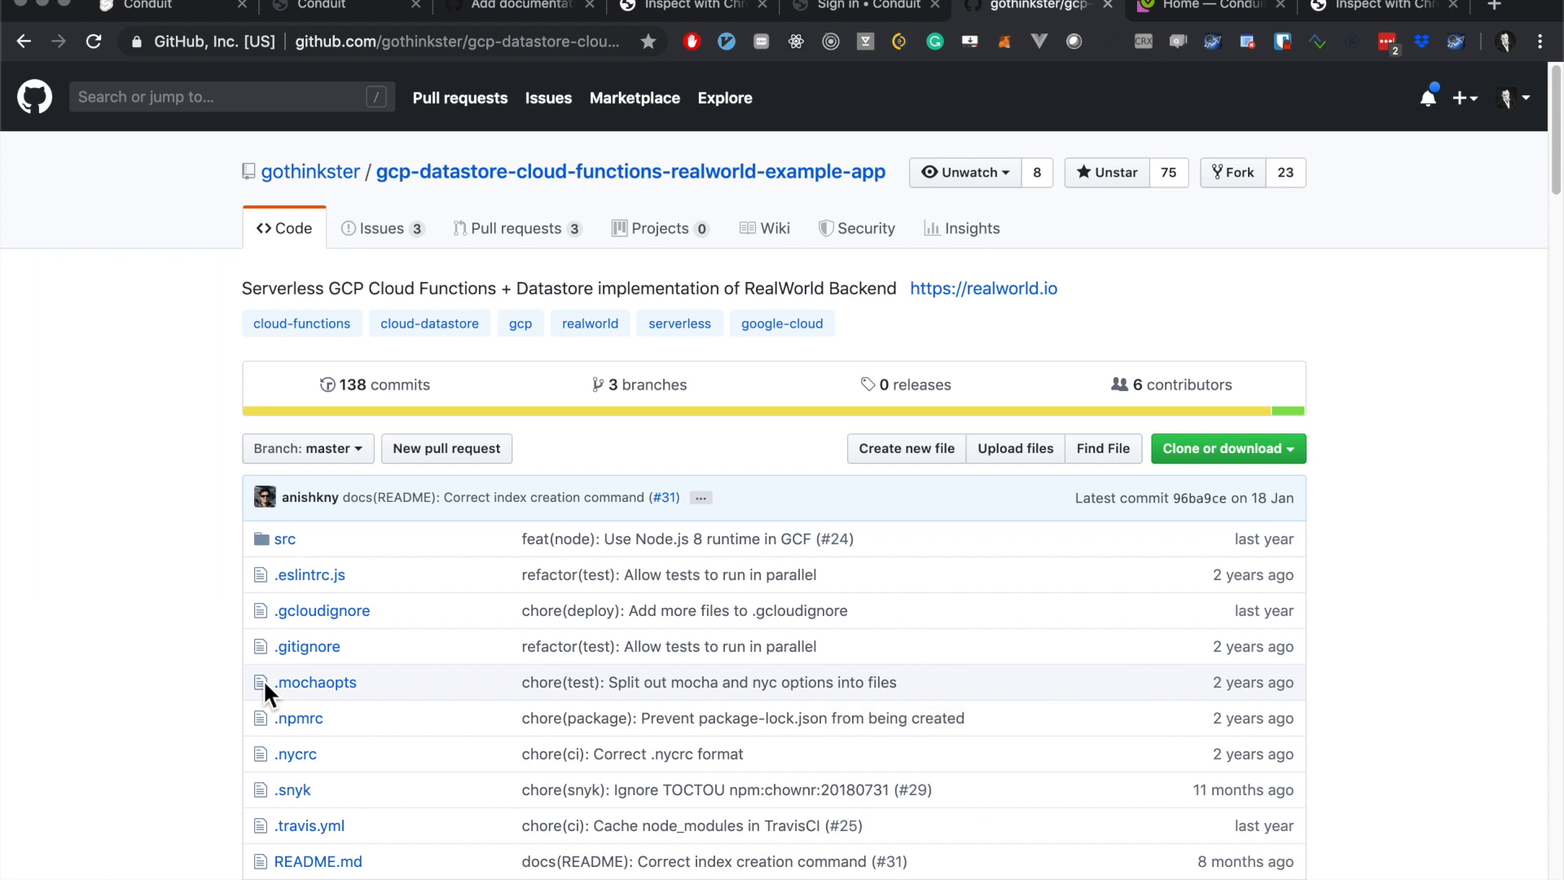
scroll(down, 3)
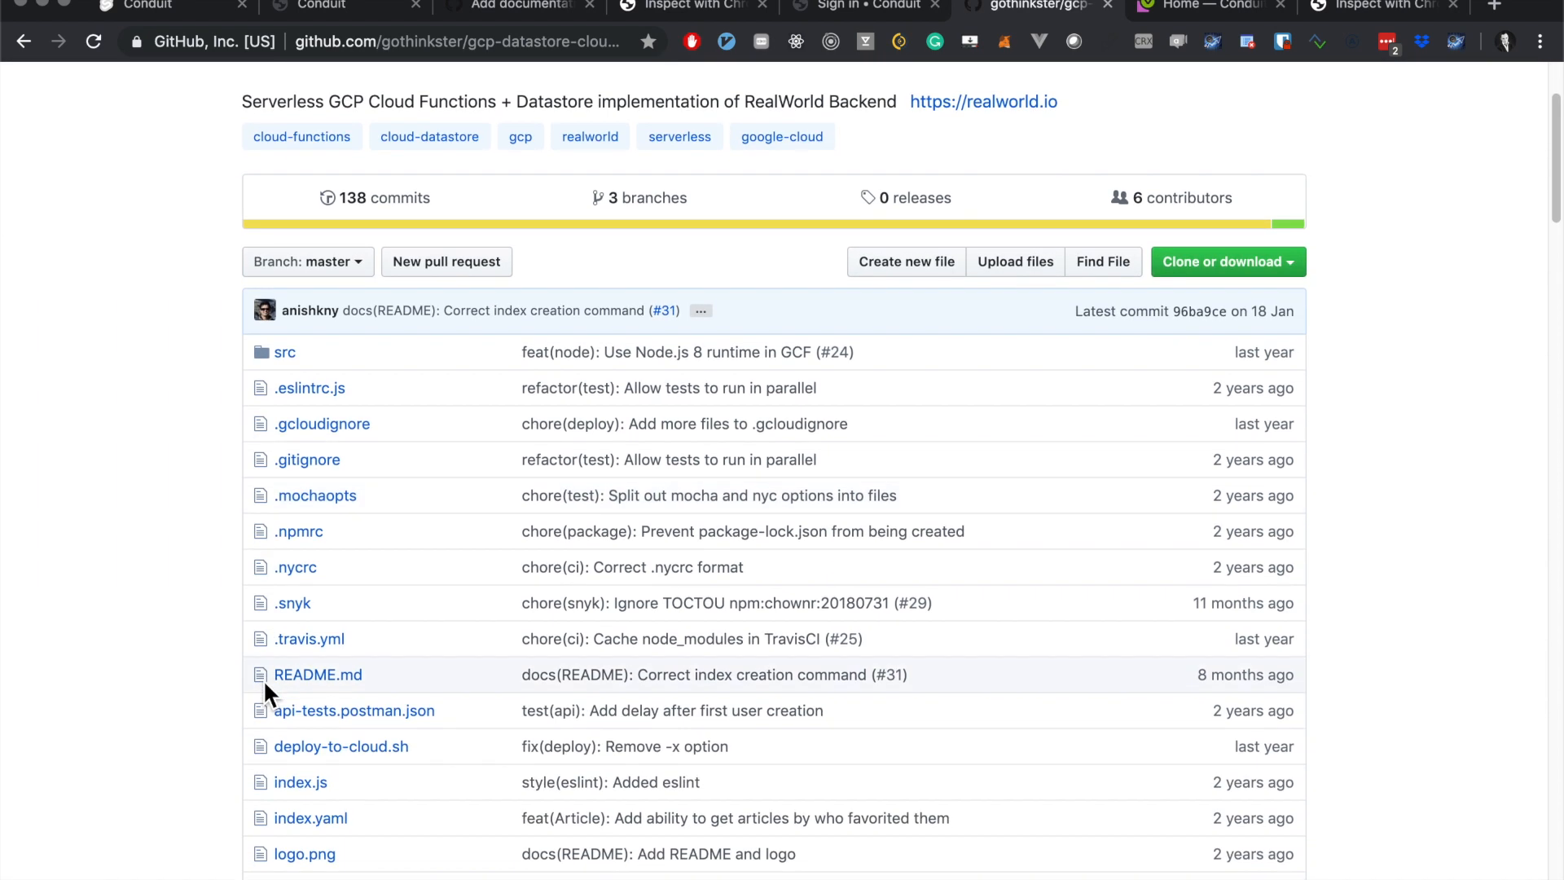
scroll(down, 3)
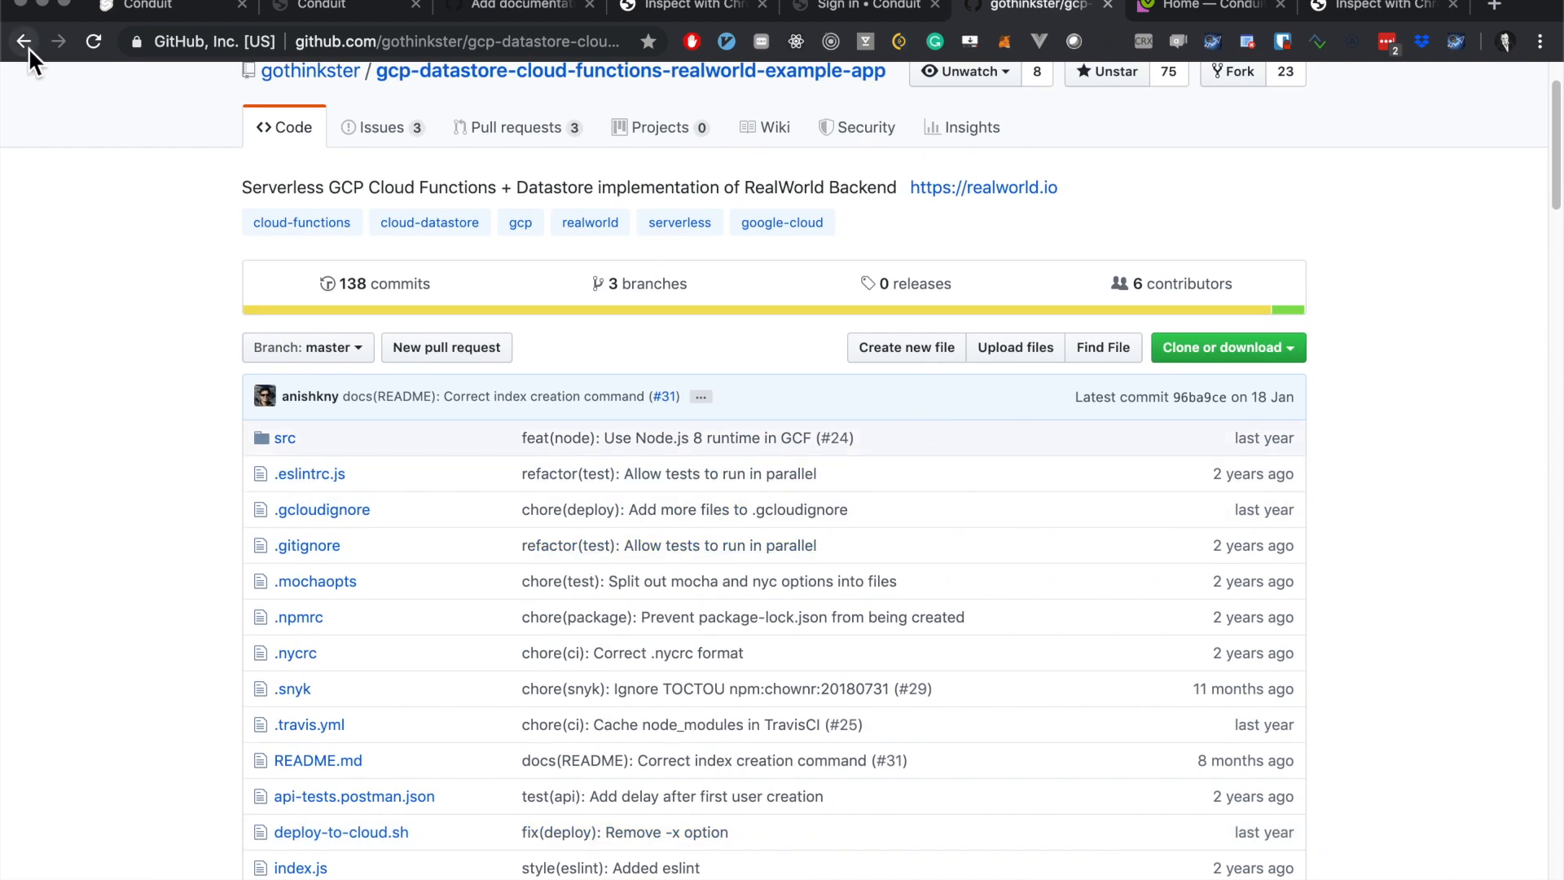
Step: Go back to the RealWorld page and open the 'Svelte / Sapper' frontend repository
click(24, 41)
text(svelt)
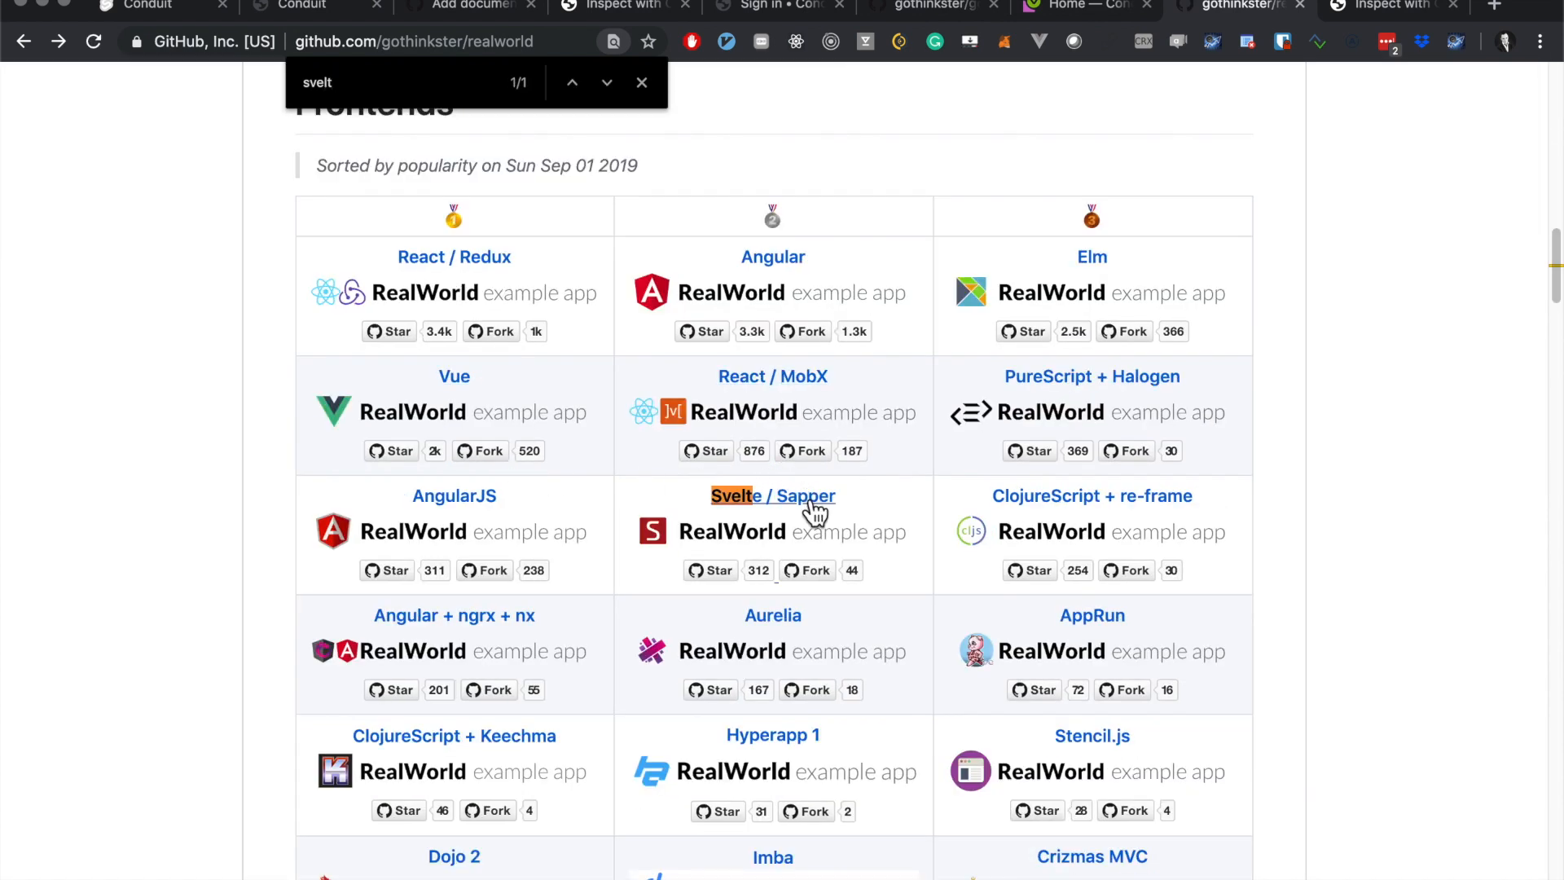
click(772, 495)
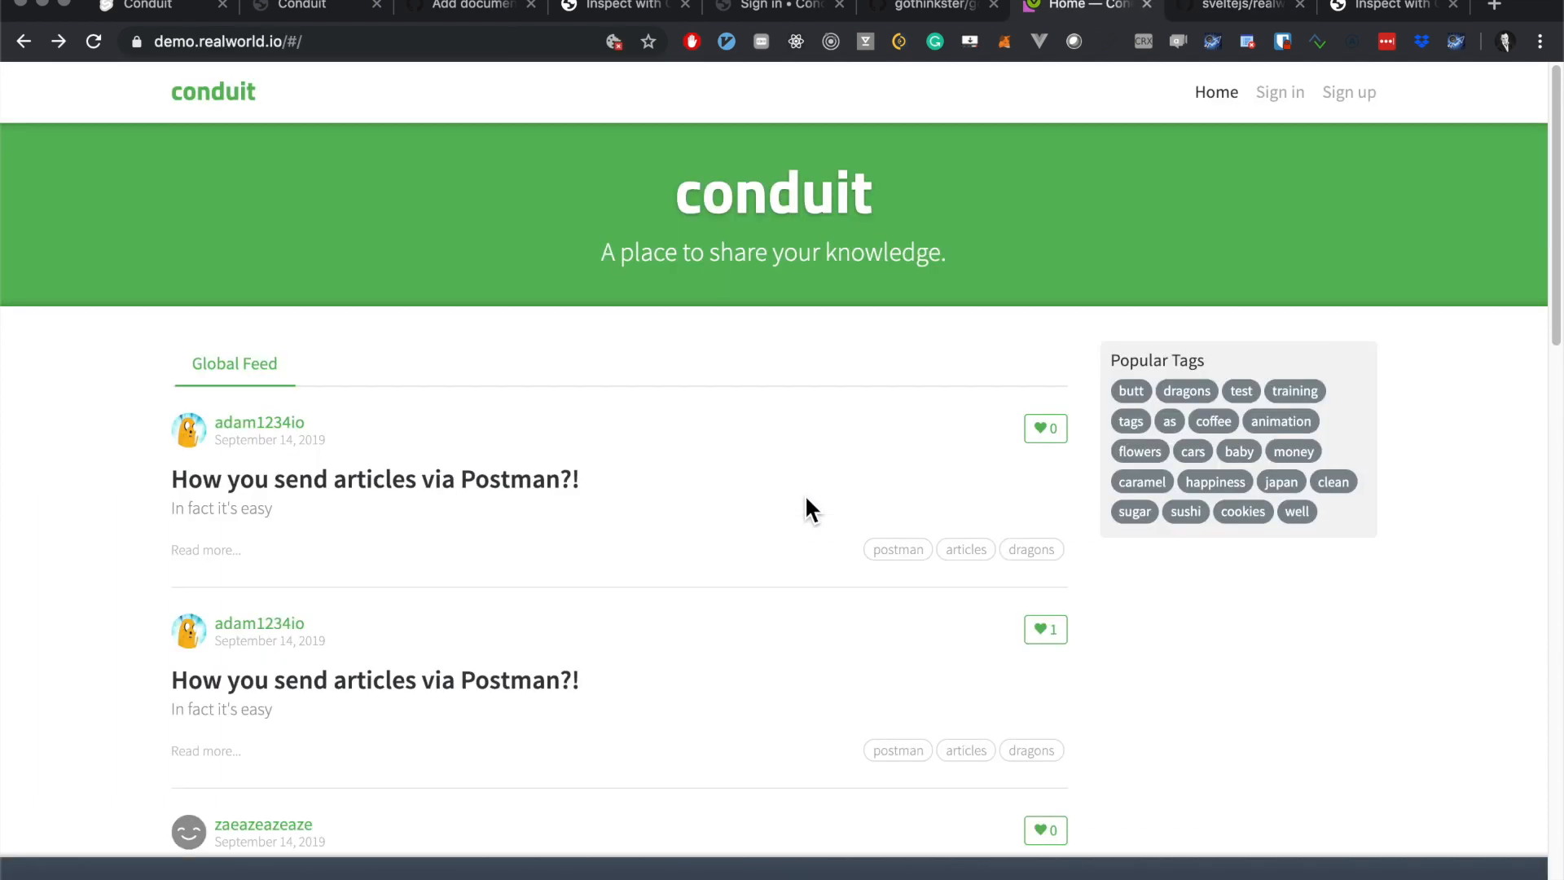
click(1236, 5)
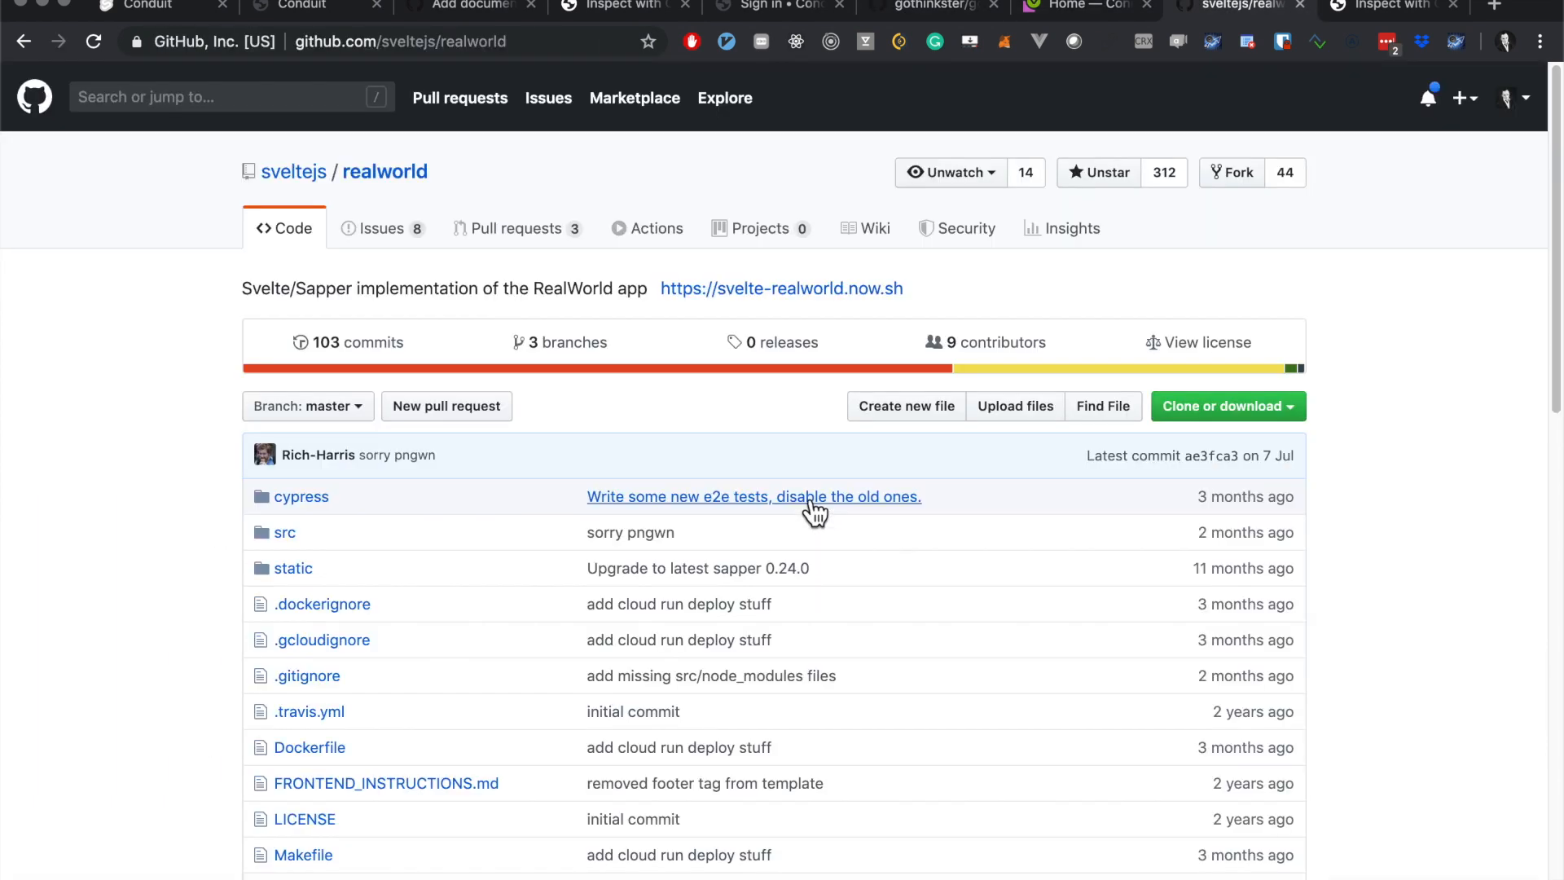
mouse_move(478, 248)
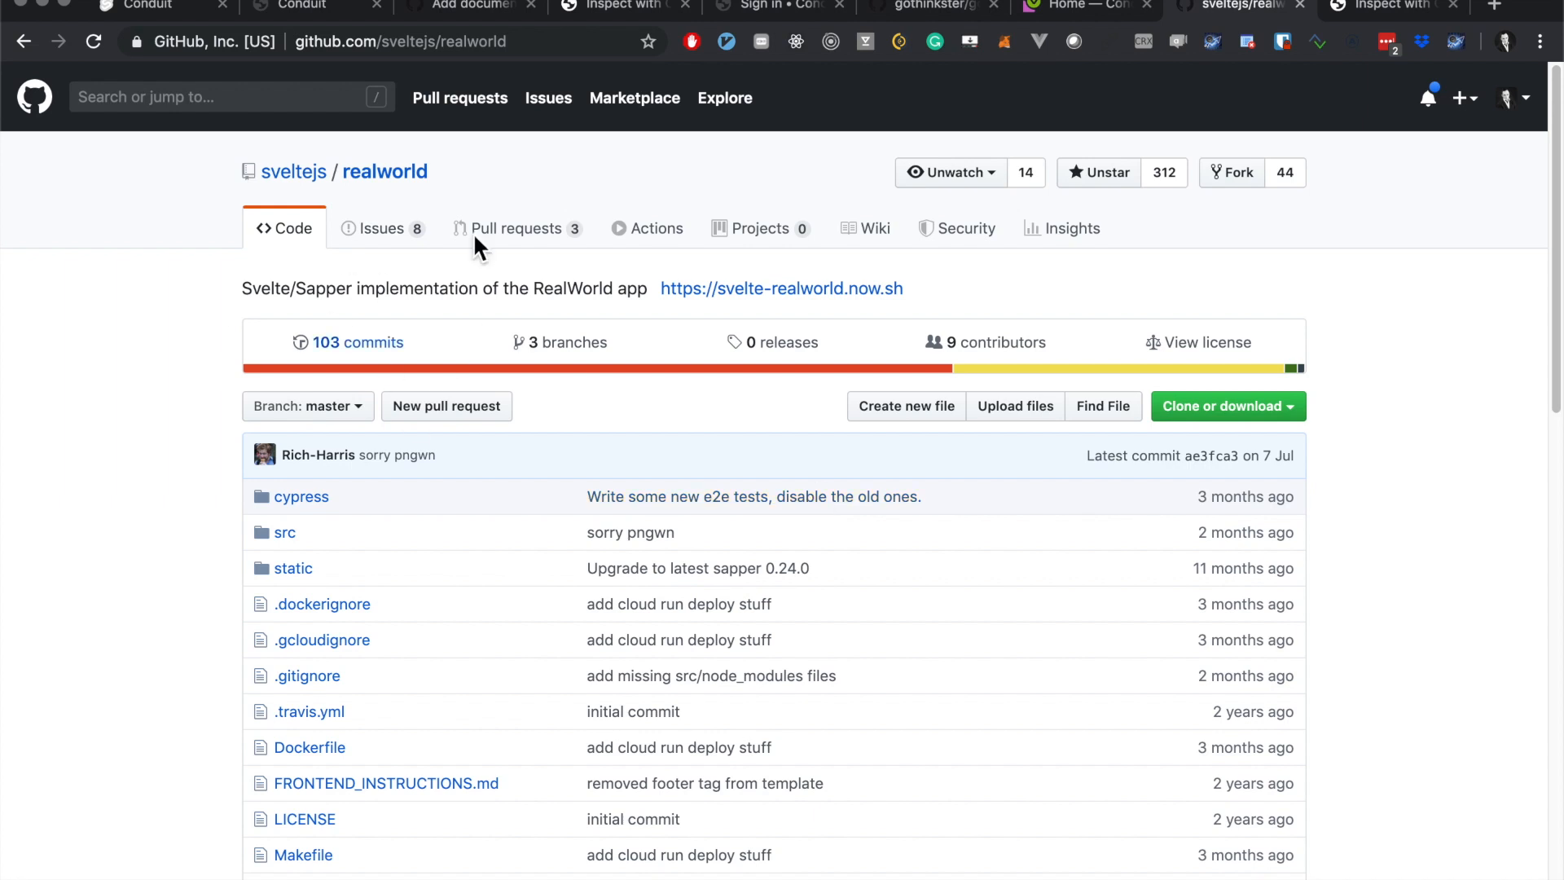
mouse_move(384, 171)
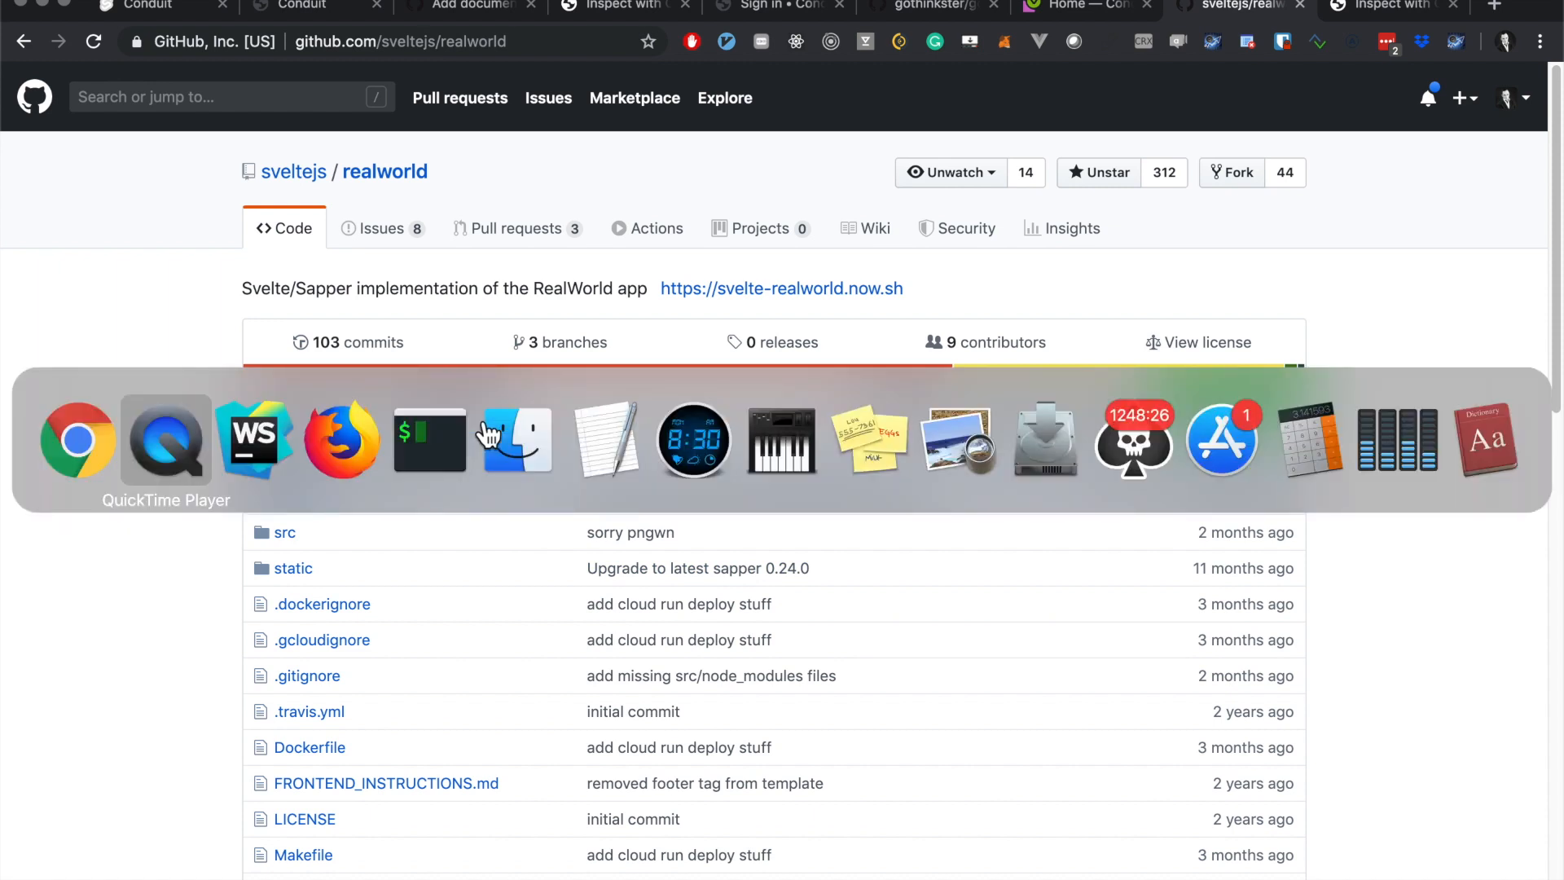
Step: Switch to the gothinkster/gcp-datastore-cloud-functions repository tab in Chrome
click(254, 439)
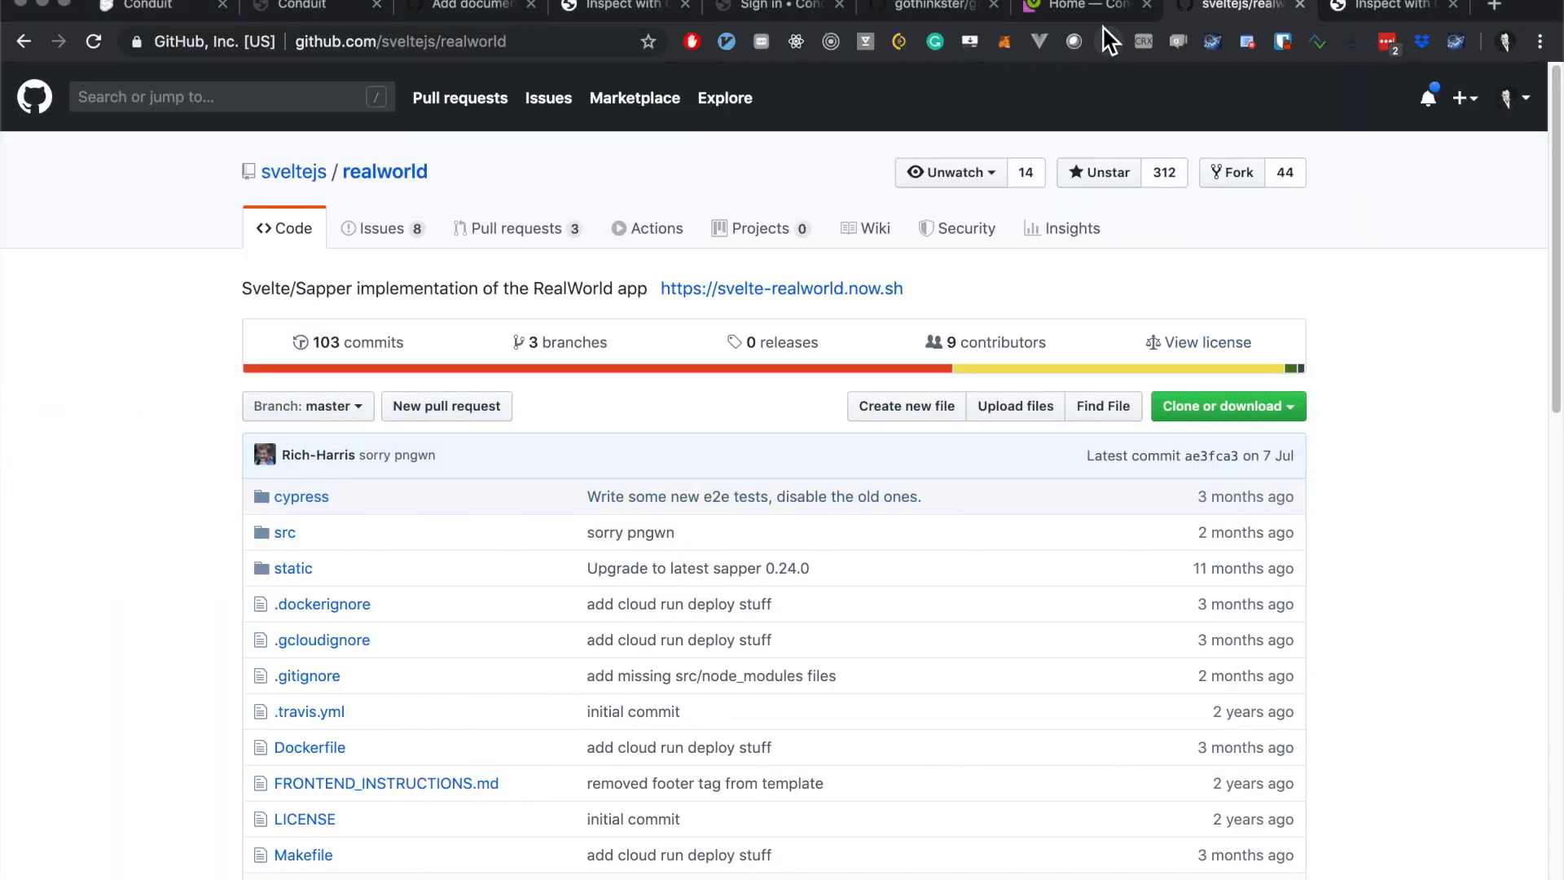
click(917, 5)
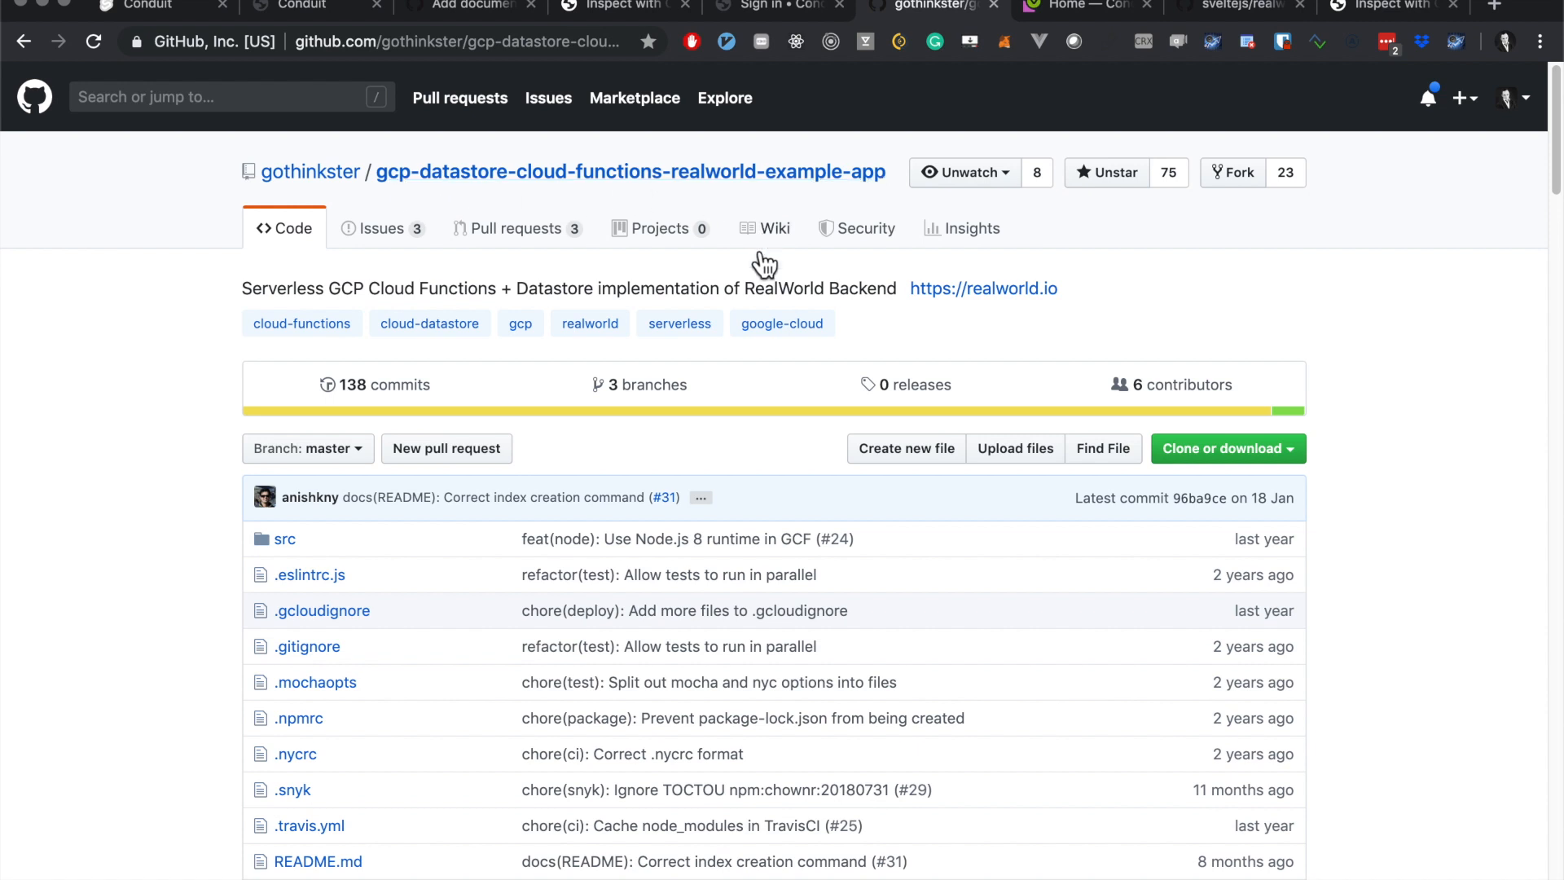
mouse_move(442, 593)
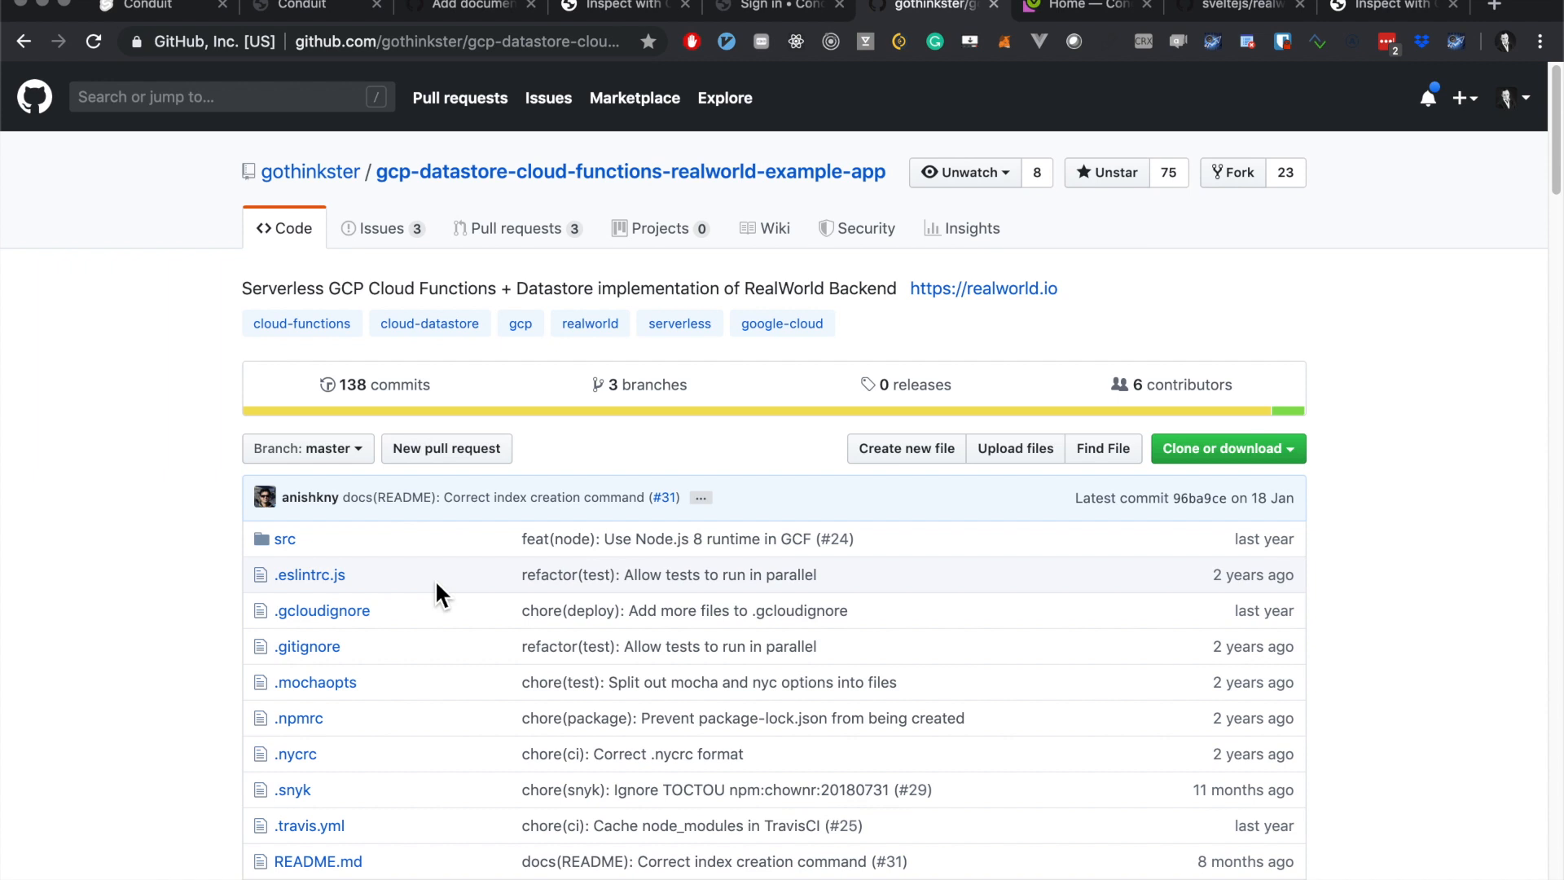
mouse_move(441, 194)
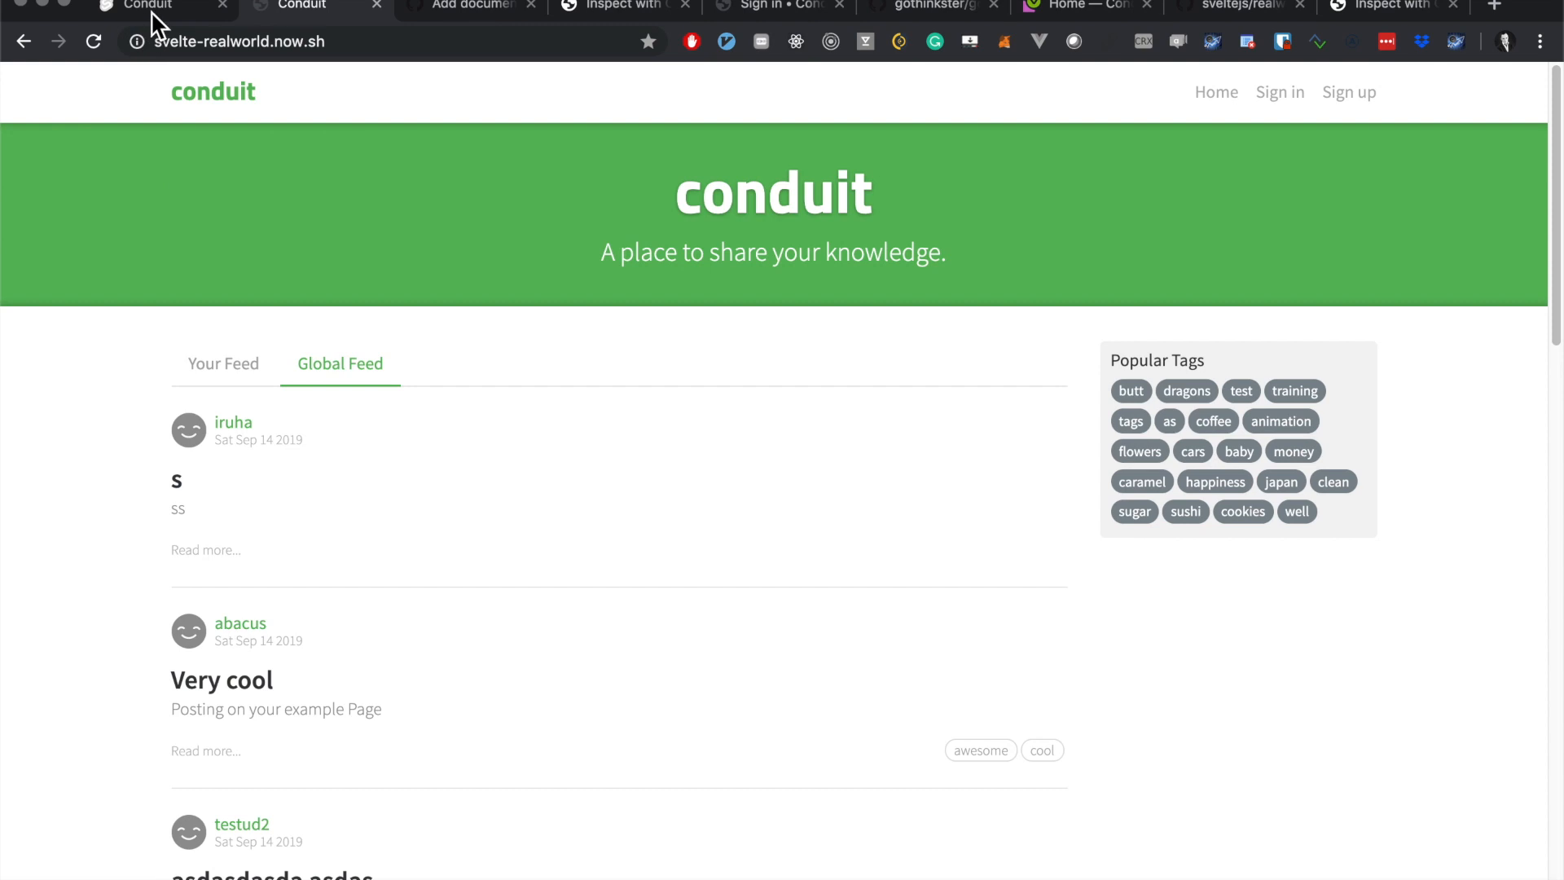
mouse_move(390, 136)
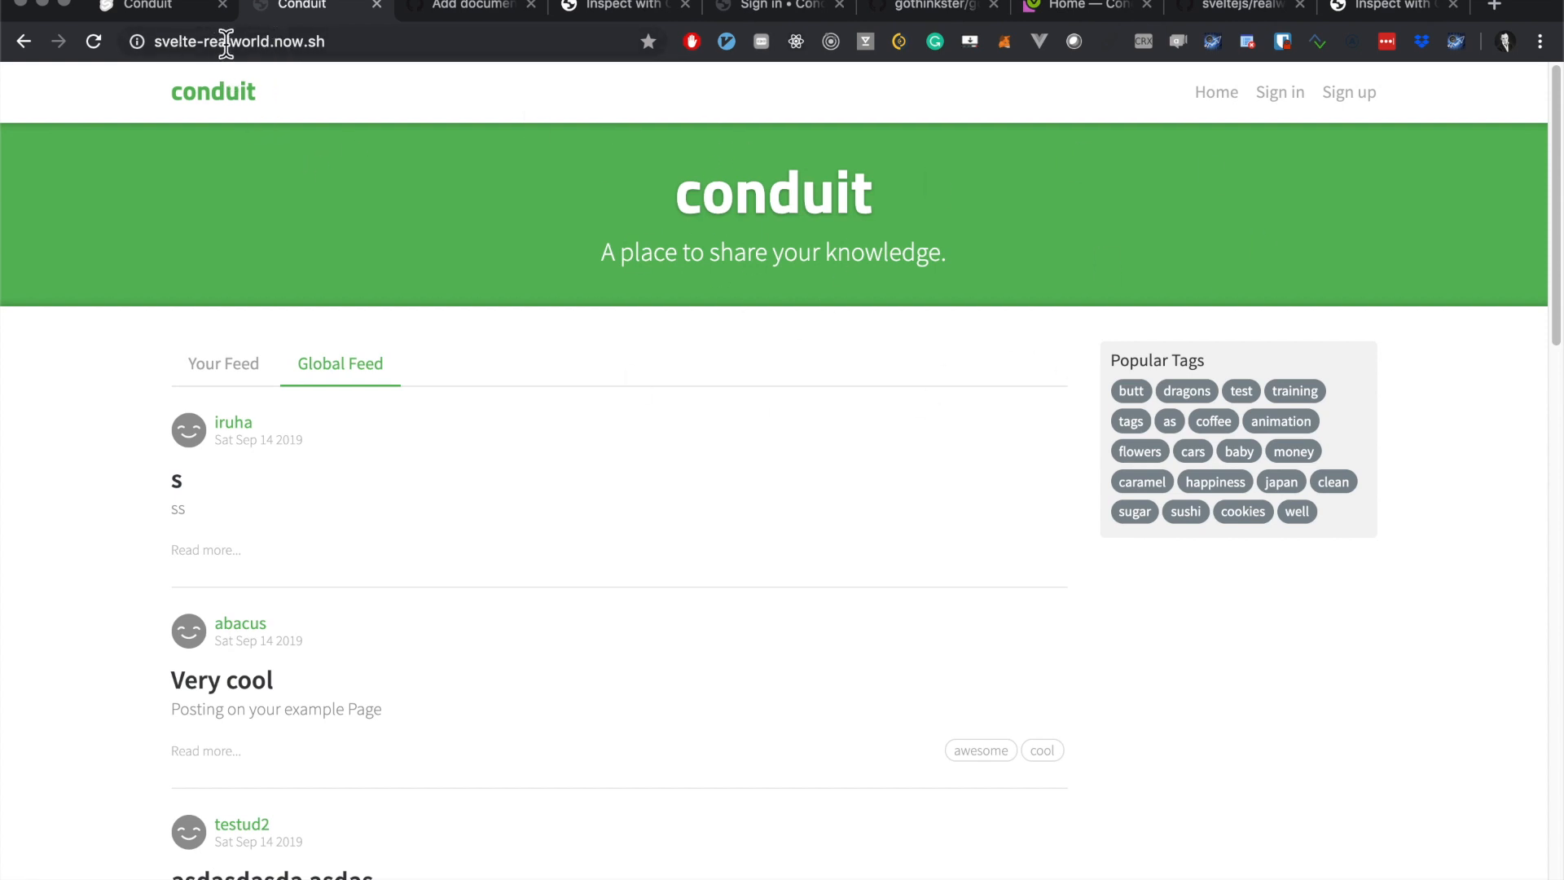
Step: Open the hosted demo site linked from the Svelte RealWorld repository
click(619, 7)
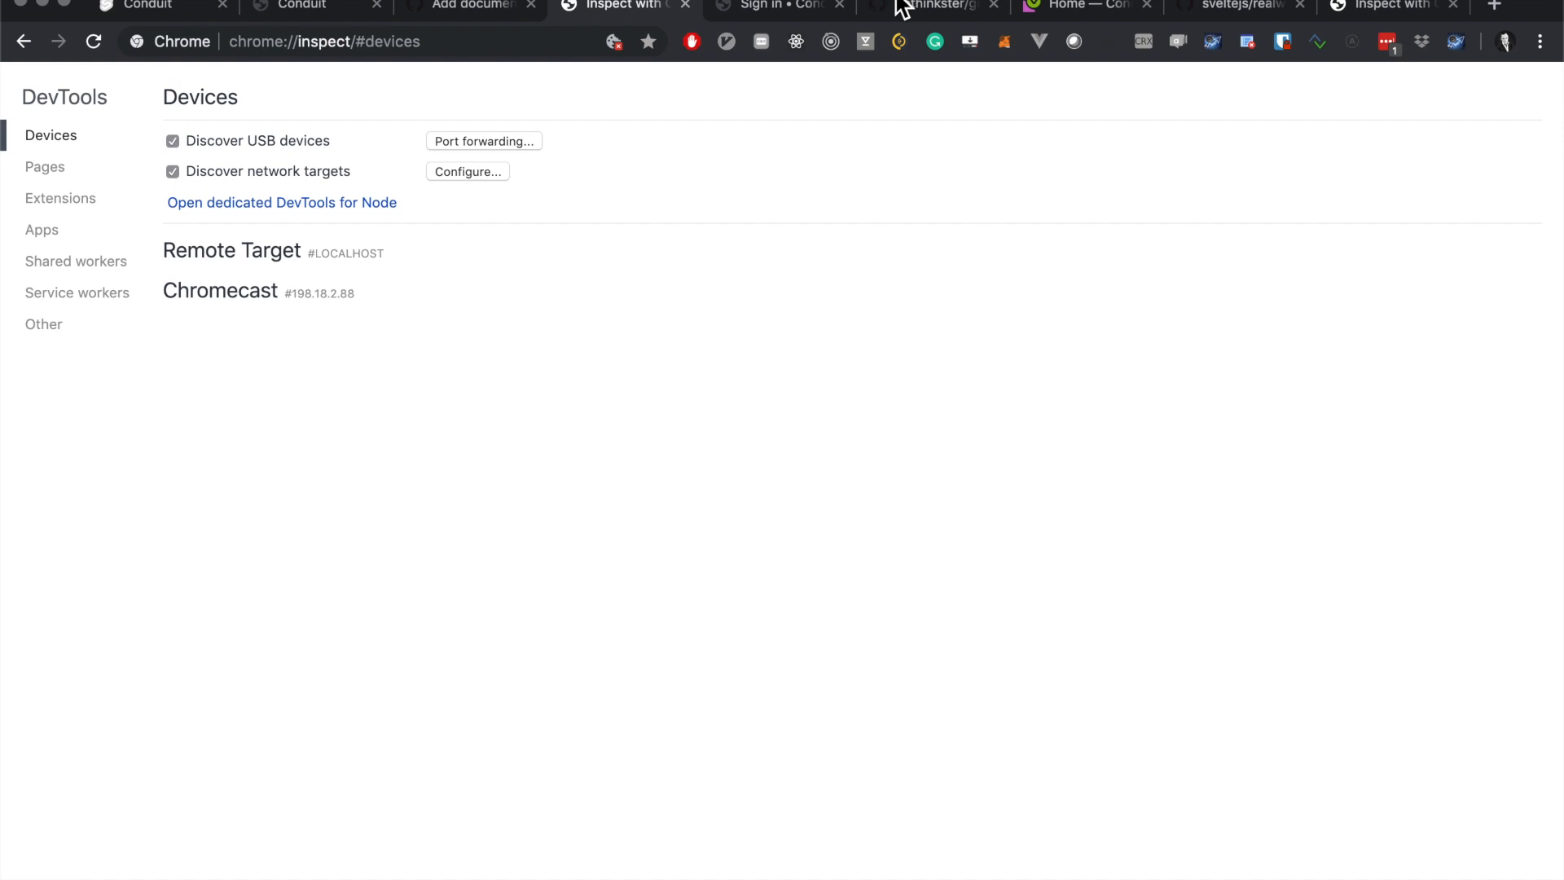
click(1071, 6)
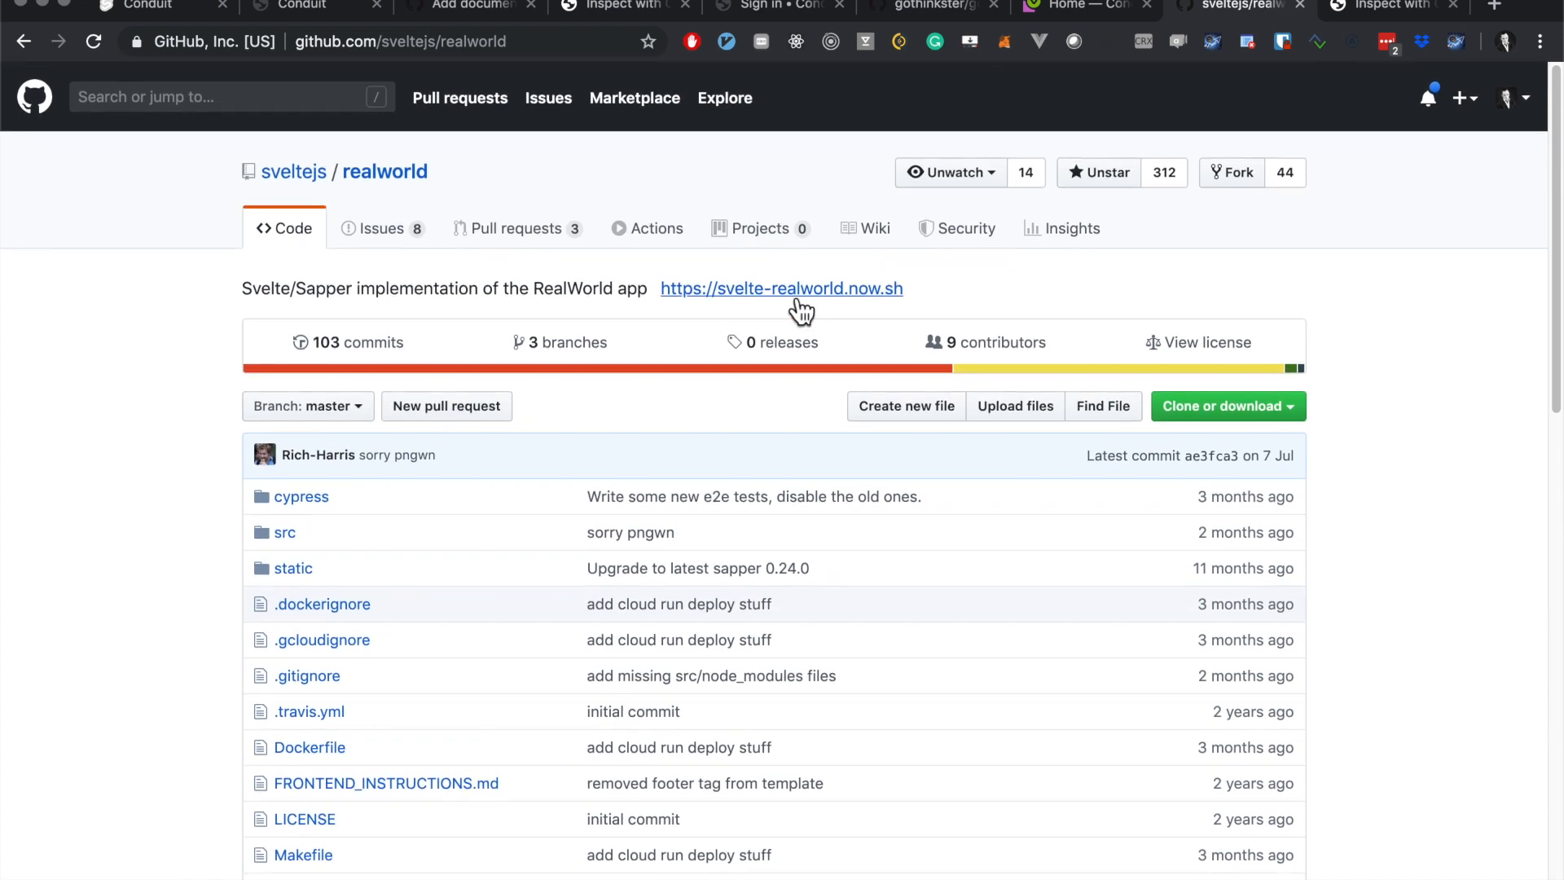
click(780, 288)
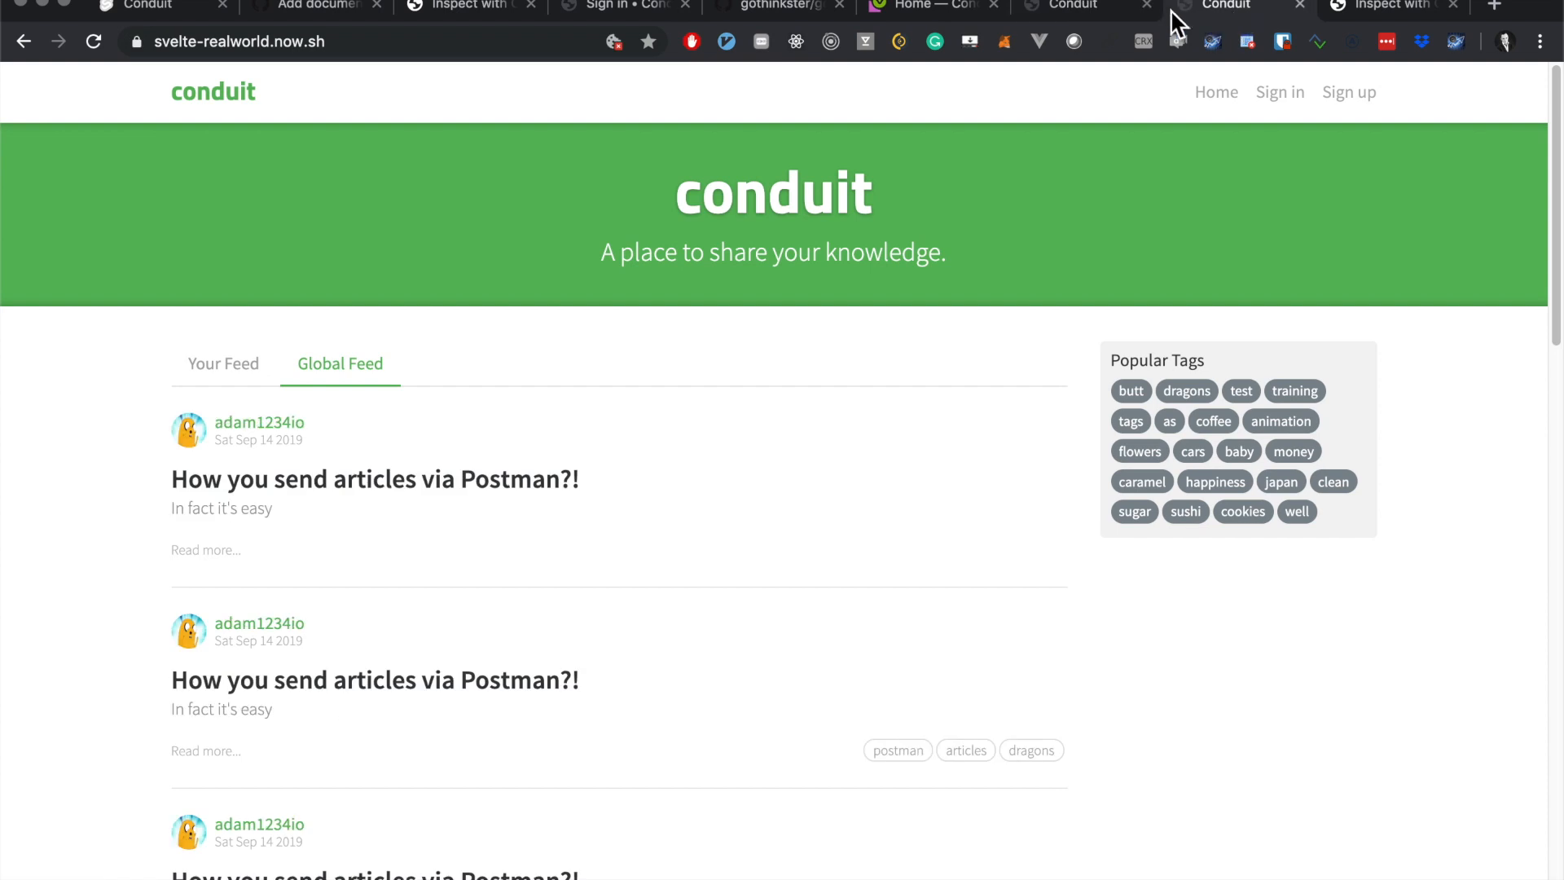
Step: Flip through the Sapper PR, localhost:3000 and official demo tabs, ending on svelte-realworld.now.sh
click(1241, 7)
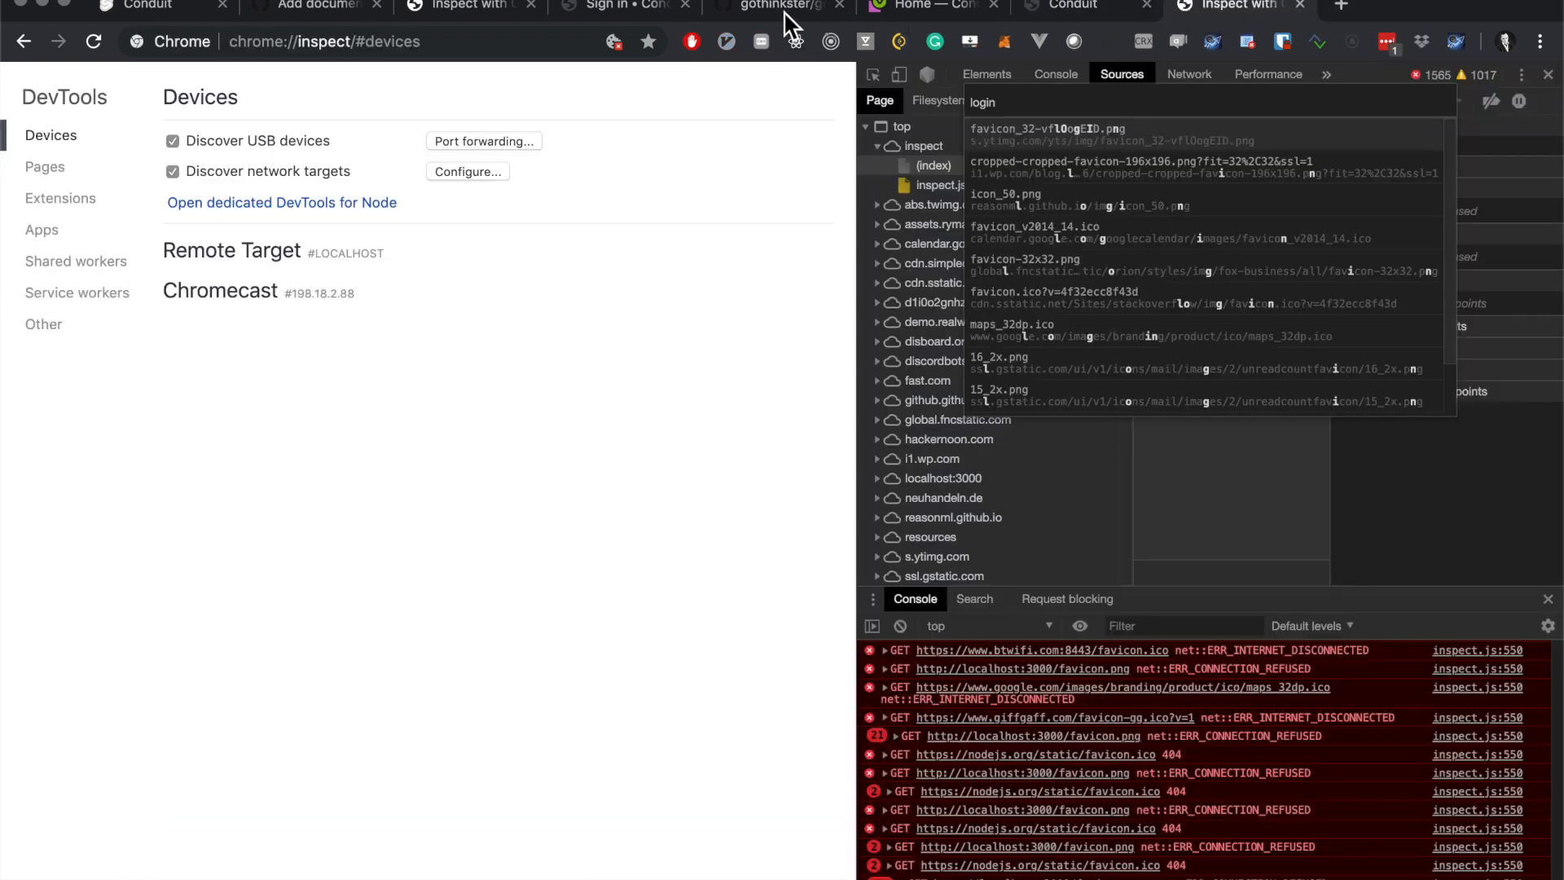
click(1547, 73)
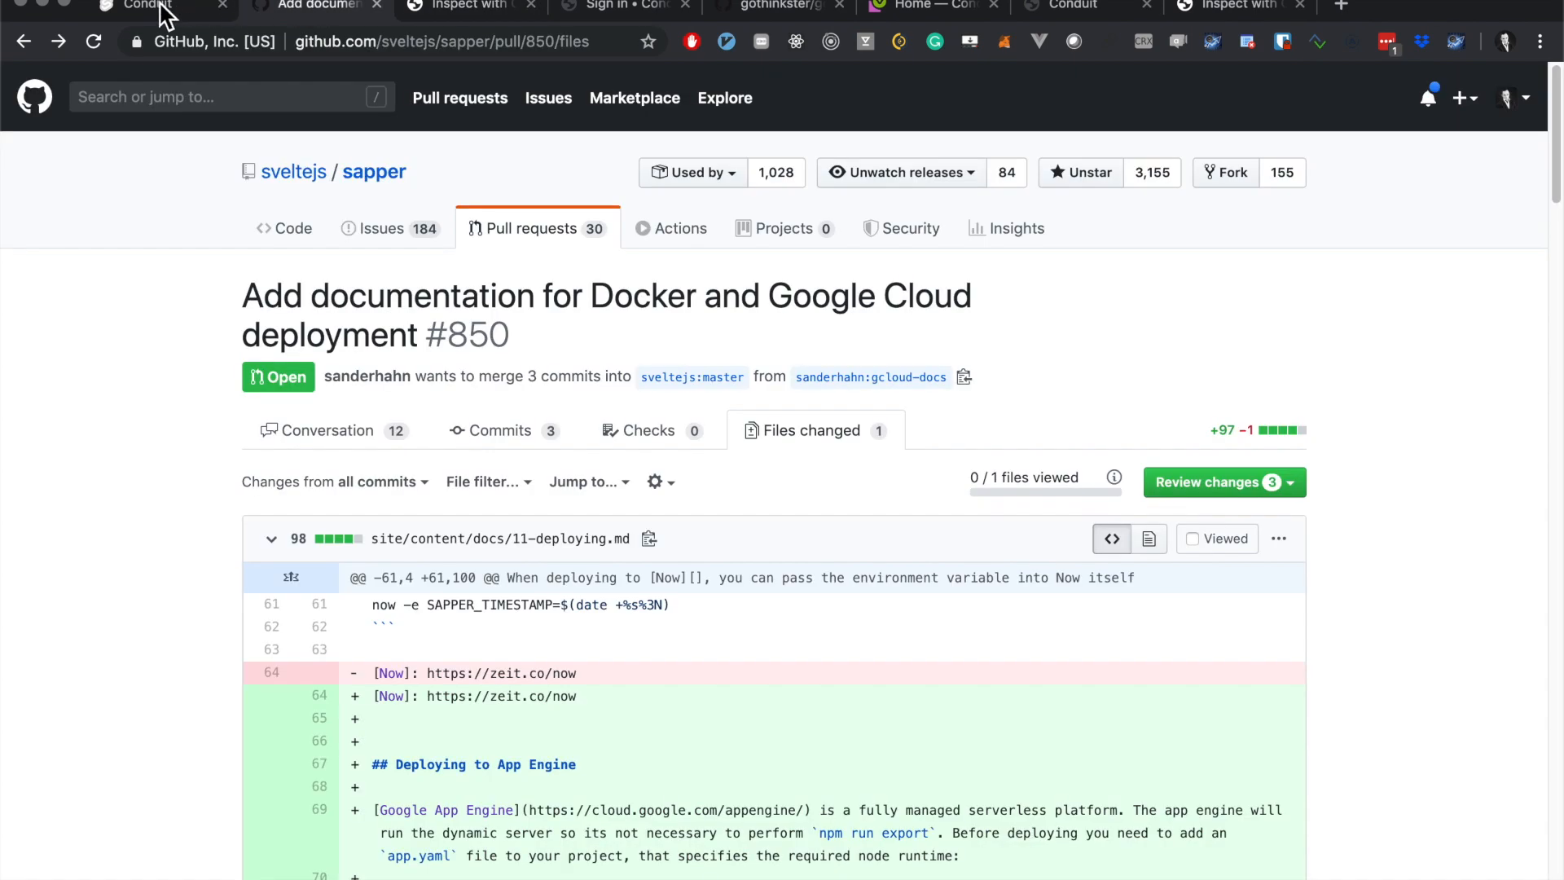
click(148, 7)
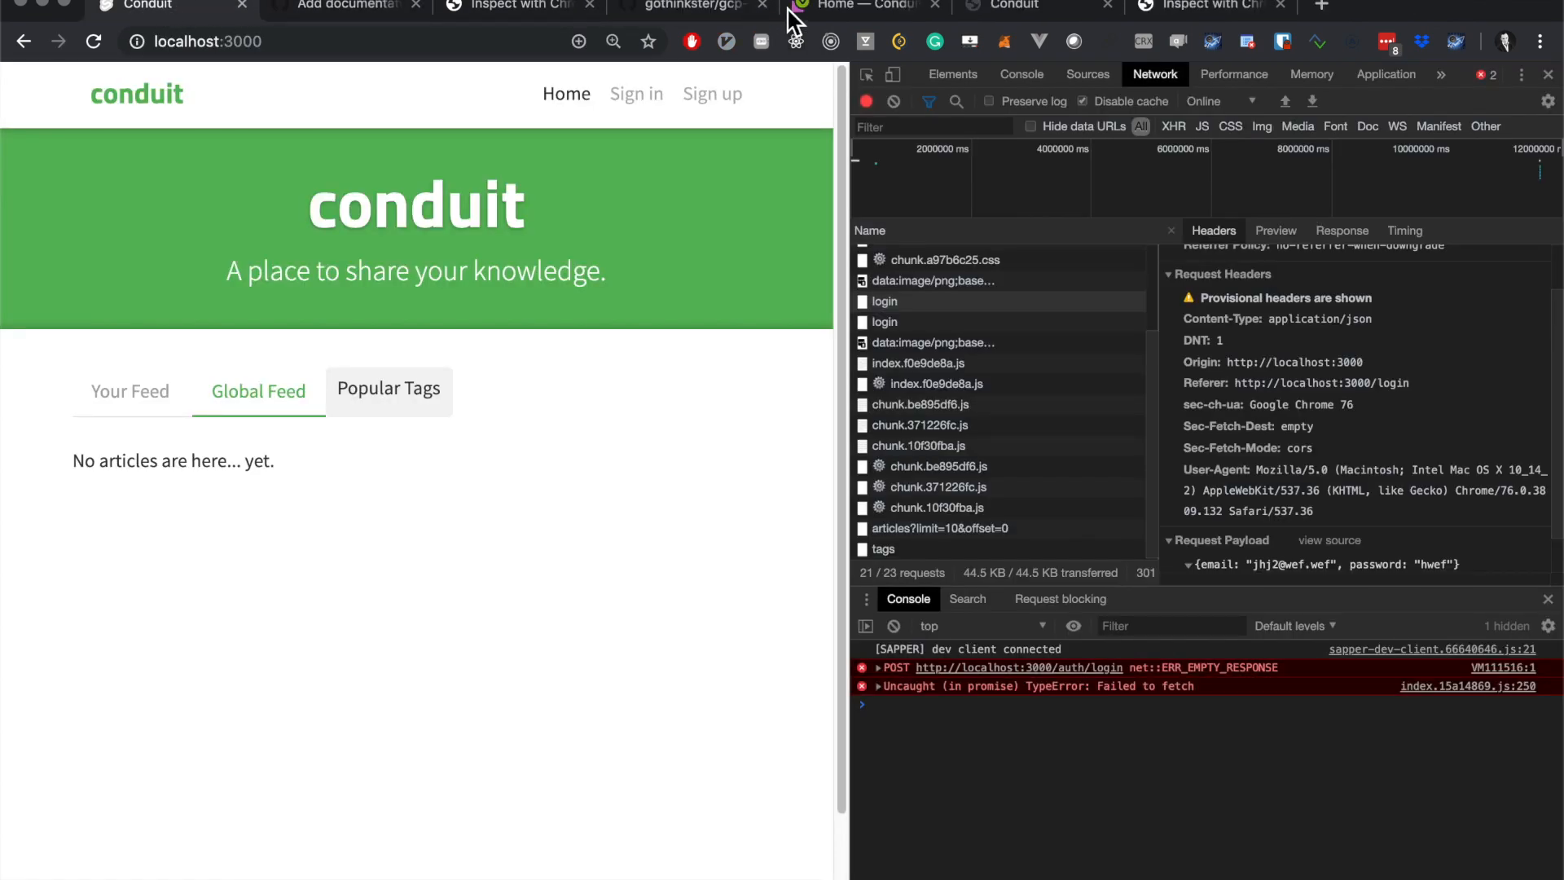
click(863, 7)
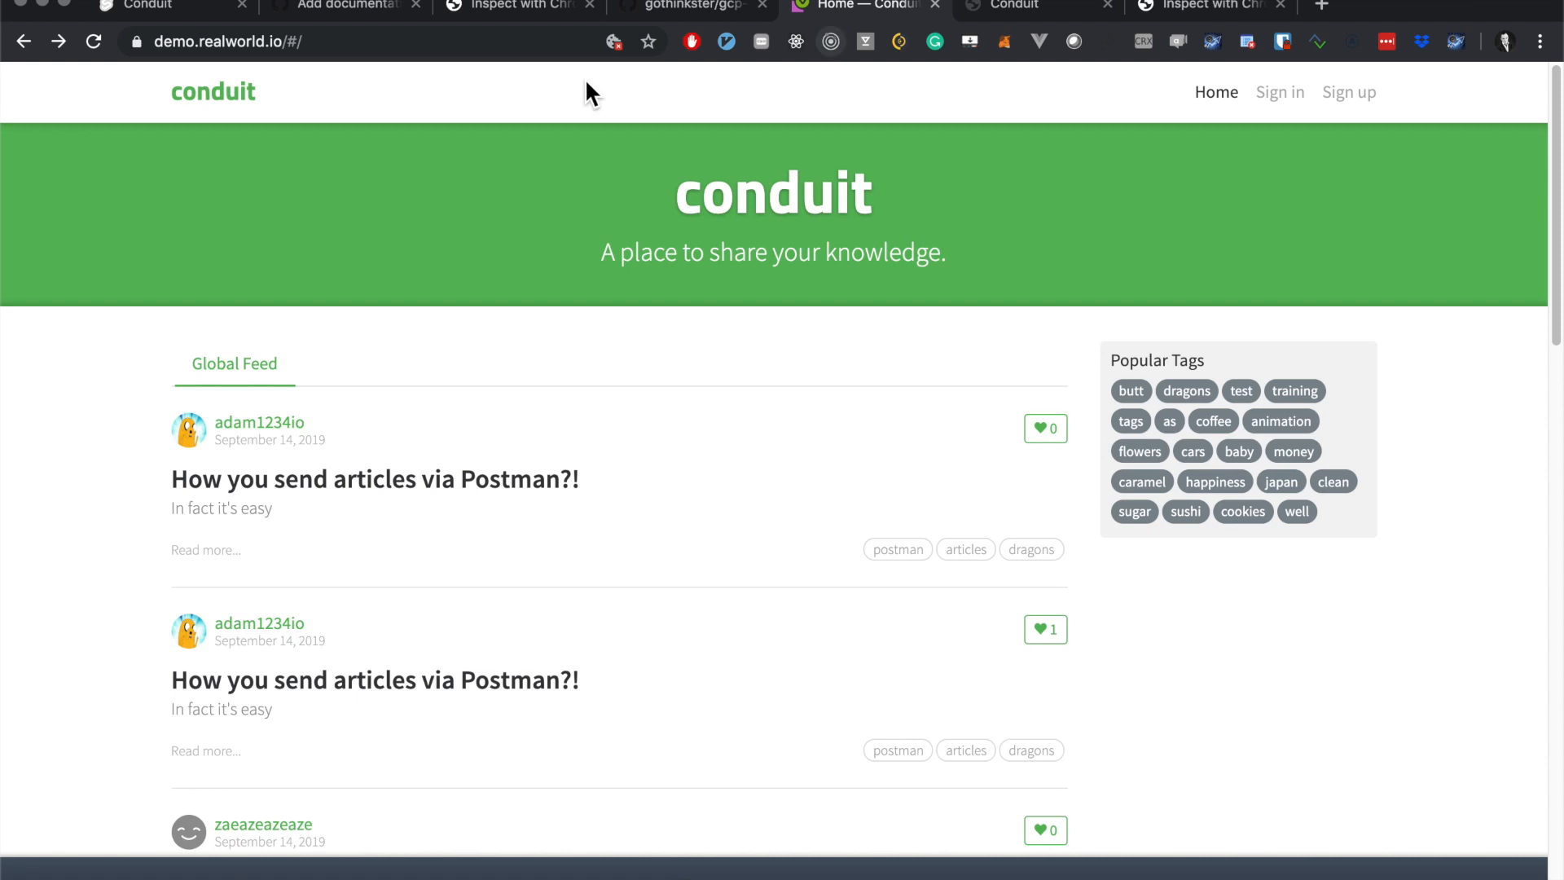
mouse_move(858, 9)
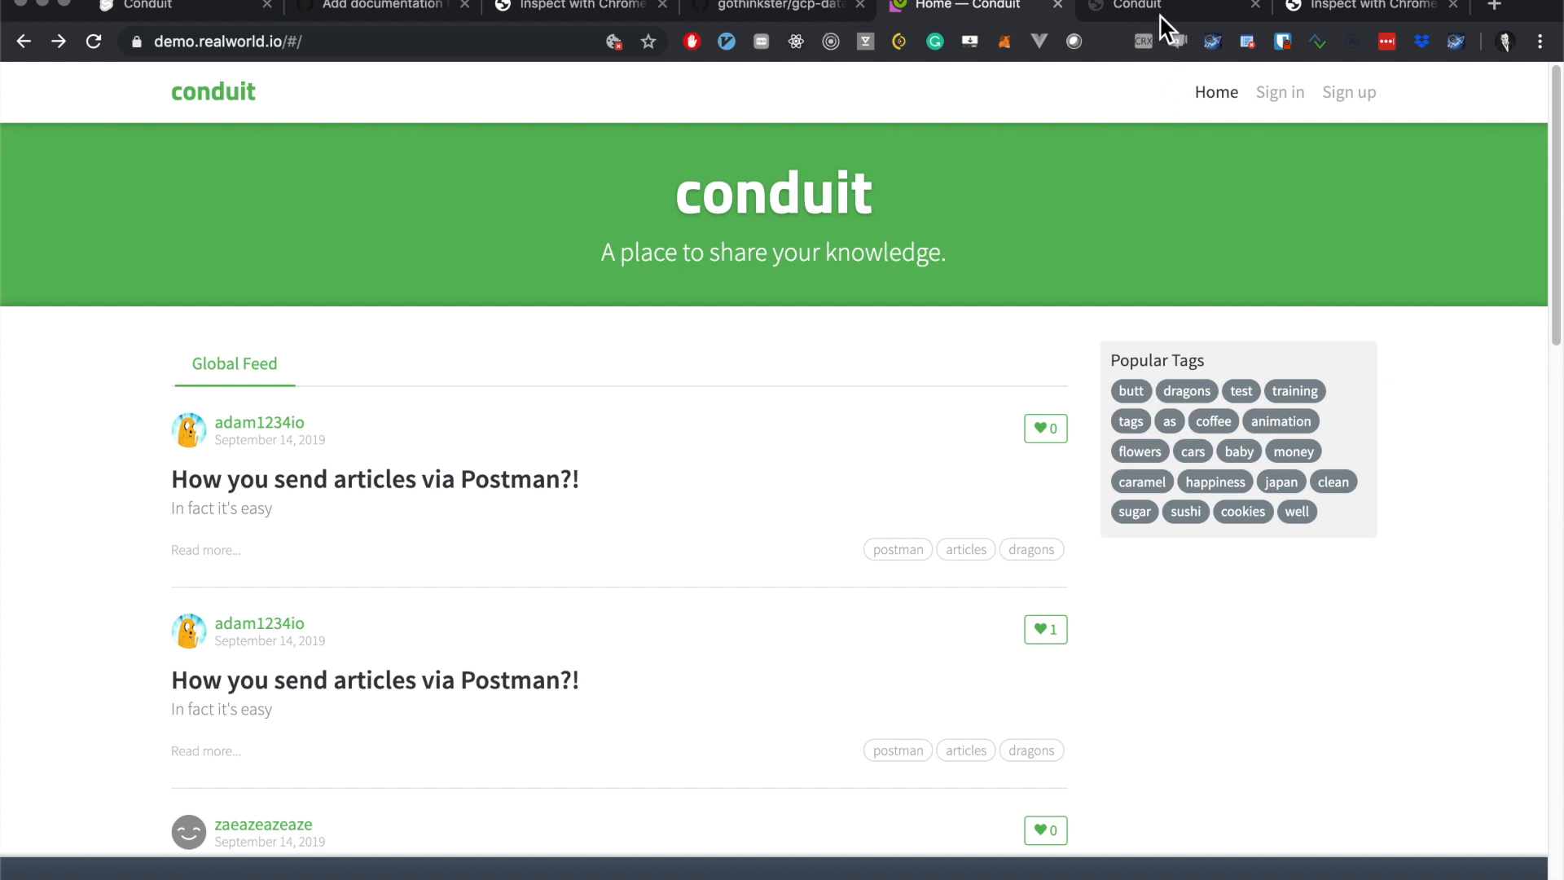
click(958, 7)
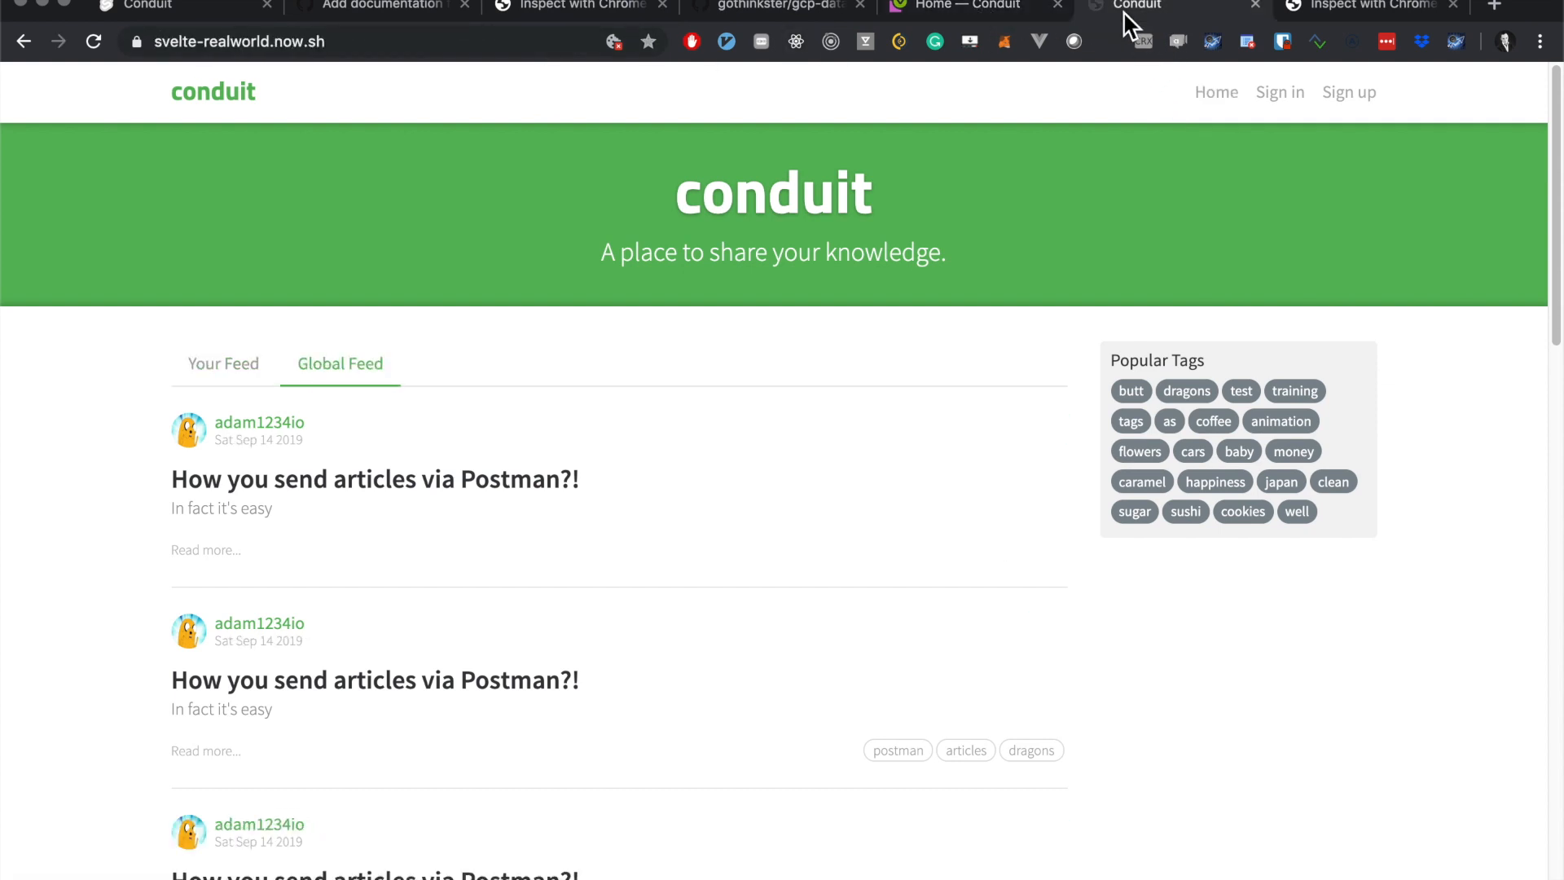
mouse_move(972, 15)
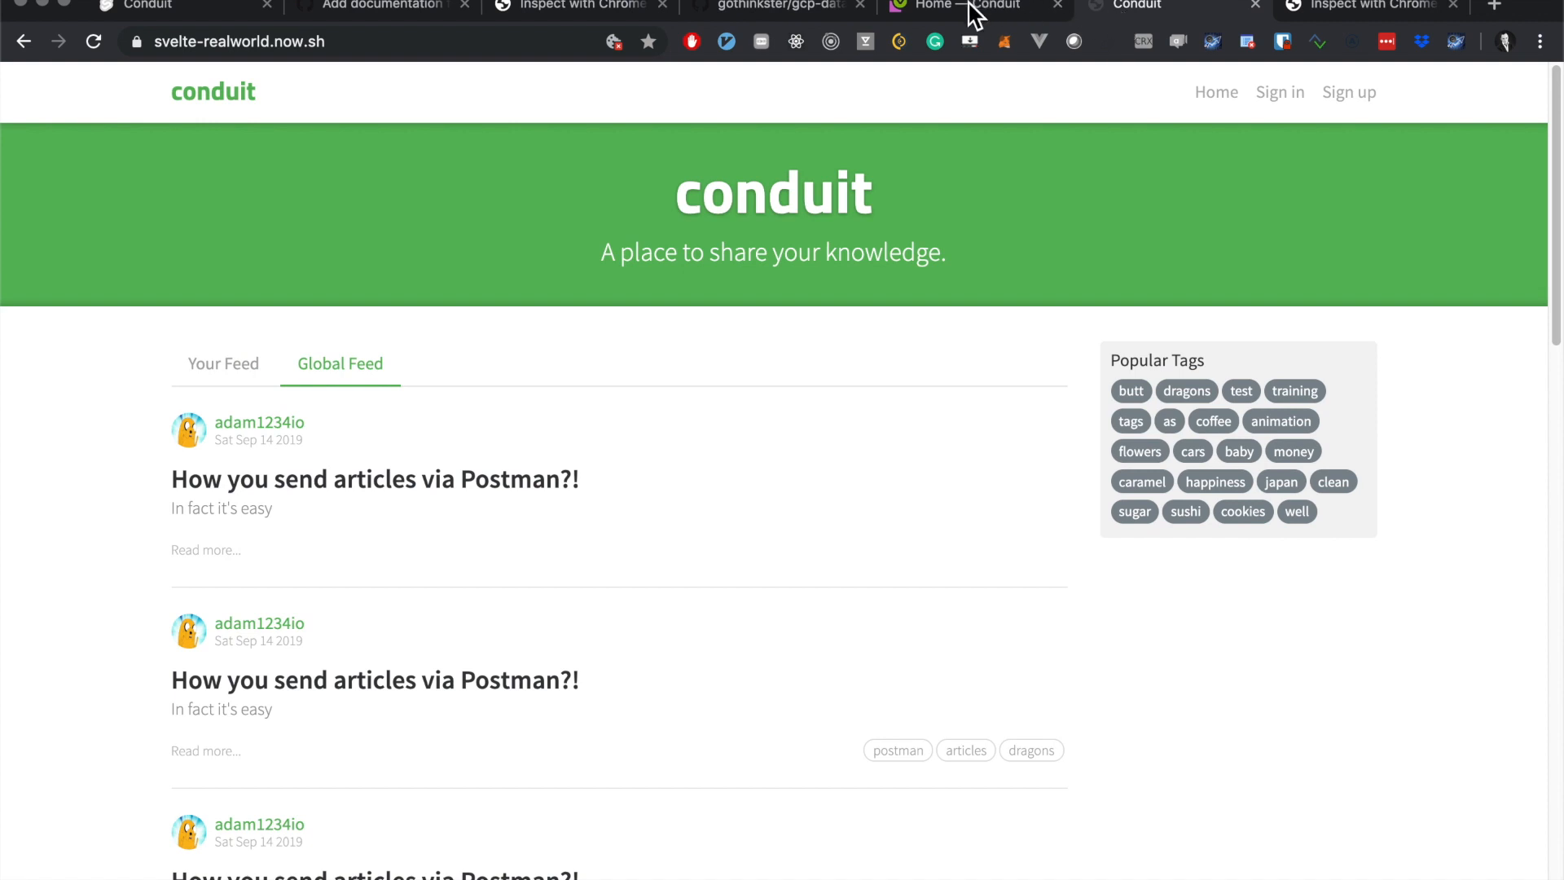
click(956, 6)
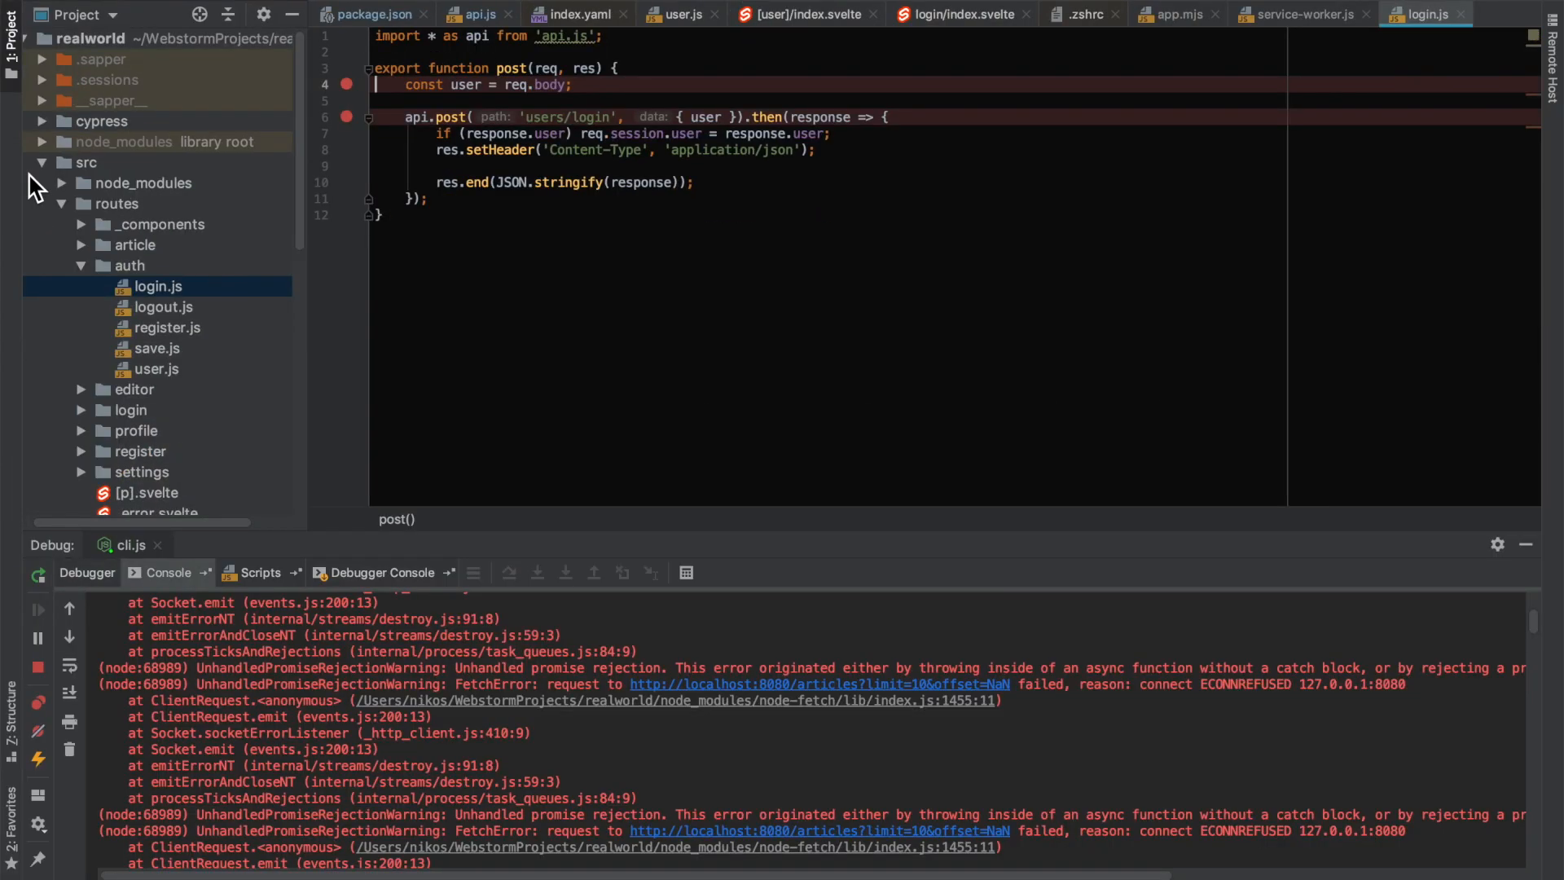
Step: Switch to the gcp-datastore project window and collapse src to show root files
click(42, 161)
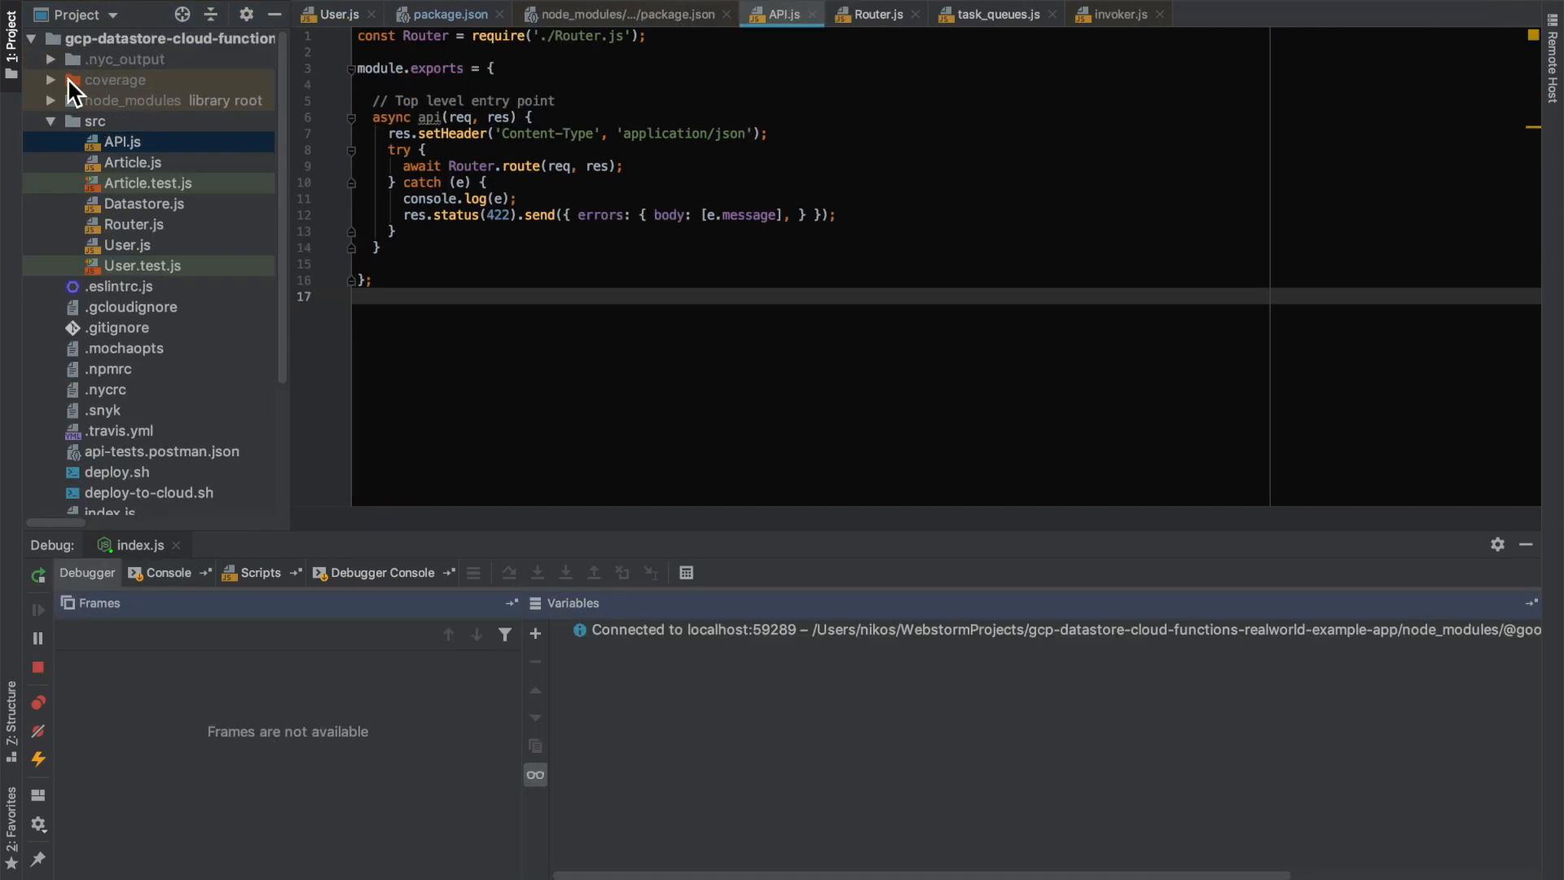
click(95, 121)
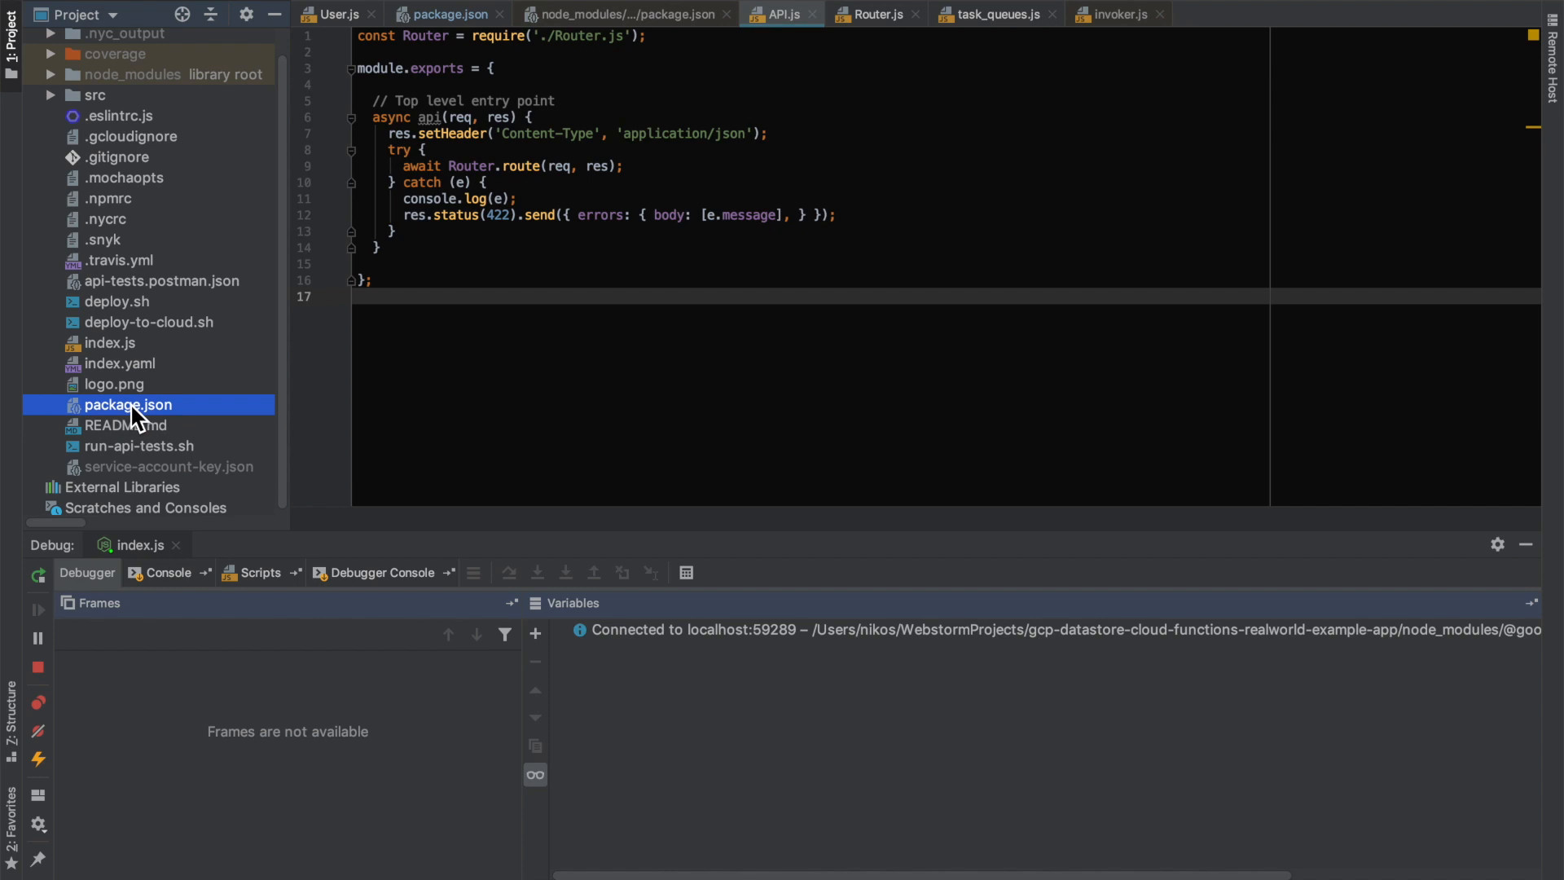
Step: Open the backend's package.json to read its emulate:datastore and emulate:functions scripts
click(445, 13)
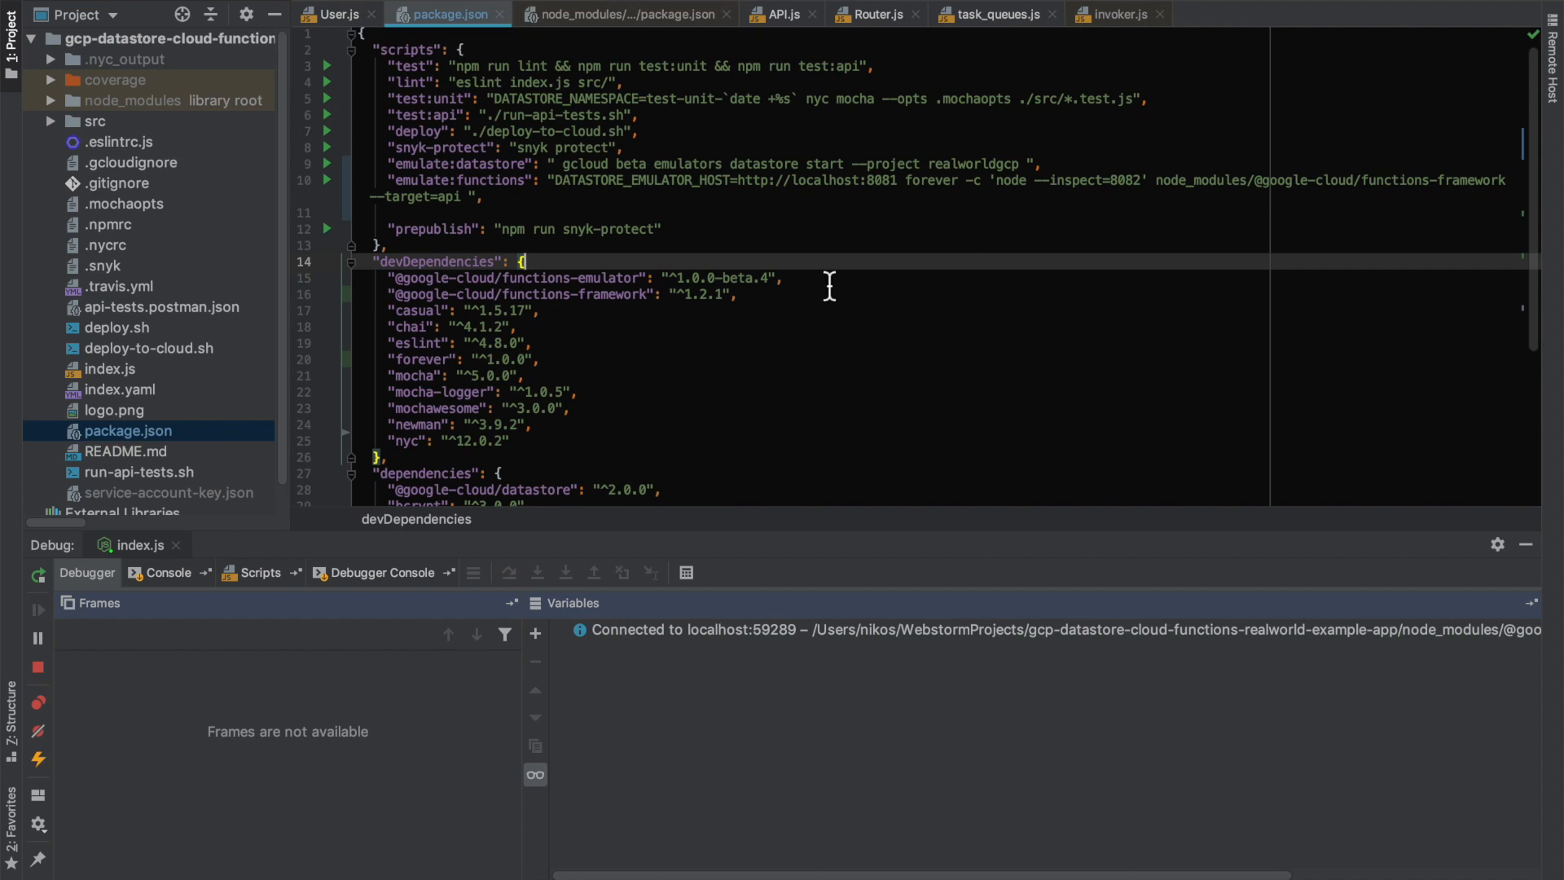
mouse_move(99, 38)
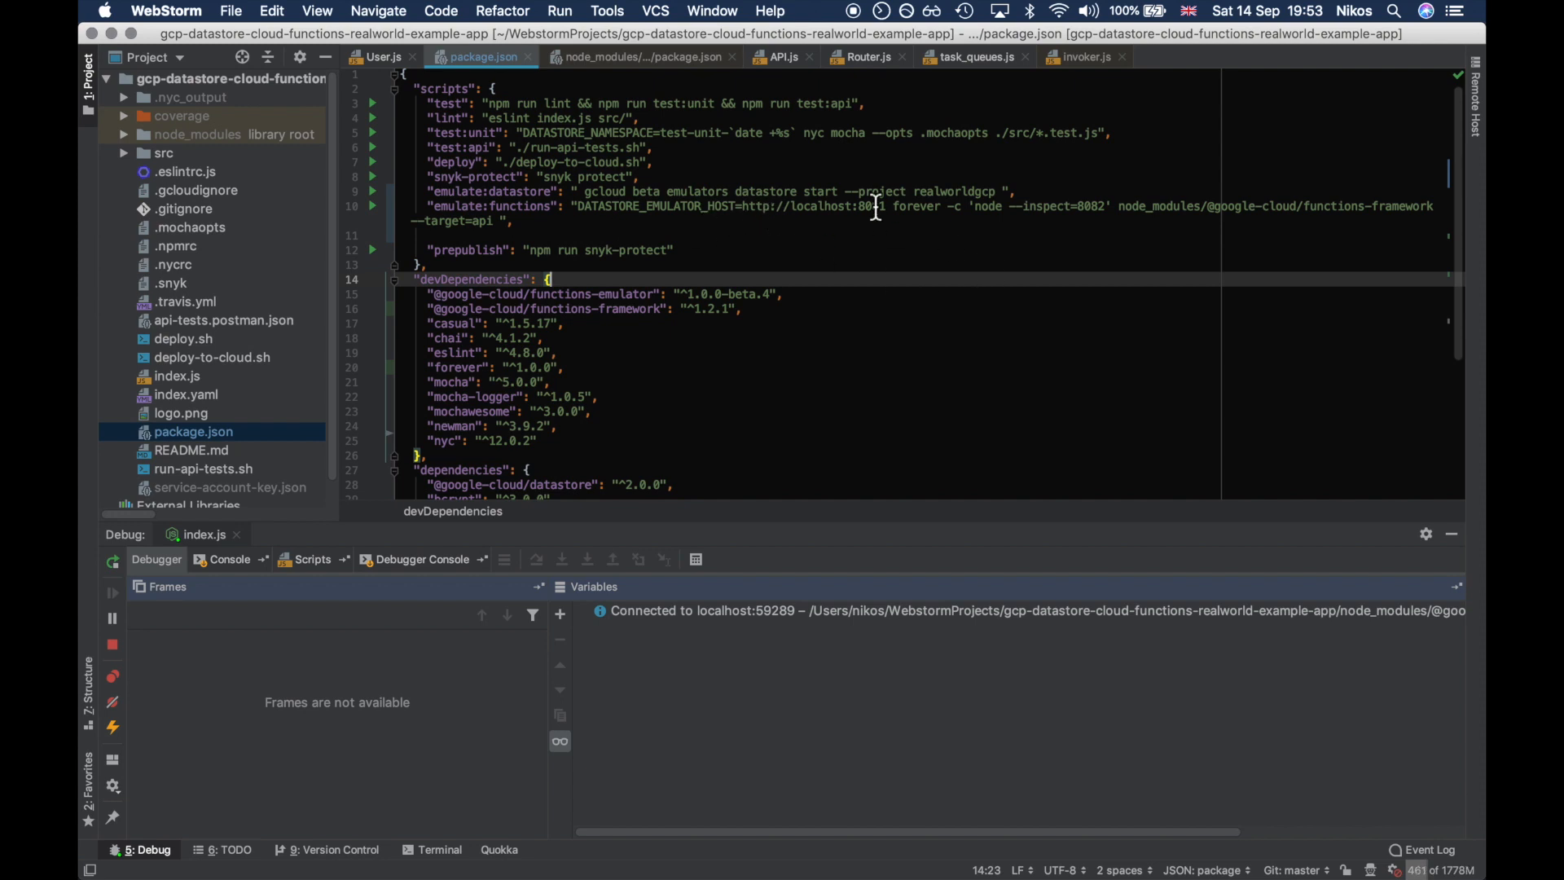
mouse_move(886, 231)
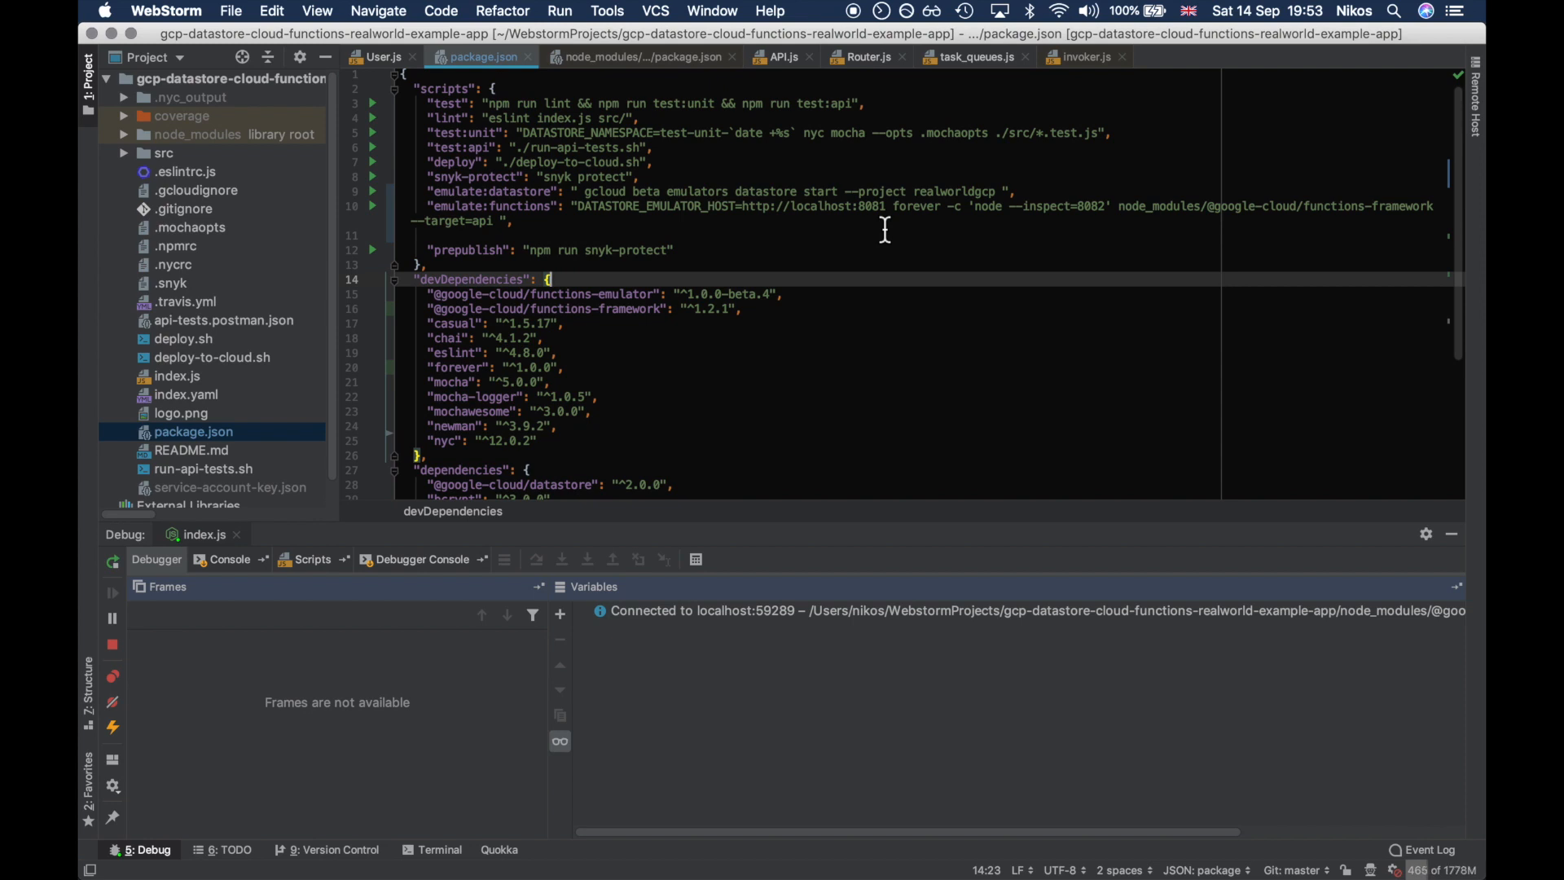
mouse_move(748, 251)
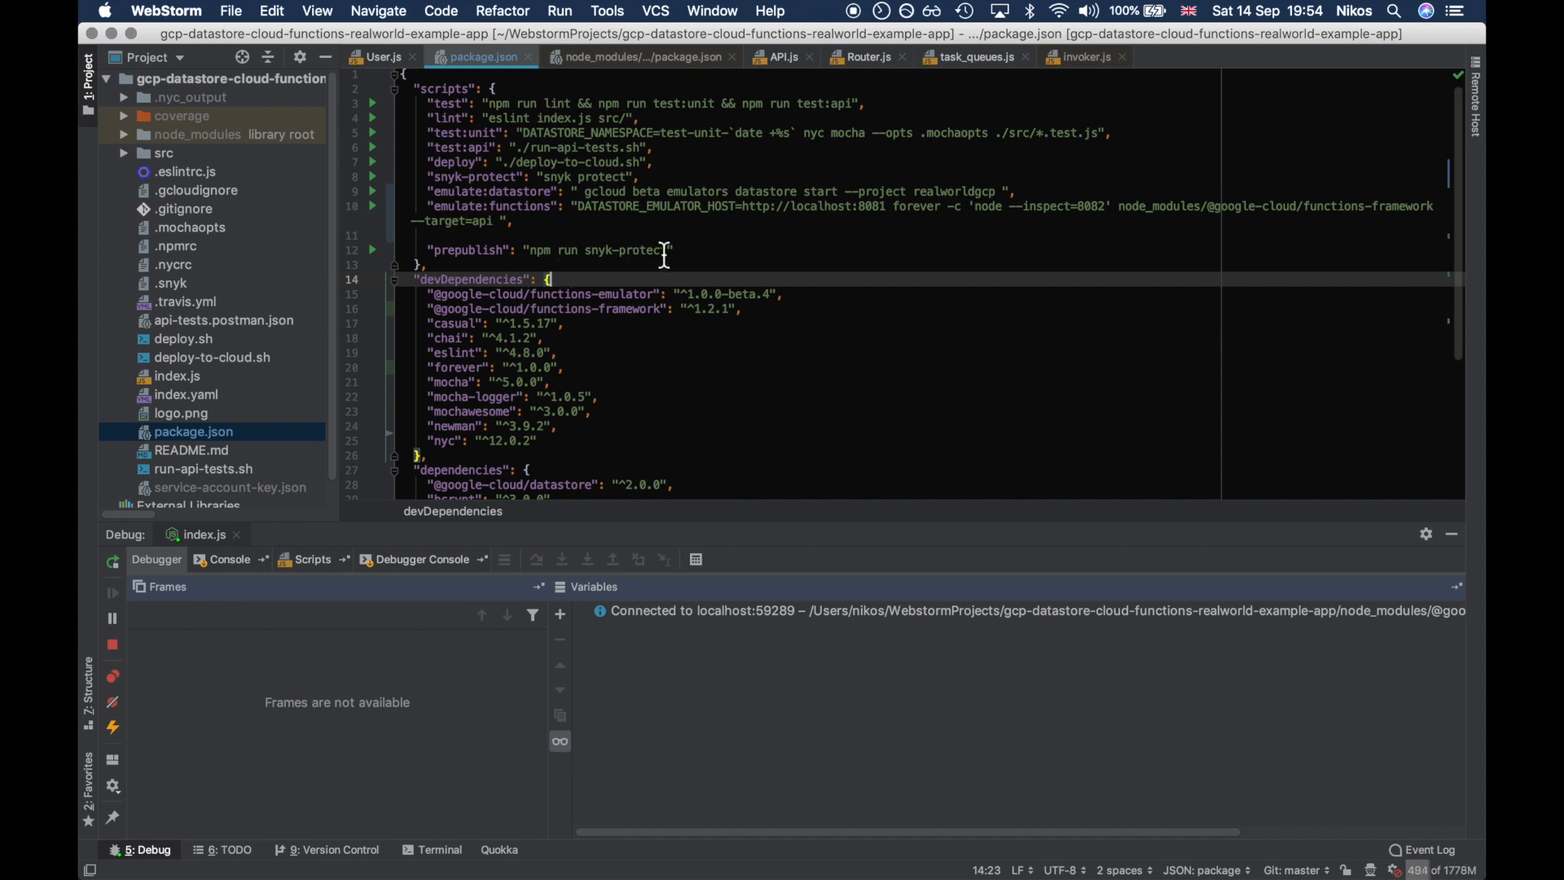
mouse_move(440, 357)
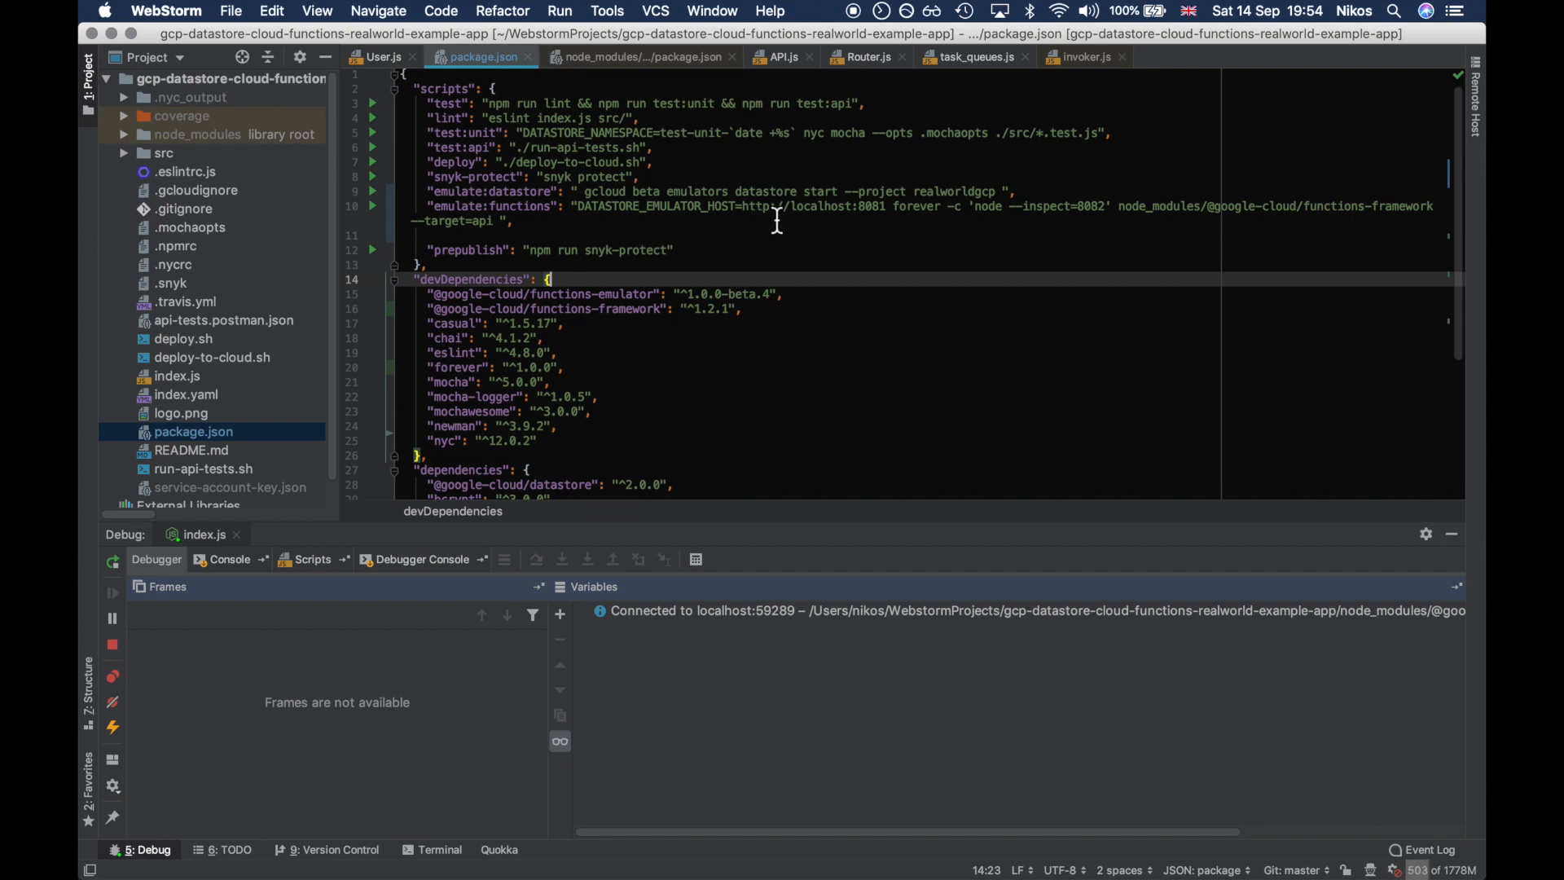
mouse_move(450, 337)
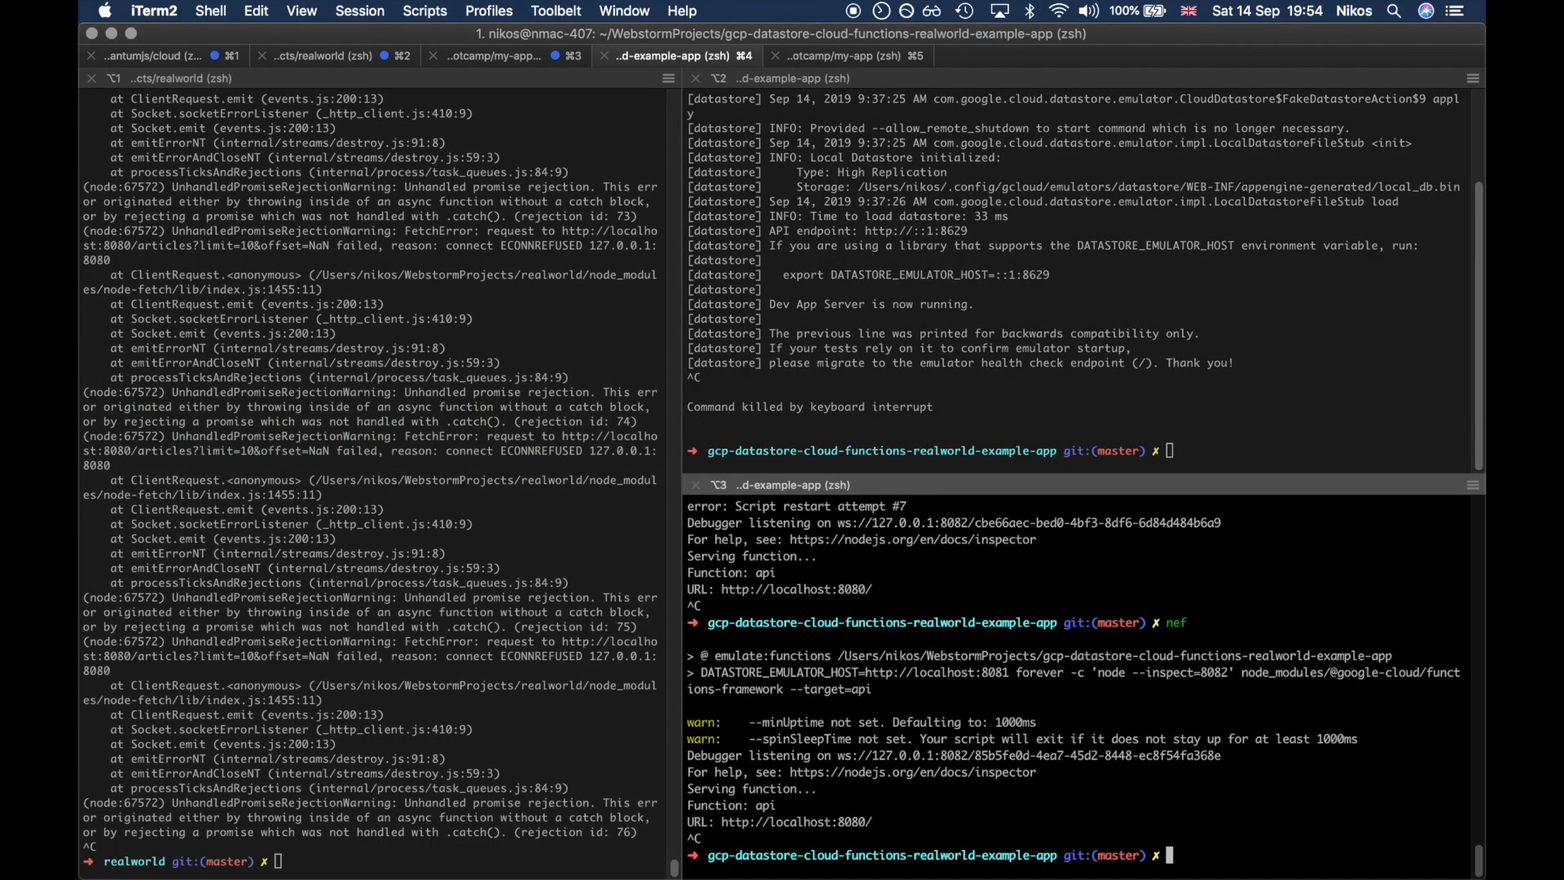
Step: Run the nef alias to start npm run emulate:functions serving api on localhost:8080
text(nef)
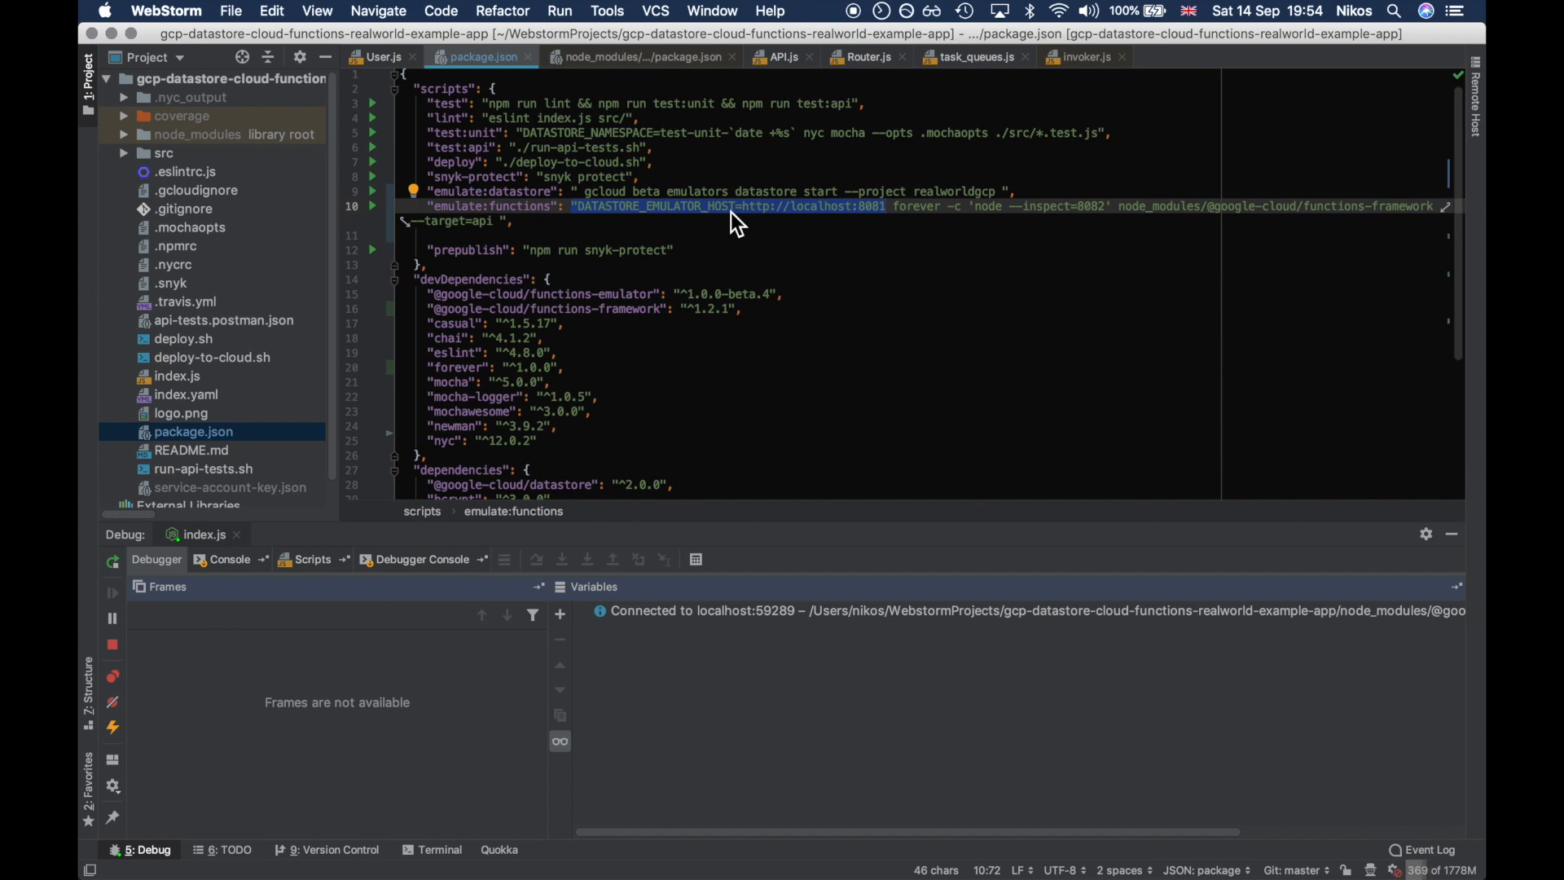
mouse_move(830, 220)
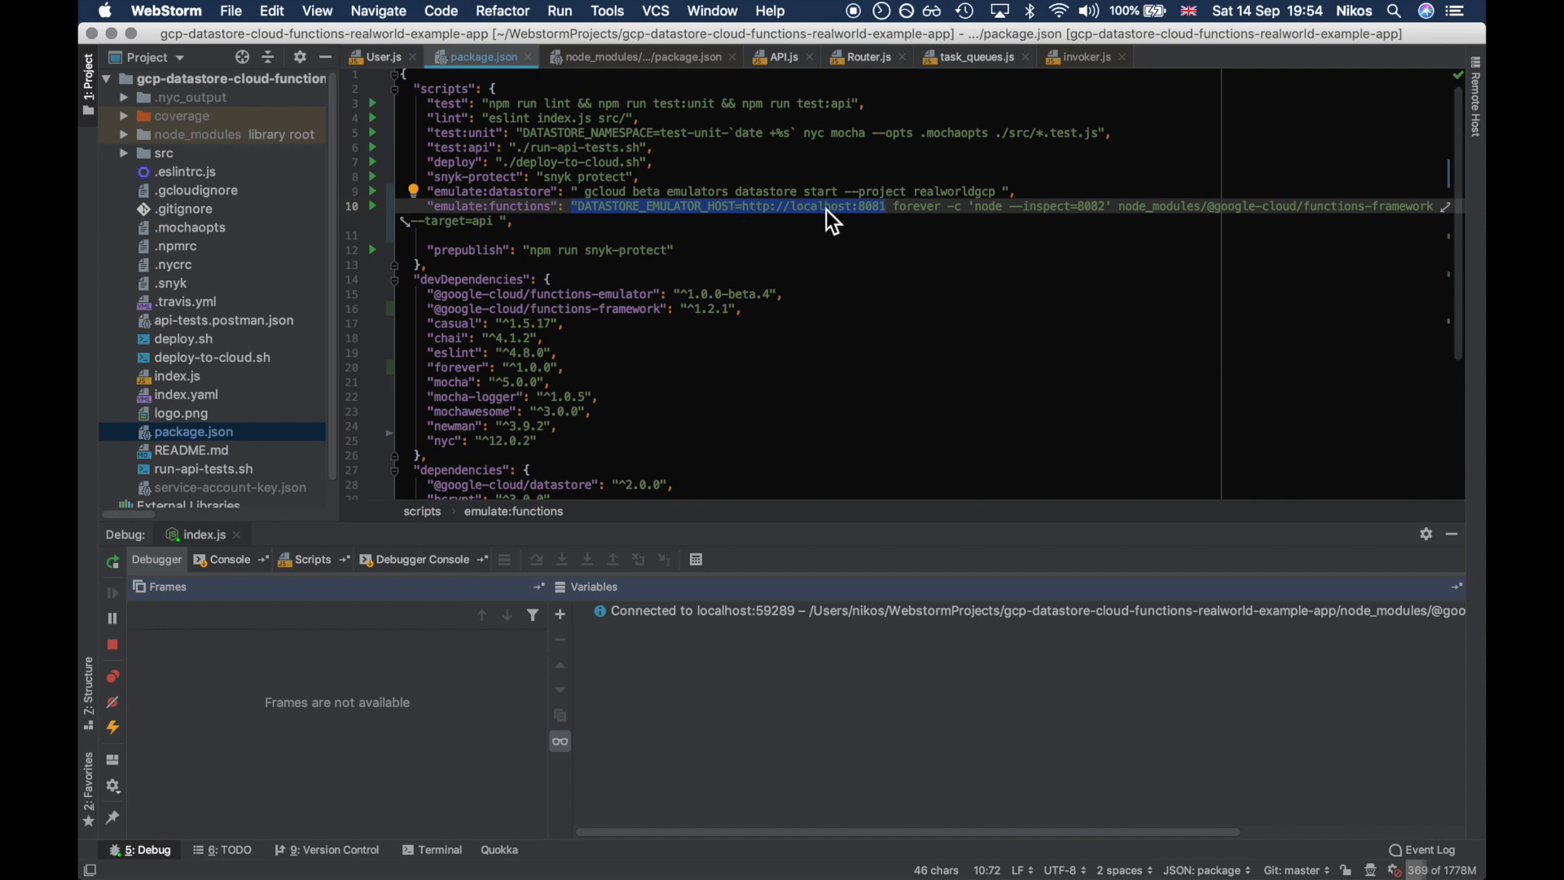
mouse_move(886, 220)
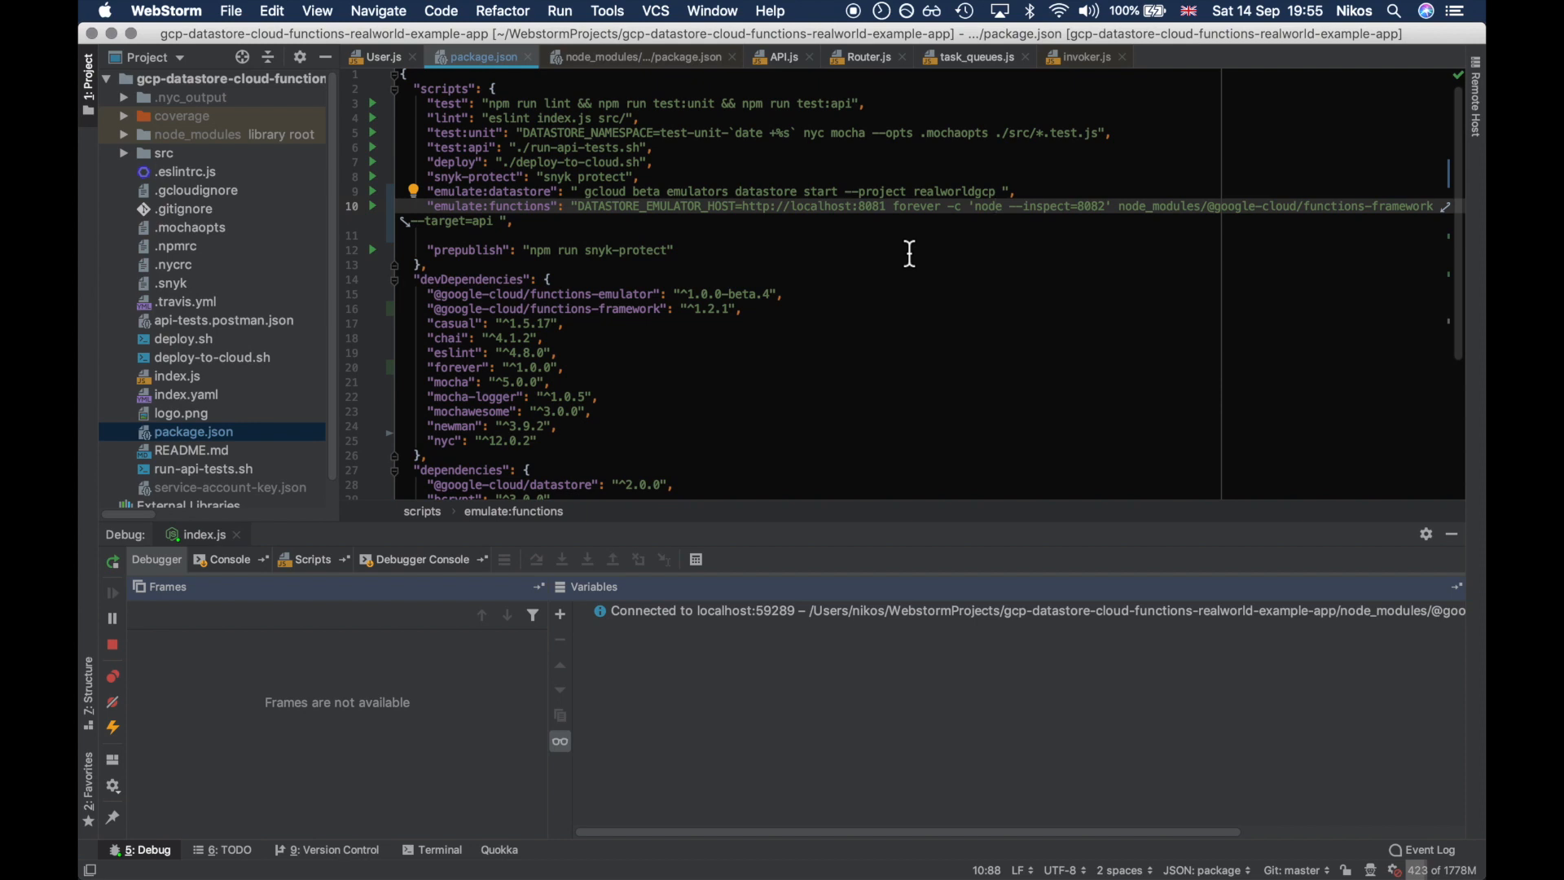
mouse_move(606, 219)
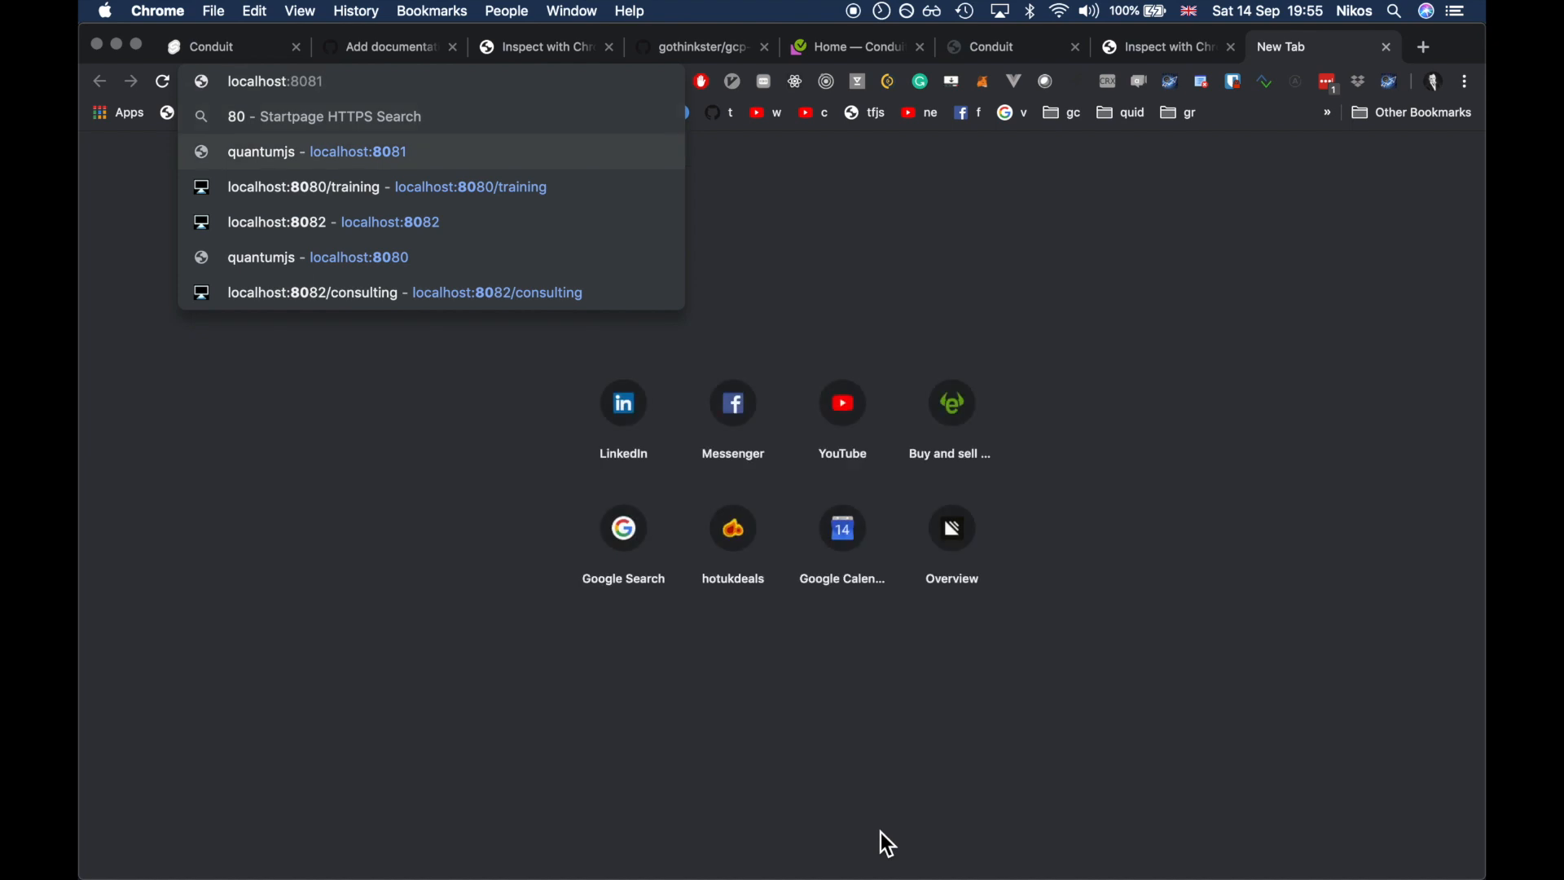
Step: Load localhost:8081 in a new Chrome tab from the address-bar suggestions
click(318, 256)
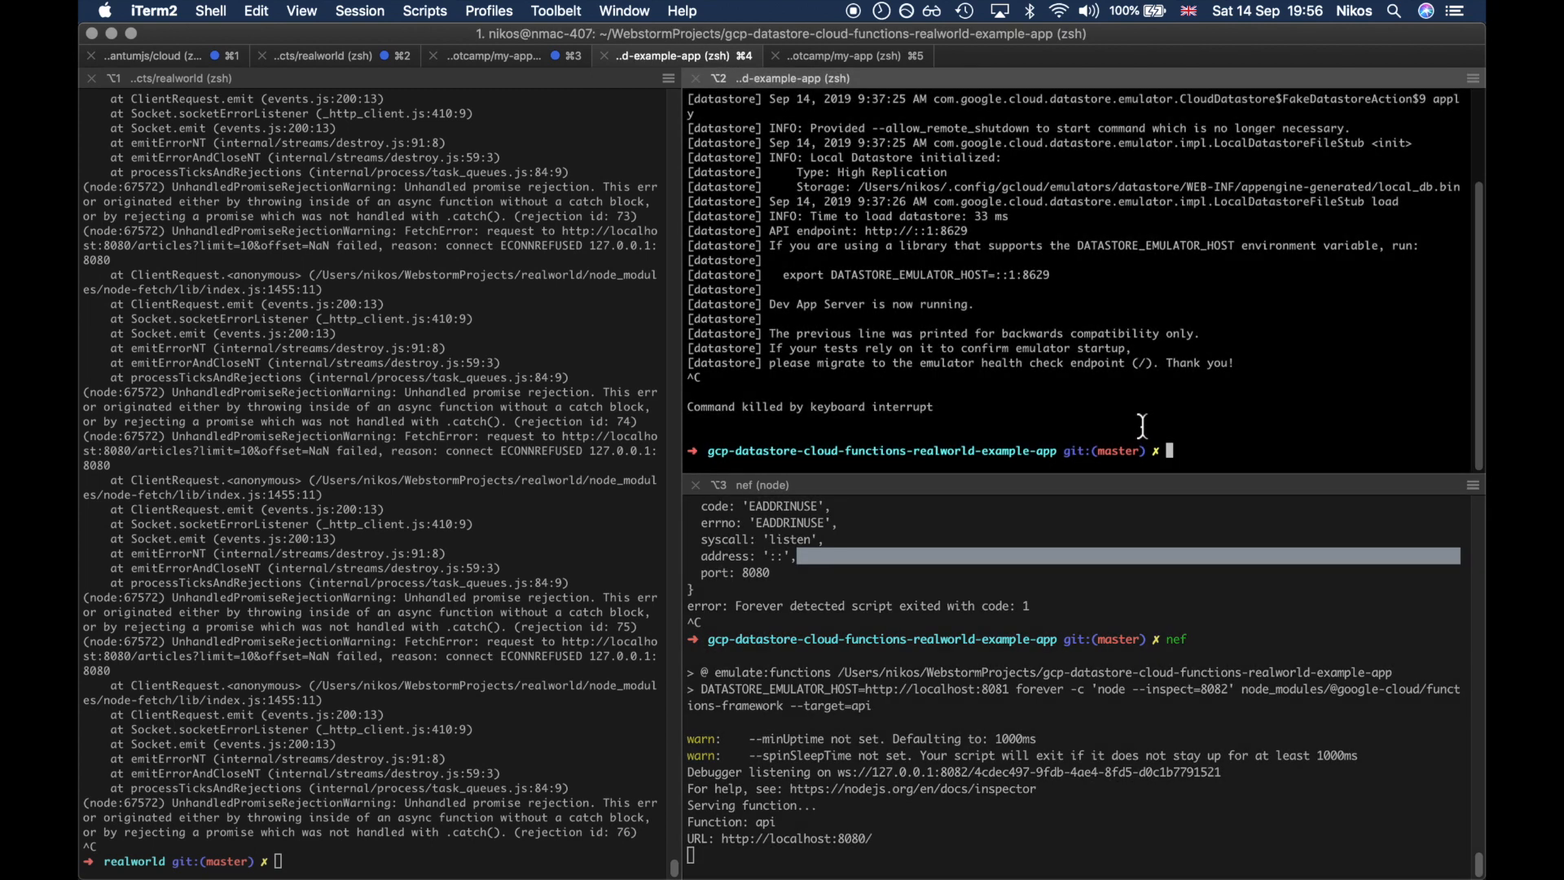
Step: Run npm run emulate:datastore to restart the local datastore emulator
text(npm run emulate:datastore)
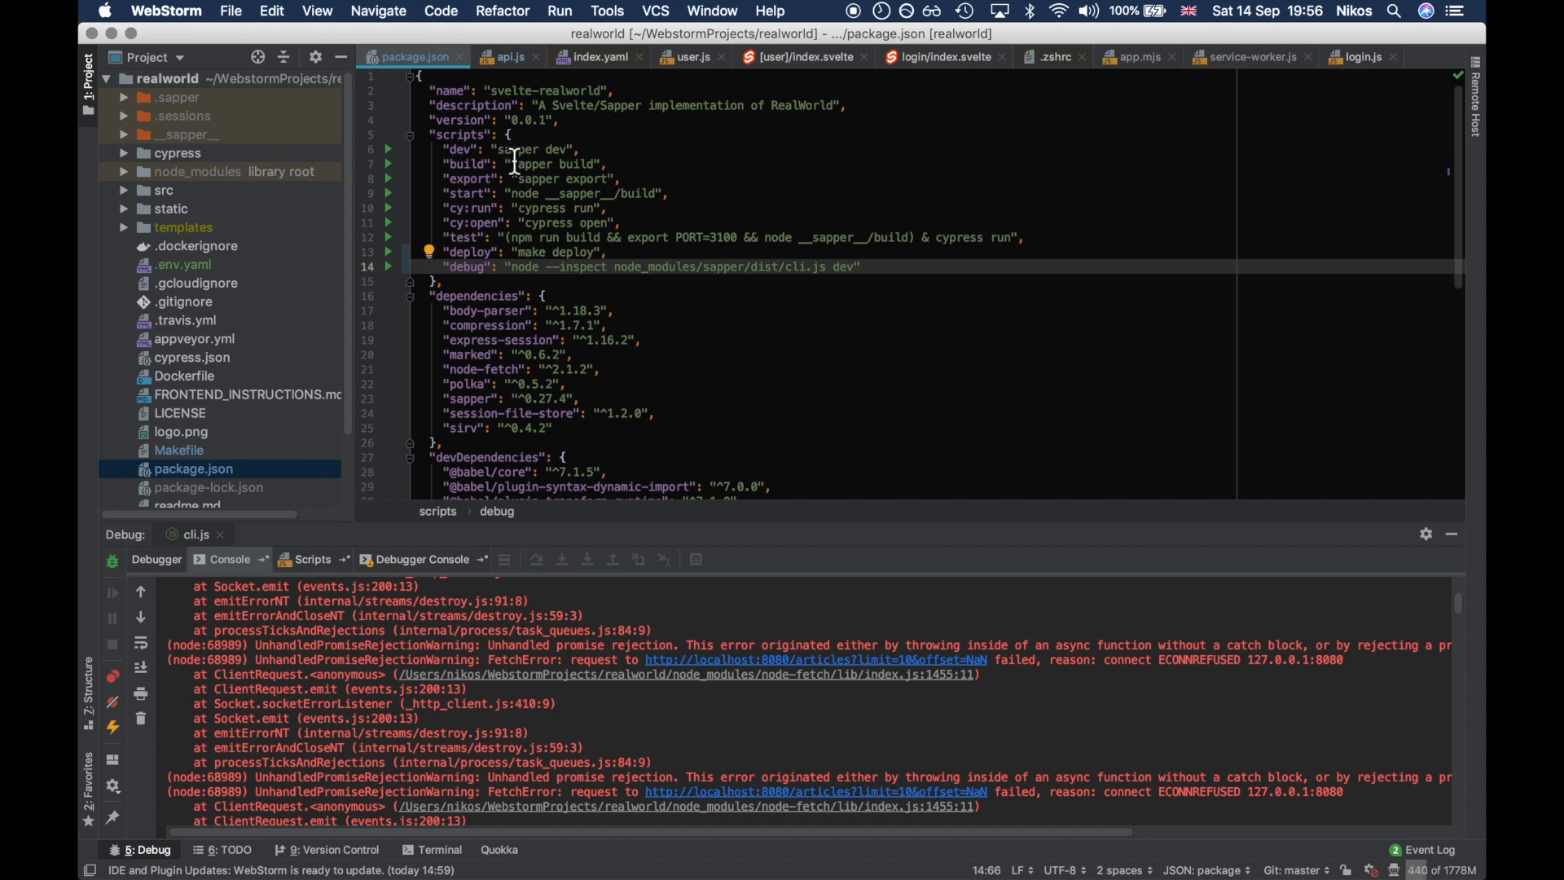
mouse_move(569, 179)
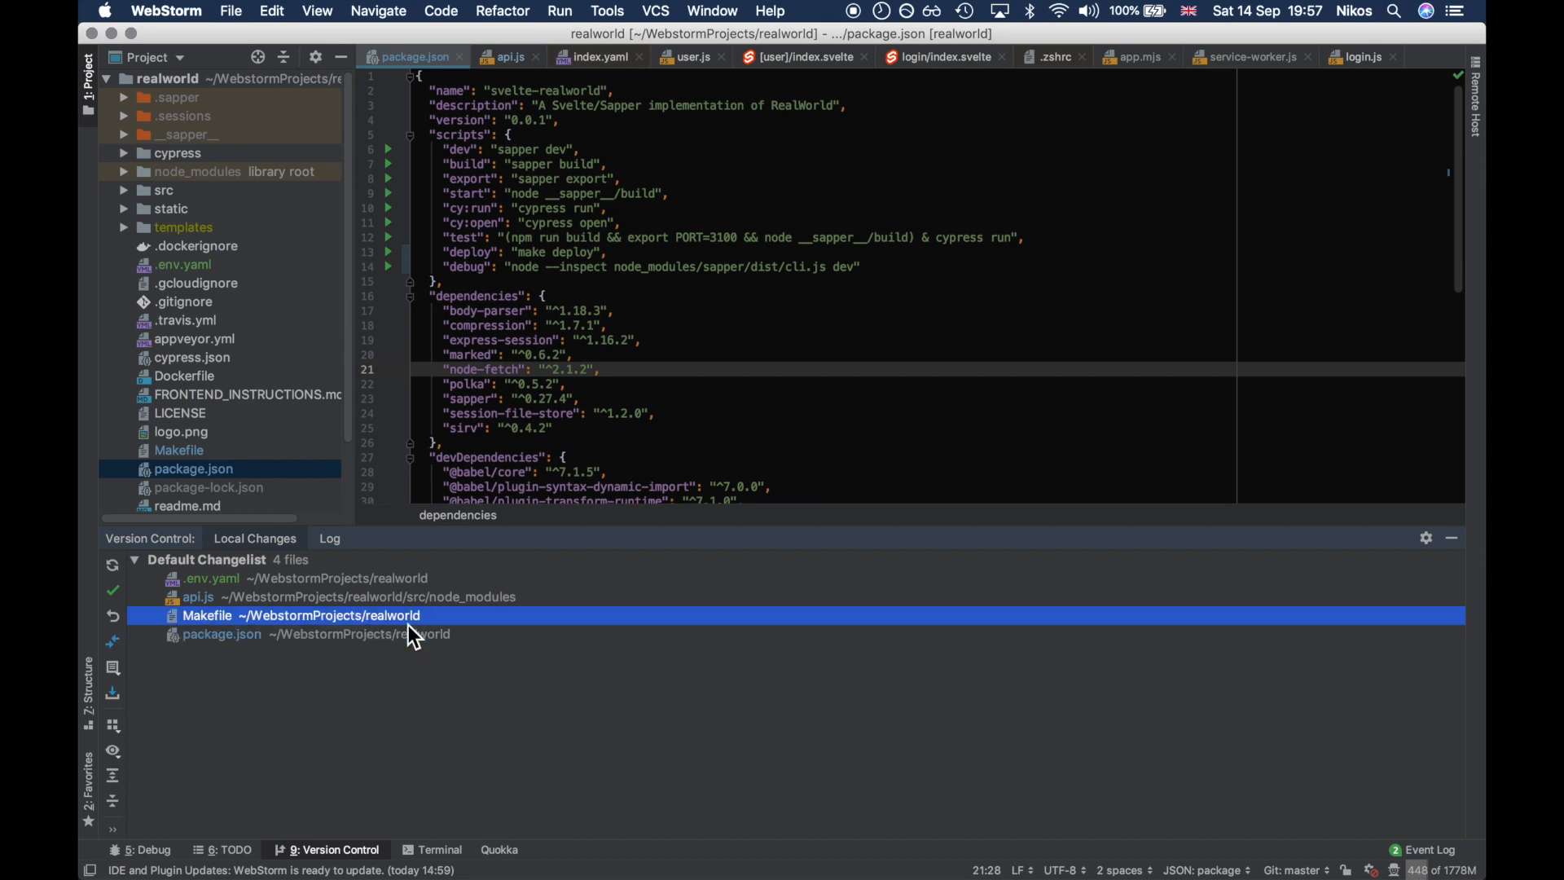
Step: Open the side-by-side diff of the changed api.js pointing its base URL at localhost:8080
click(222, 634)
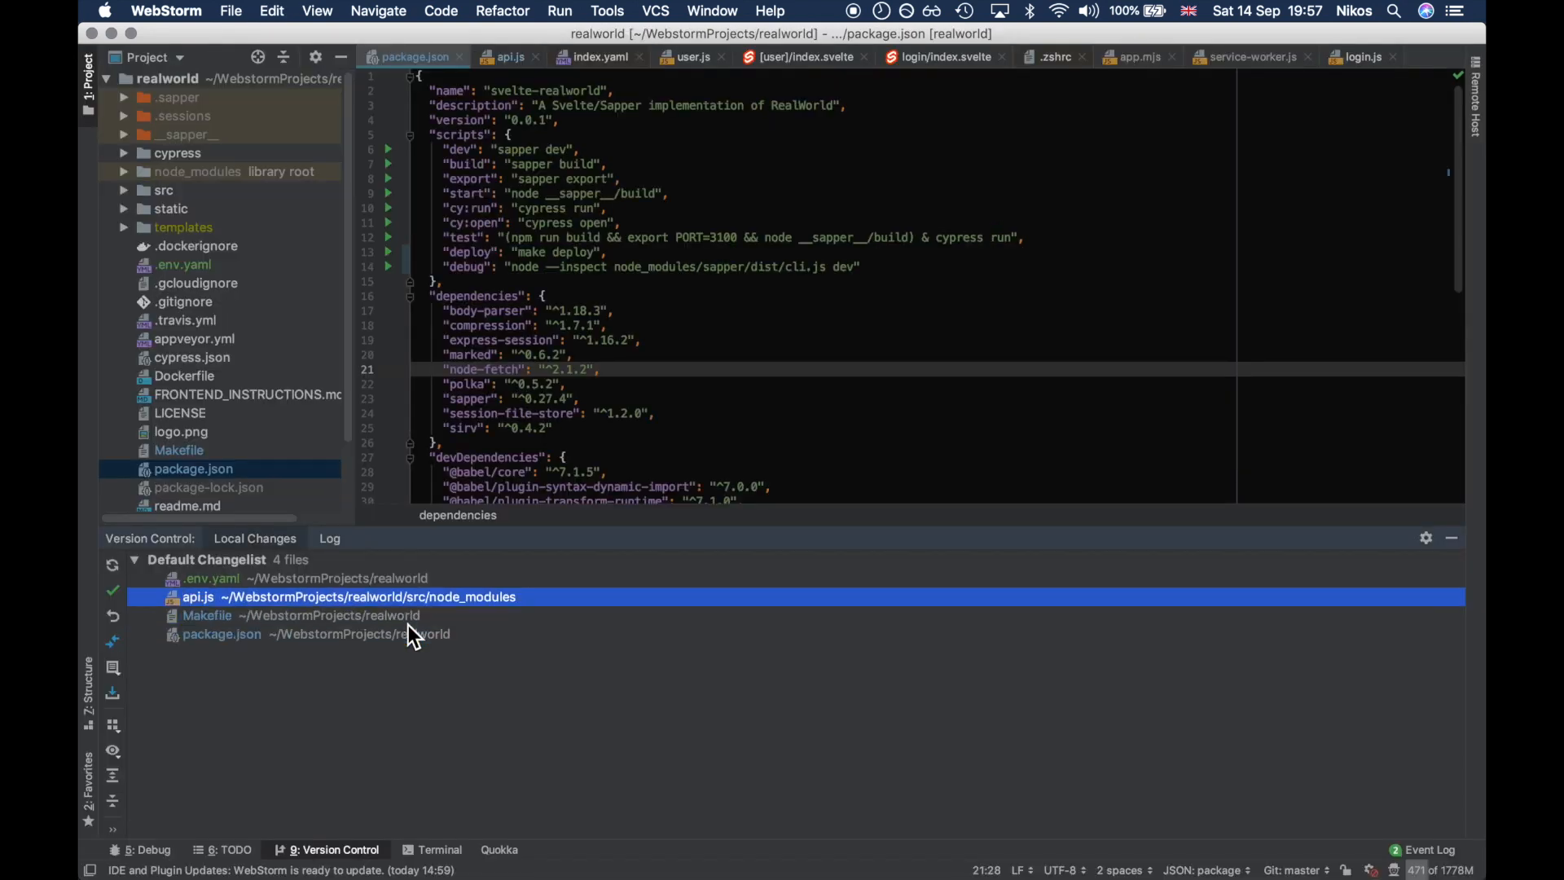
double_click(197, 596)
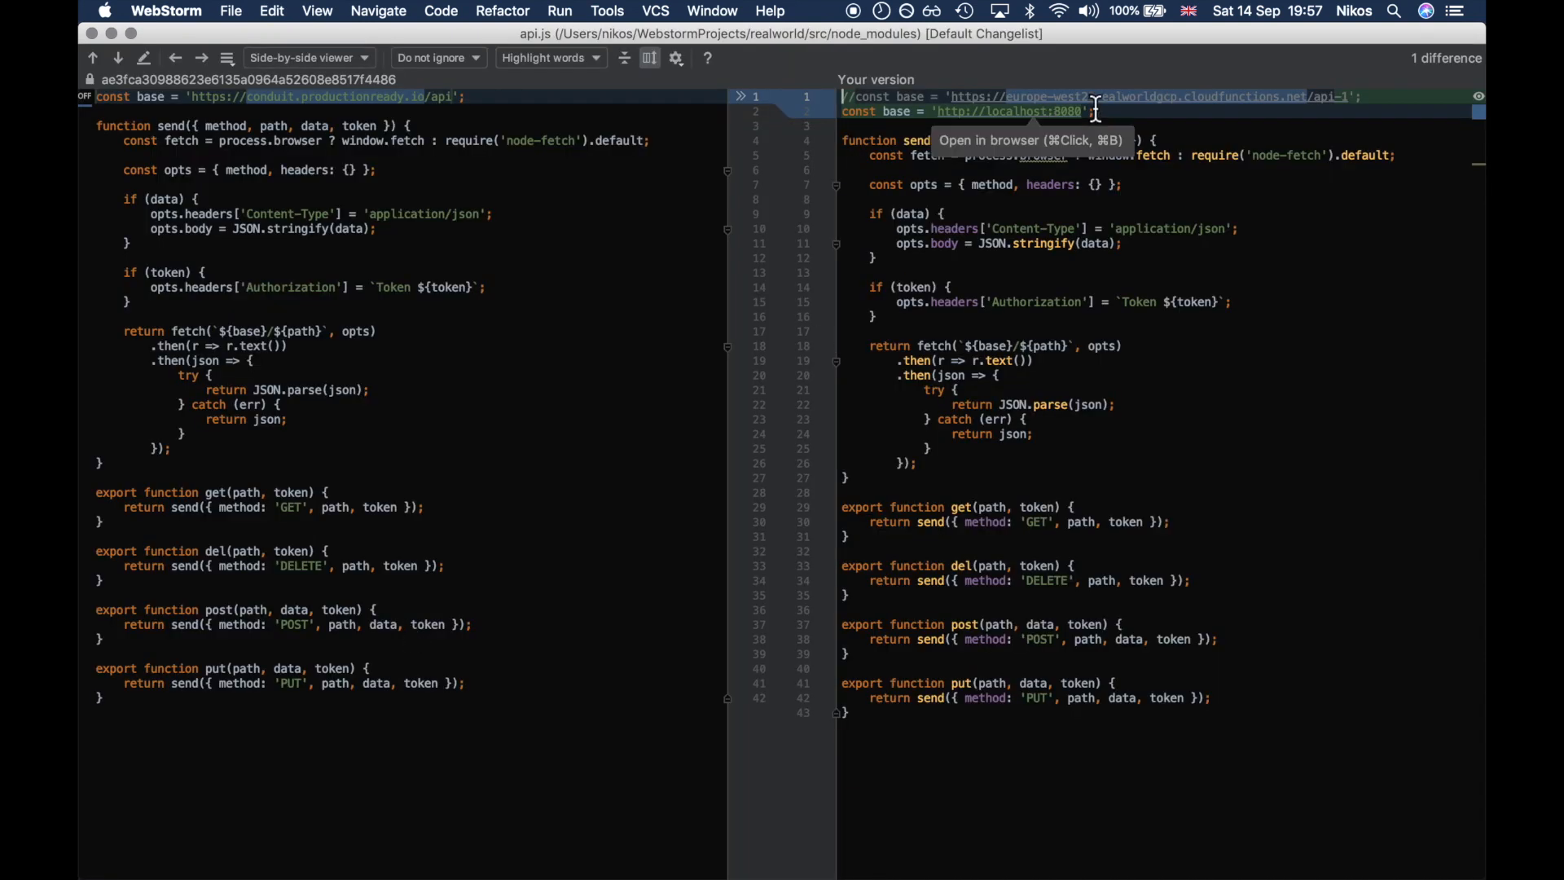
mouse_move(1161, 99)
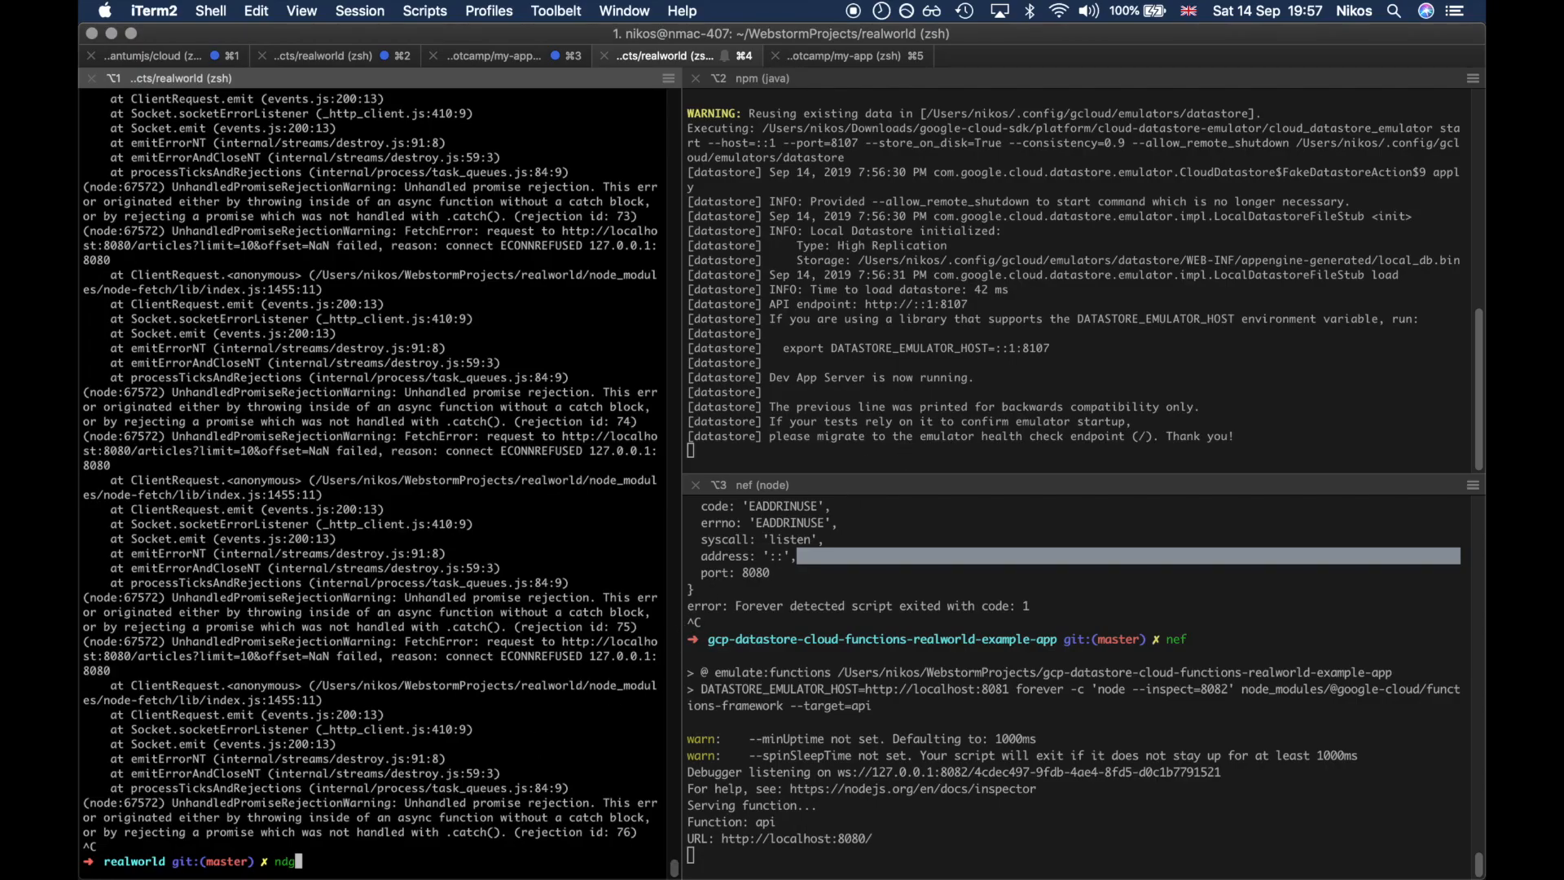
Step: Run npm run dev in the svelte-bootcamp frontend directory to start the dev server
text(cd svelte-bootcamp)
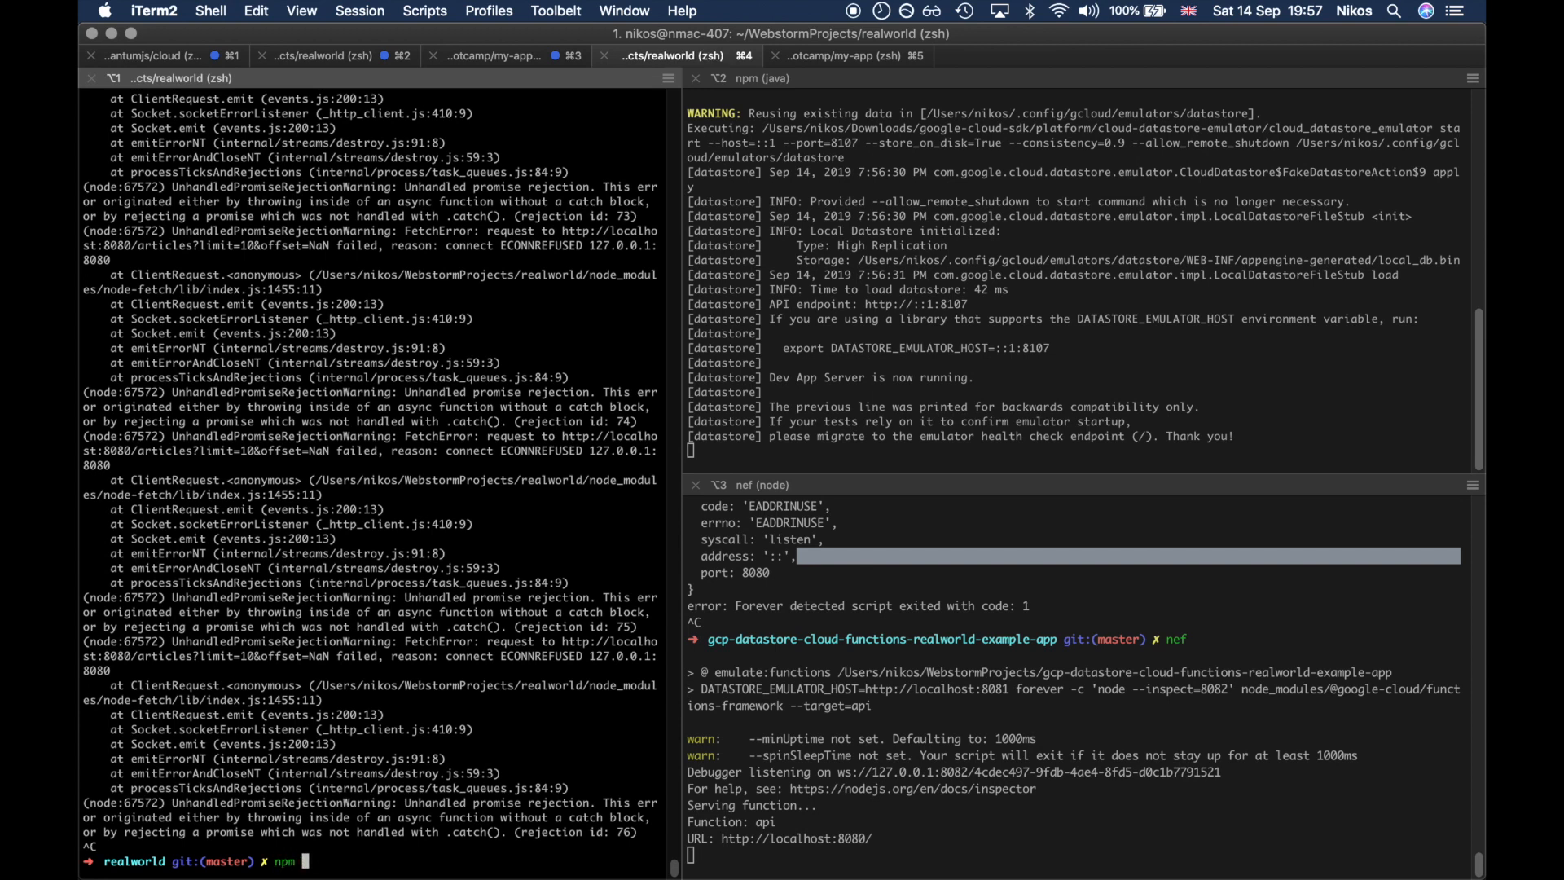
text(run)
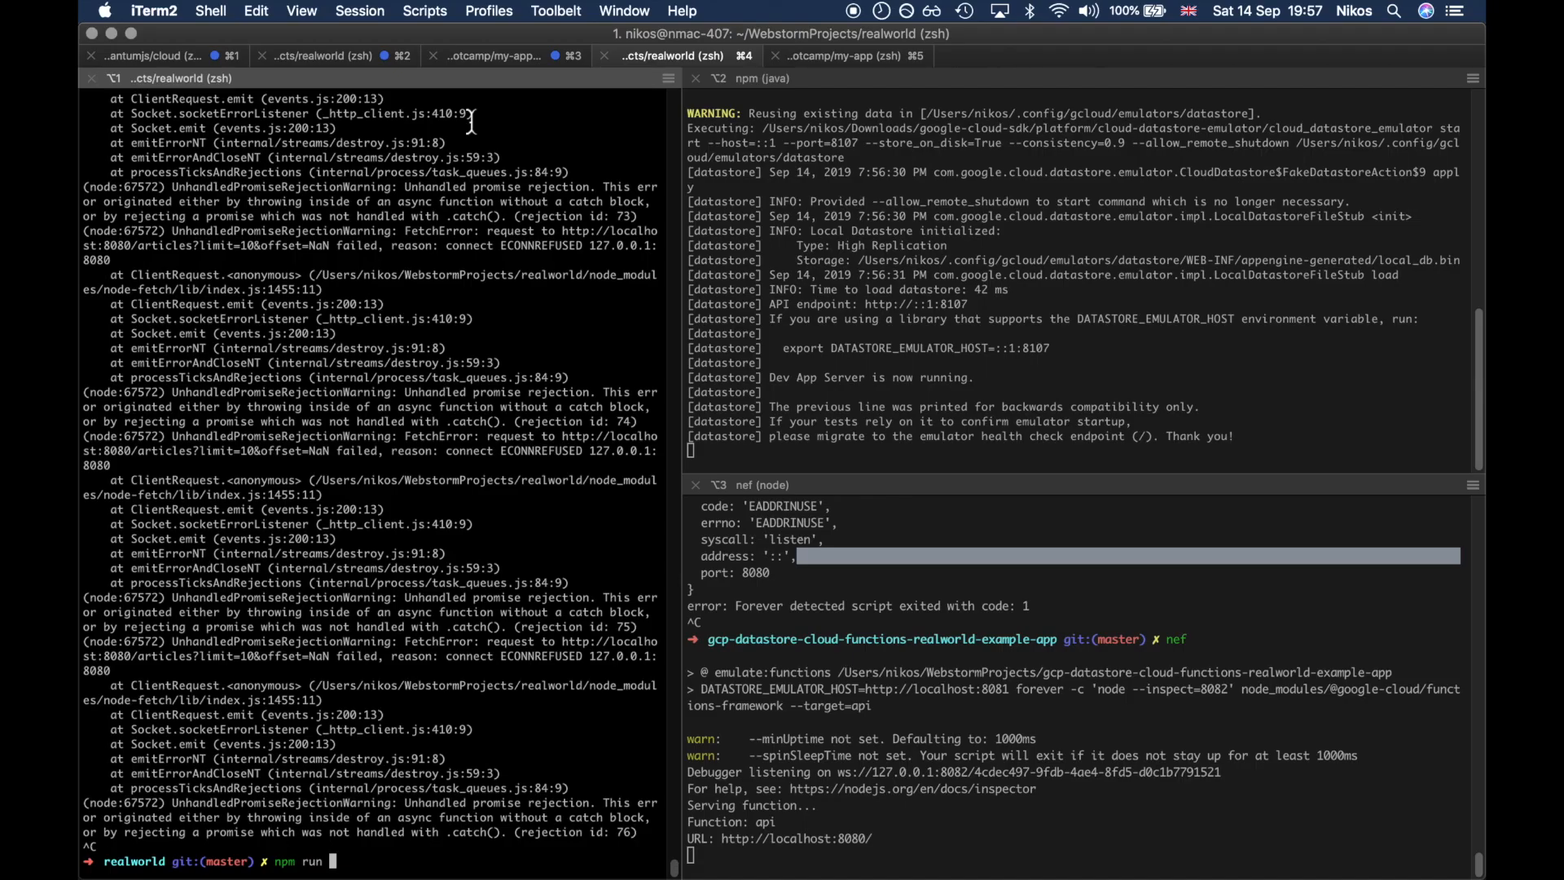
text(dev)
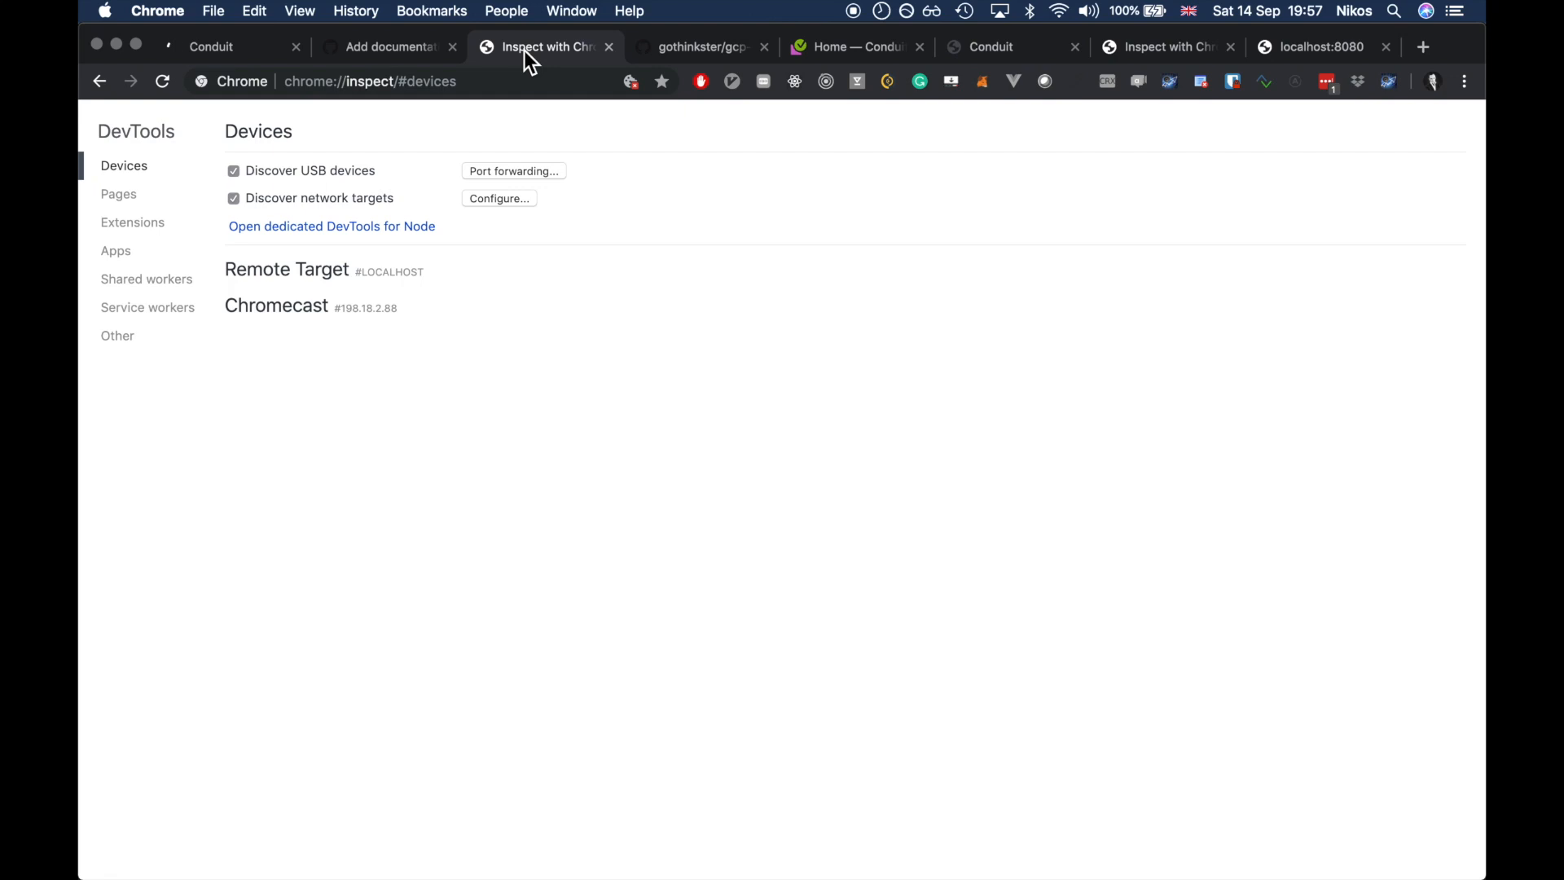
Step: Load the Conduit frontend at localhost:3000 in a new Chrome tab
text(3000)
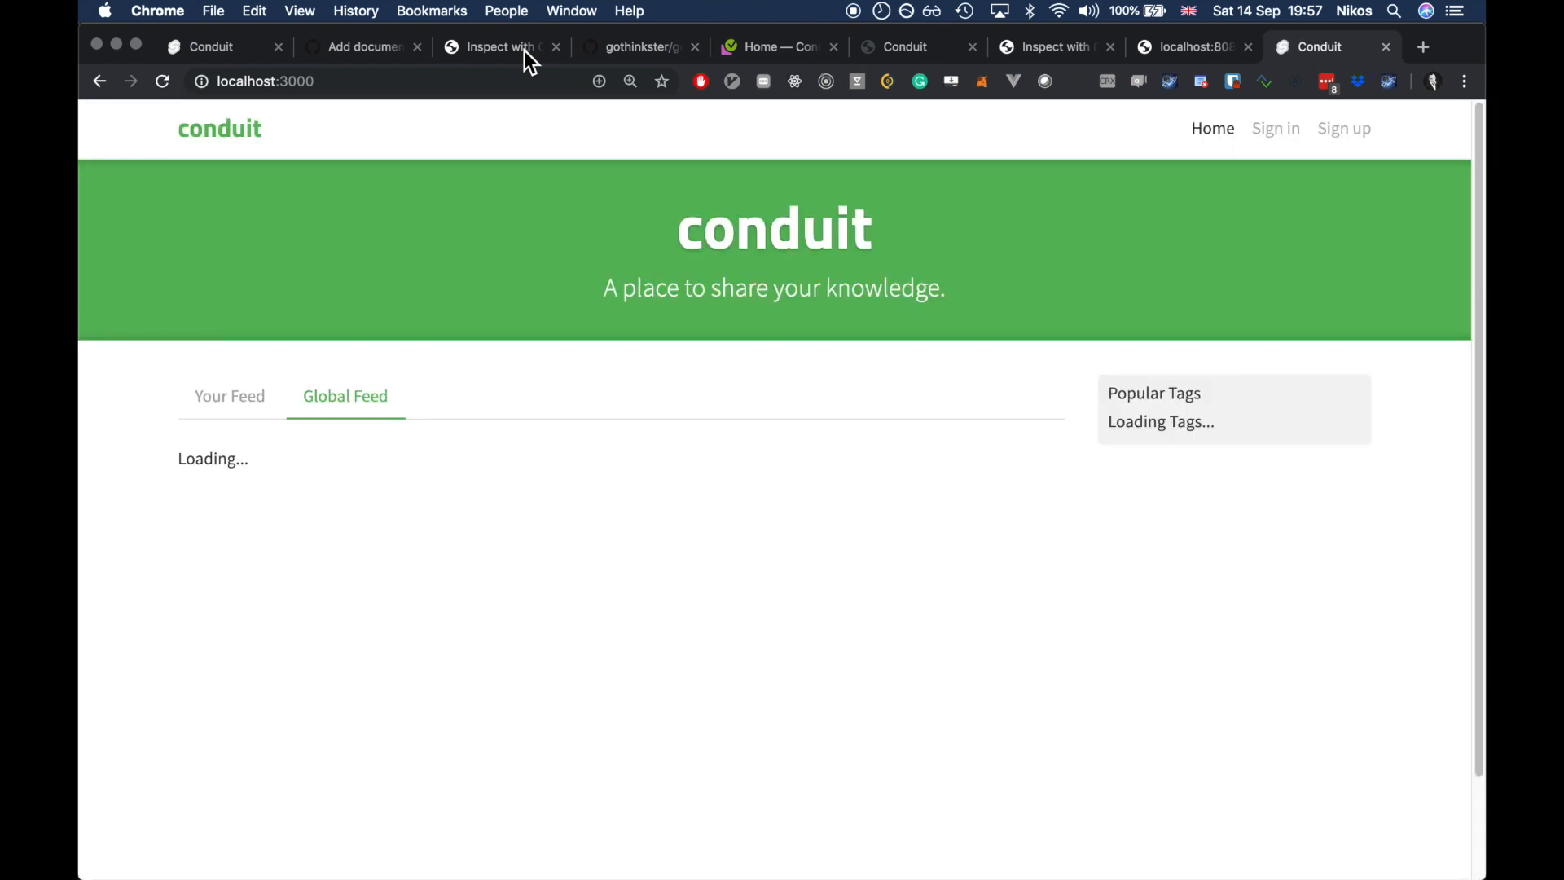
mouse_move(906, 413)
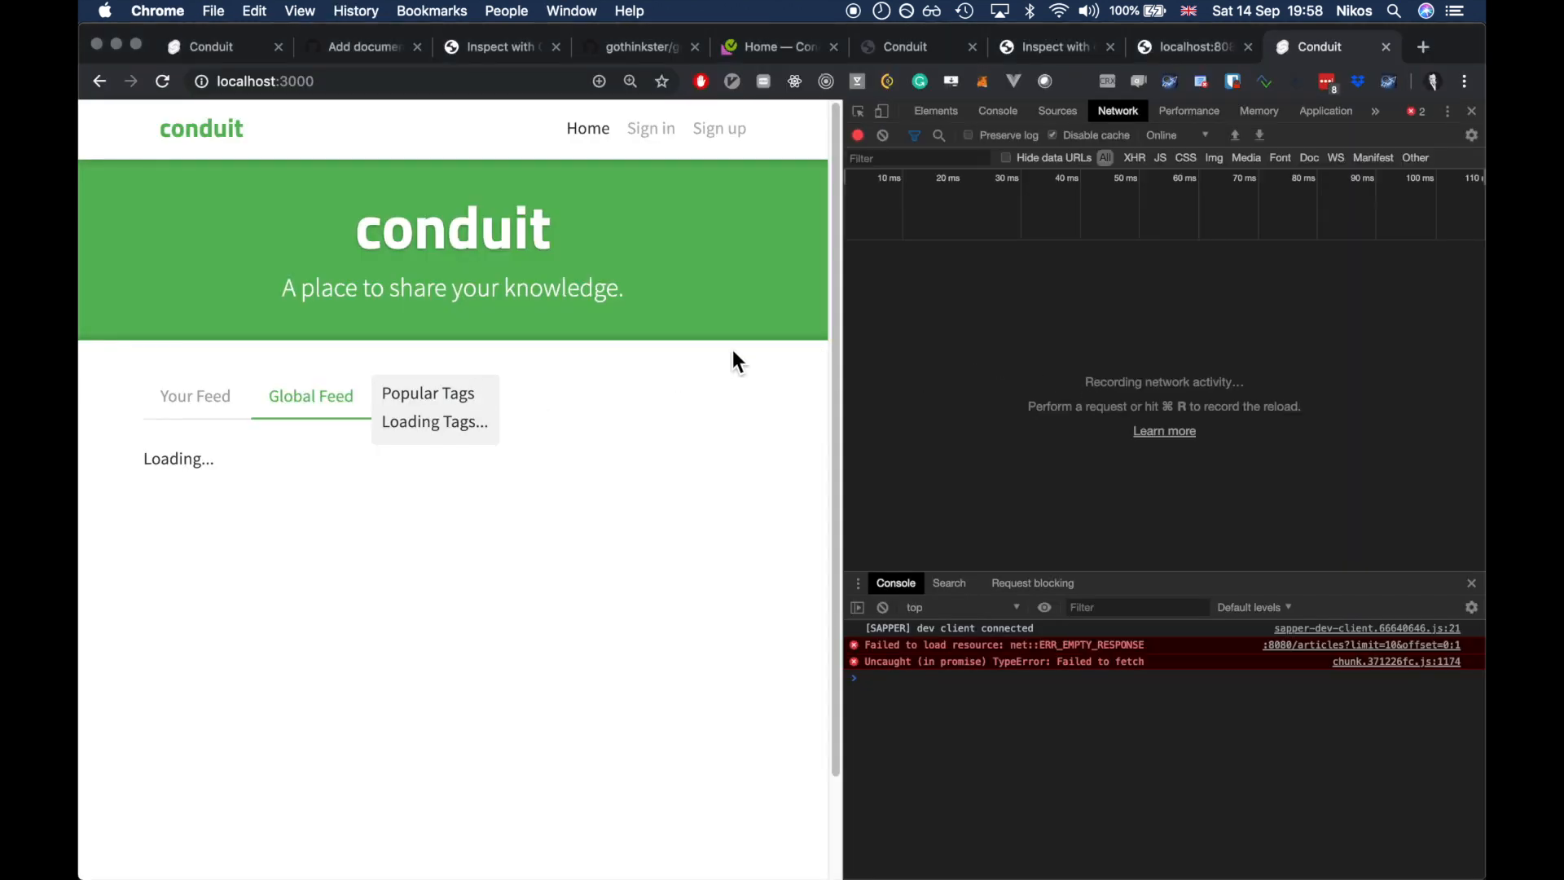
mouse_move(400, 637)
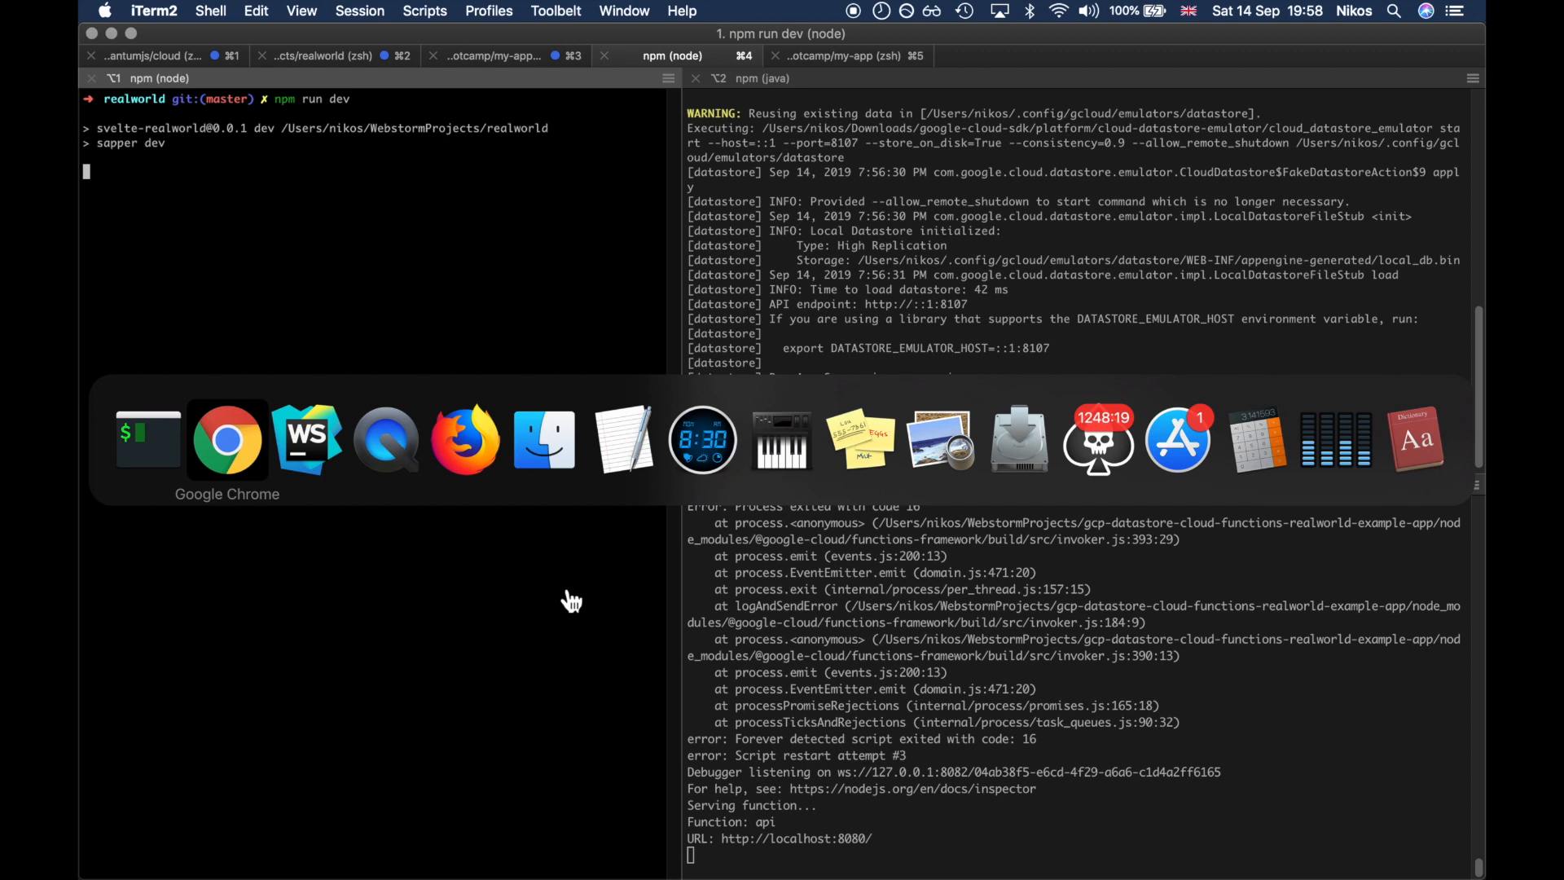
Step: Restart the functions emulator with nef, check the Conduit page, and return to the terminals
click(306, 439)
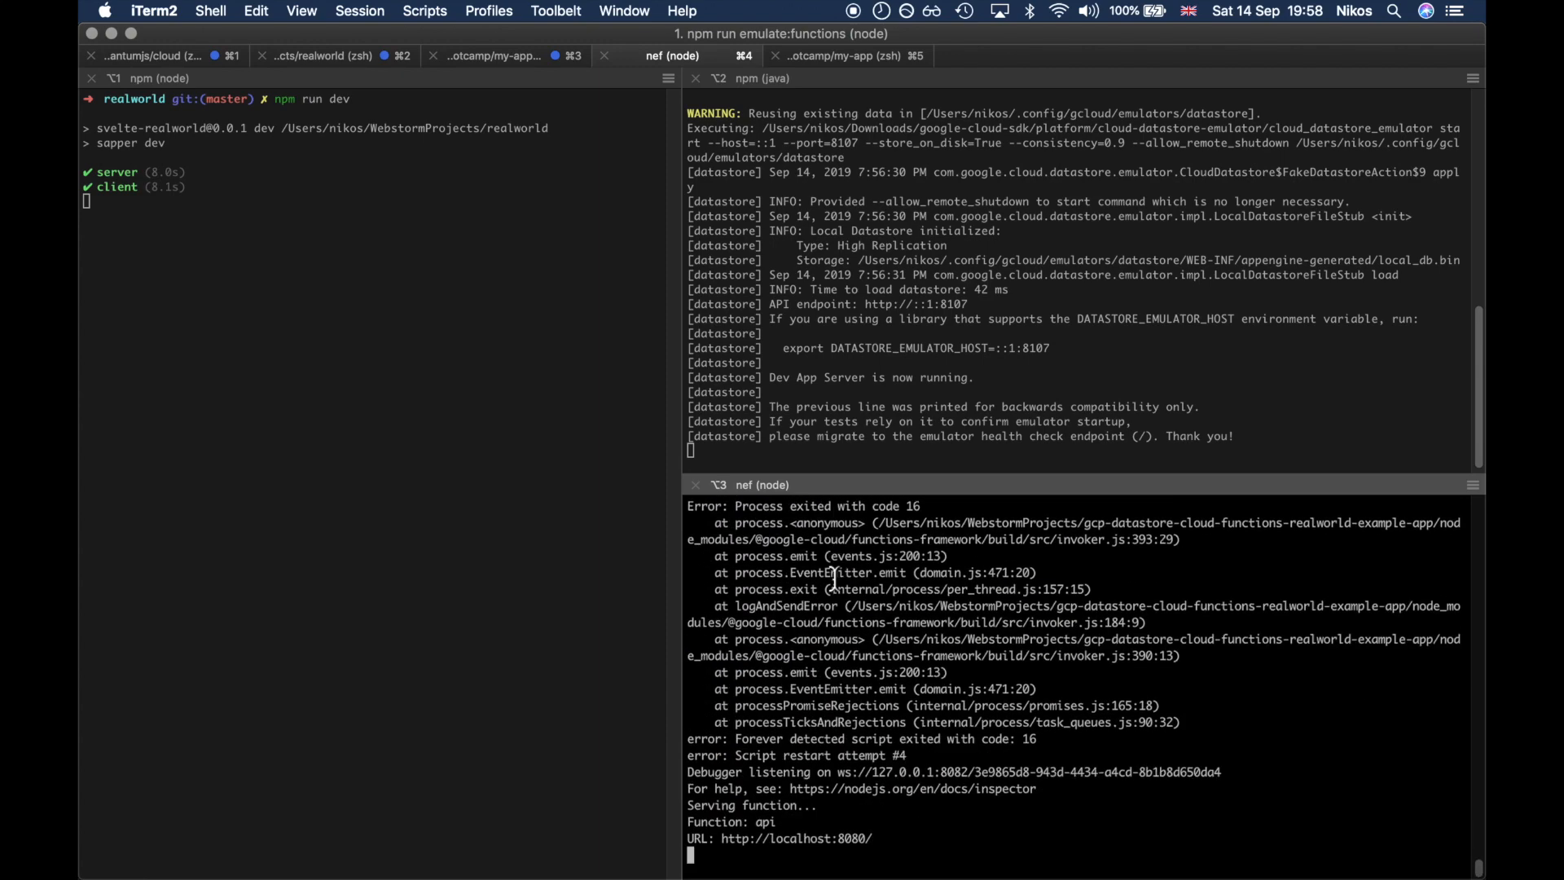
scroll(down, 3)
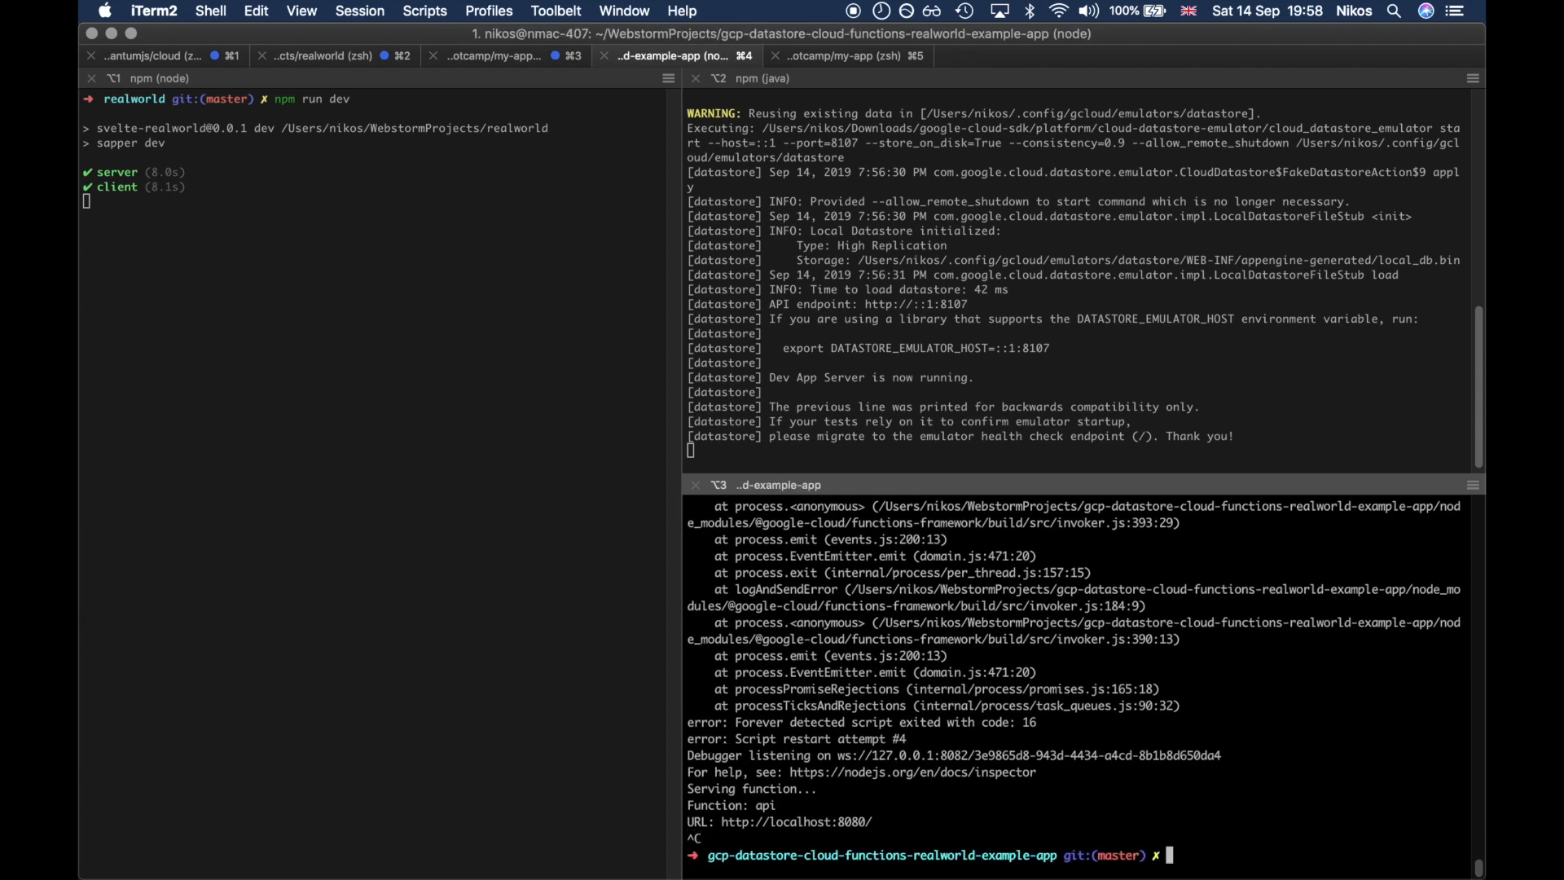
text(nef)
click(373, 200)
text(npm run dev)
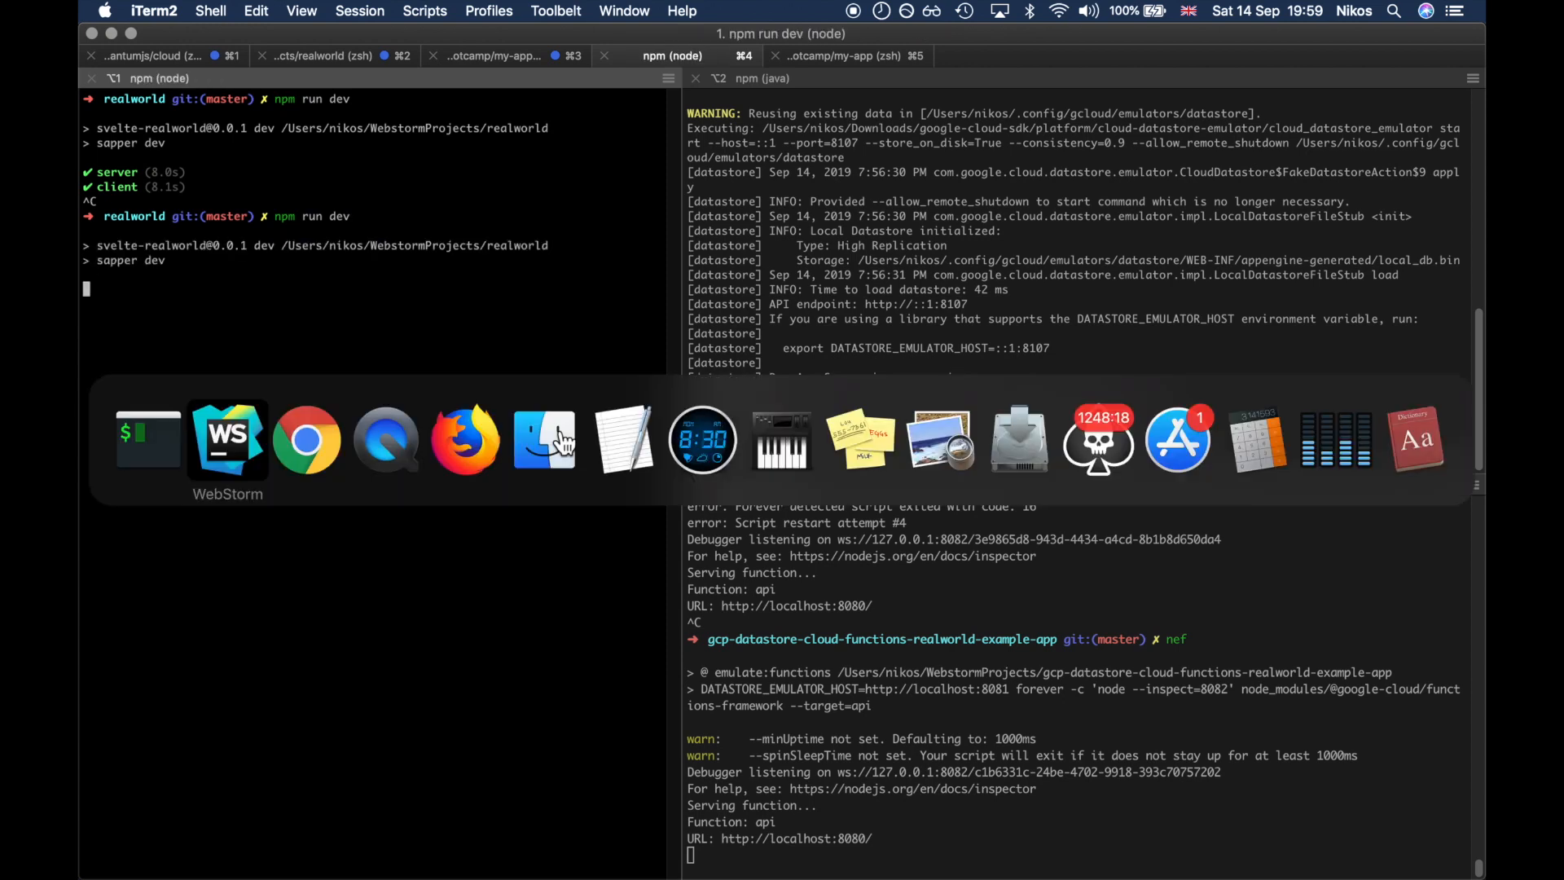
click(227, 439)
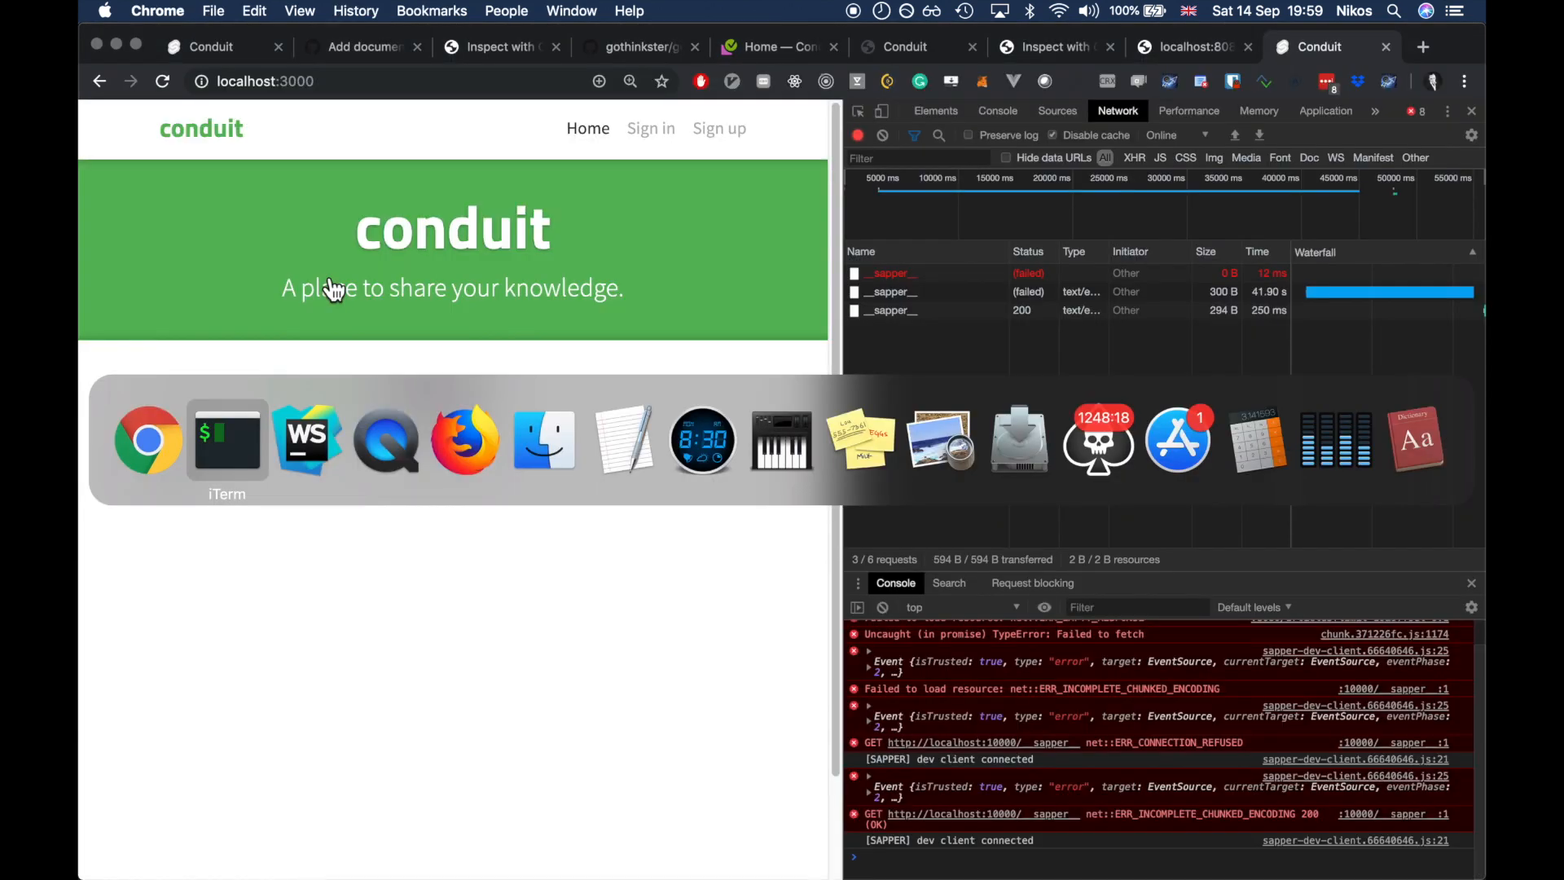
click(226, 438)
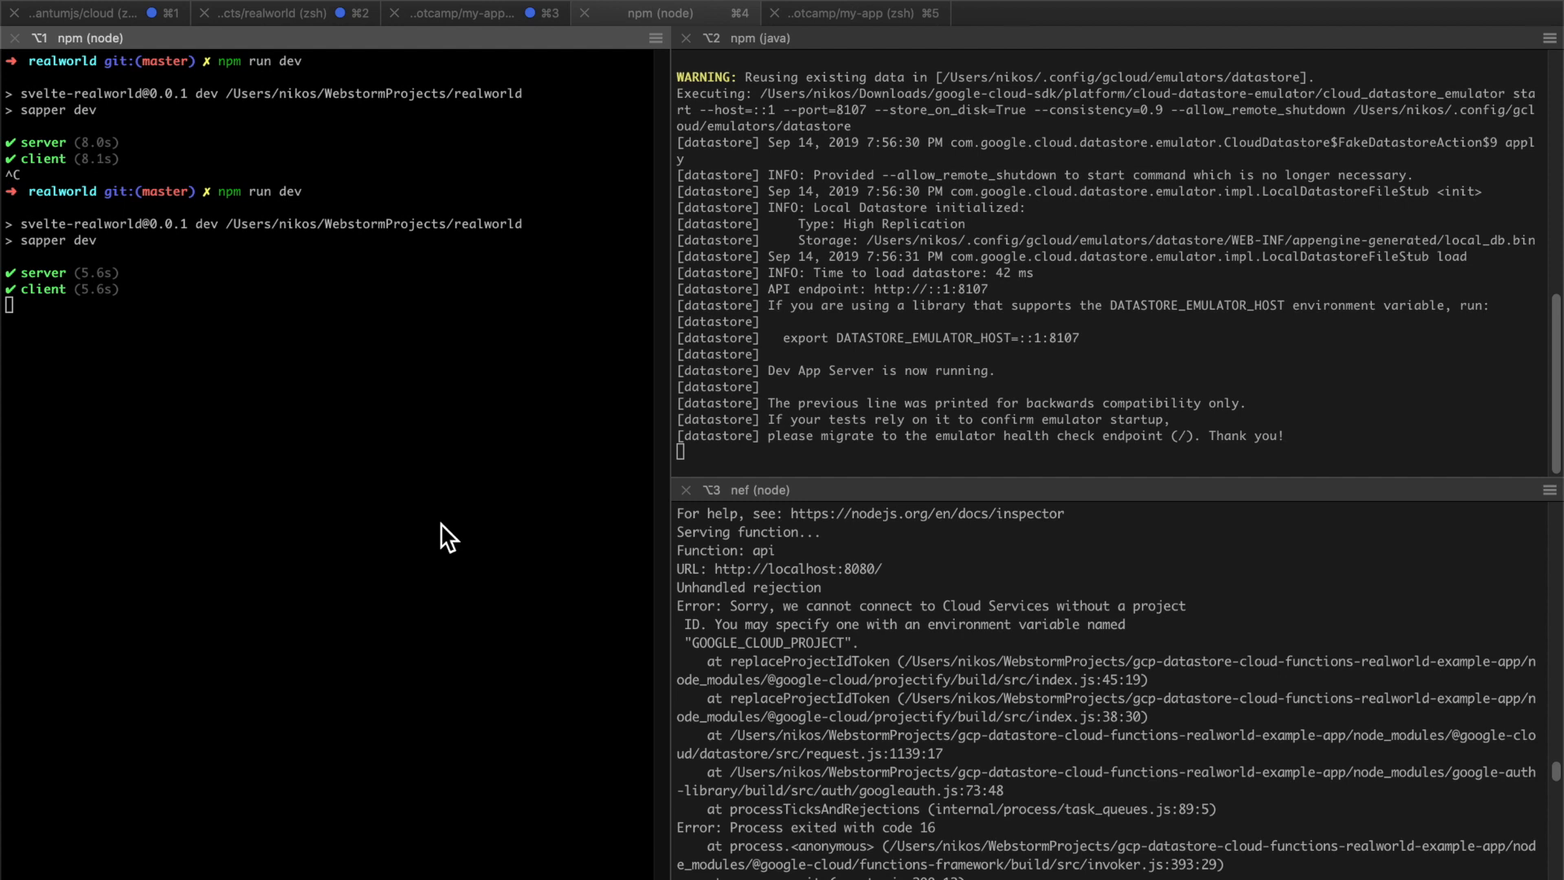
mouse_move(900, 710)
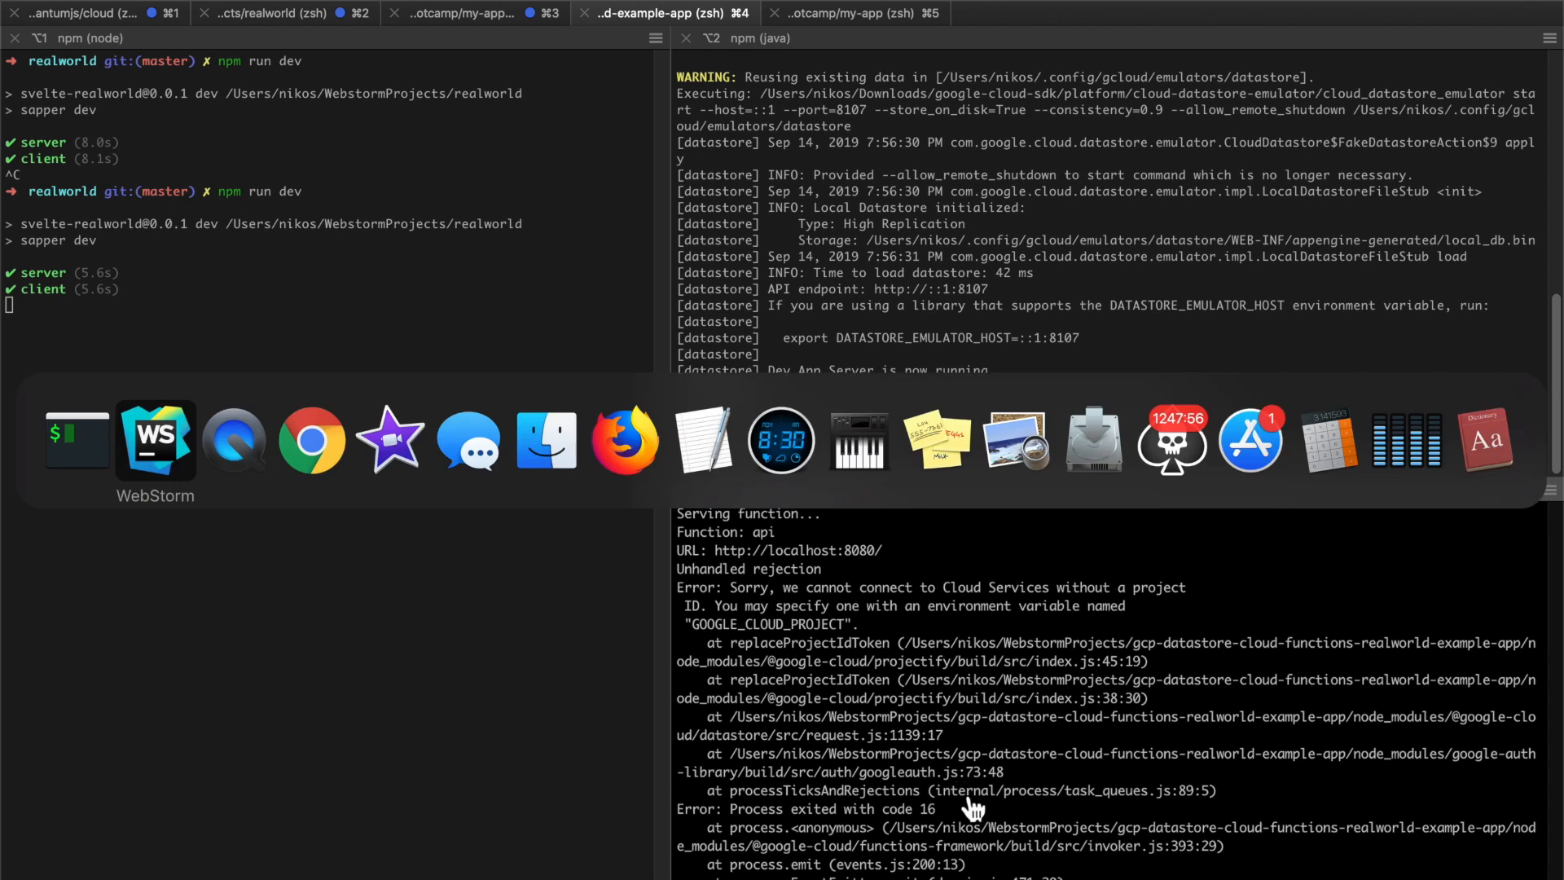
Step: Switch to WebStorm's backend package.json to review the emulate:functions script
click(155, 438)
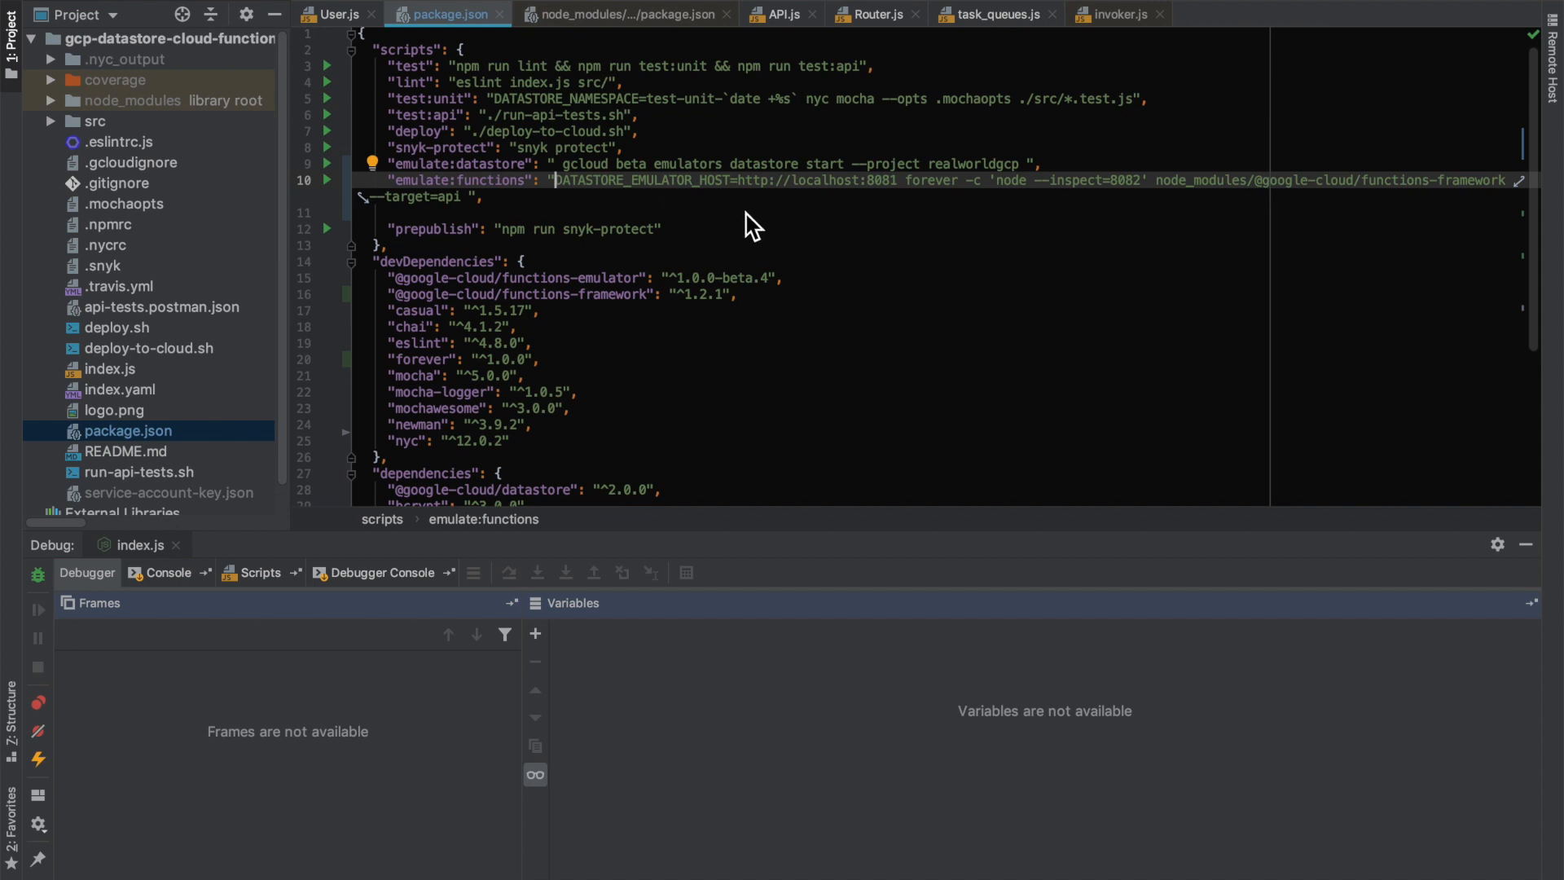
mouse_move(860, 192)
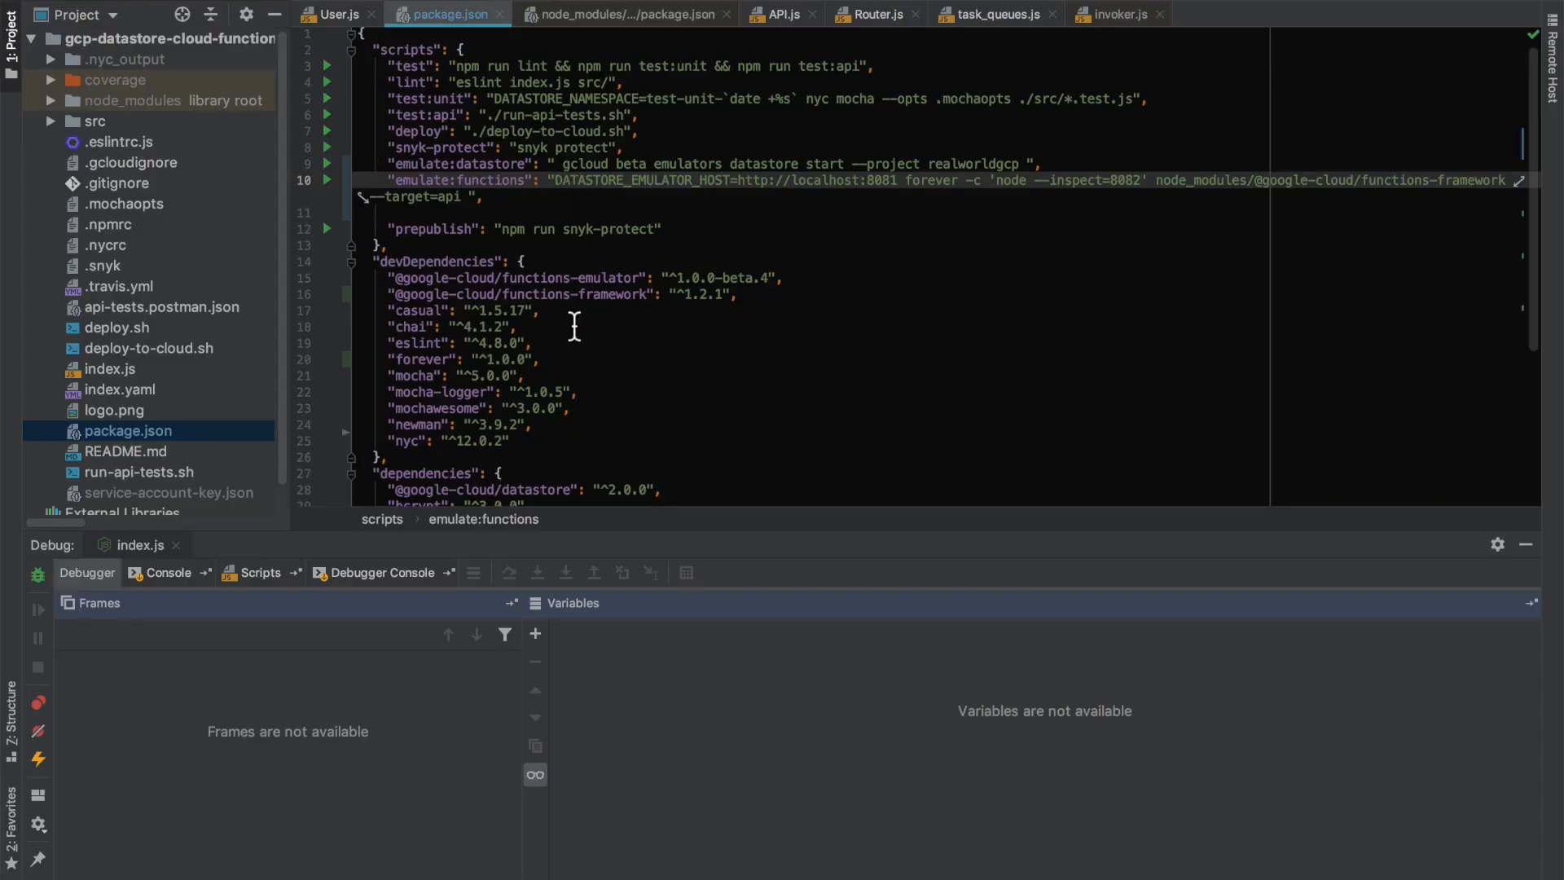
Step: Prefix the emulate:functions script with GOOGLE_CLOUD_PROJECT= and copy the project name realworldgcp
text(GOOGLE_CLOUD_PROJECT=)
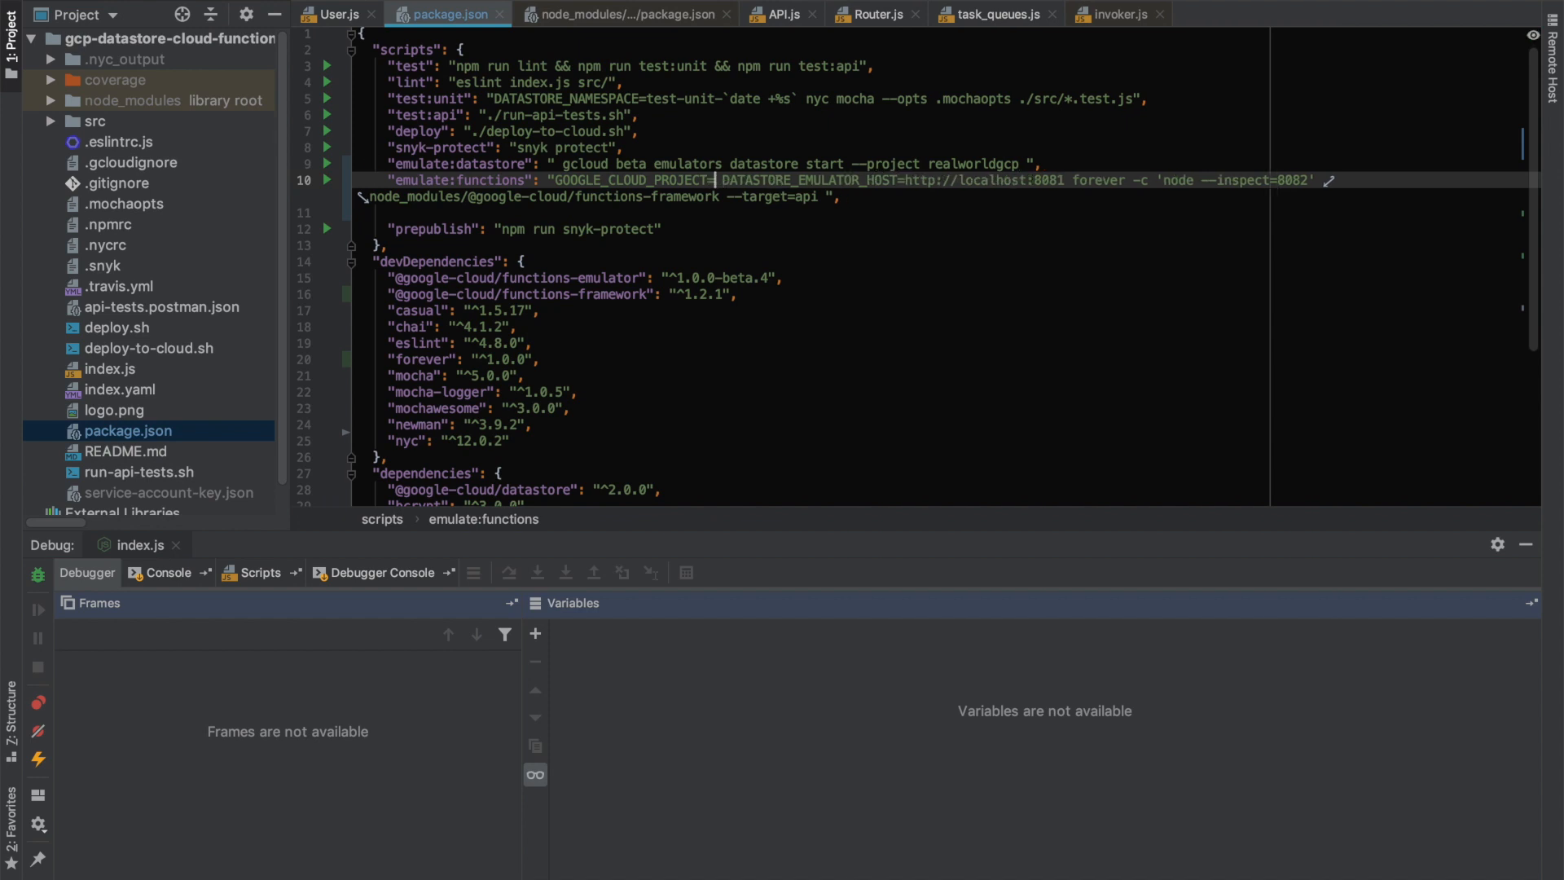
double_click(974, 163)
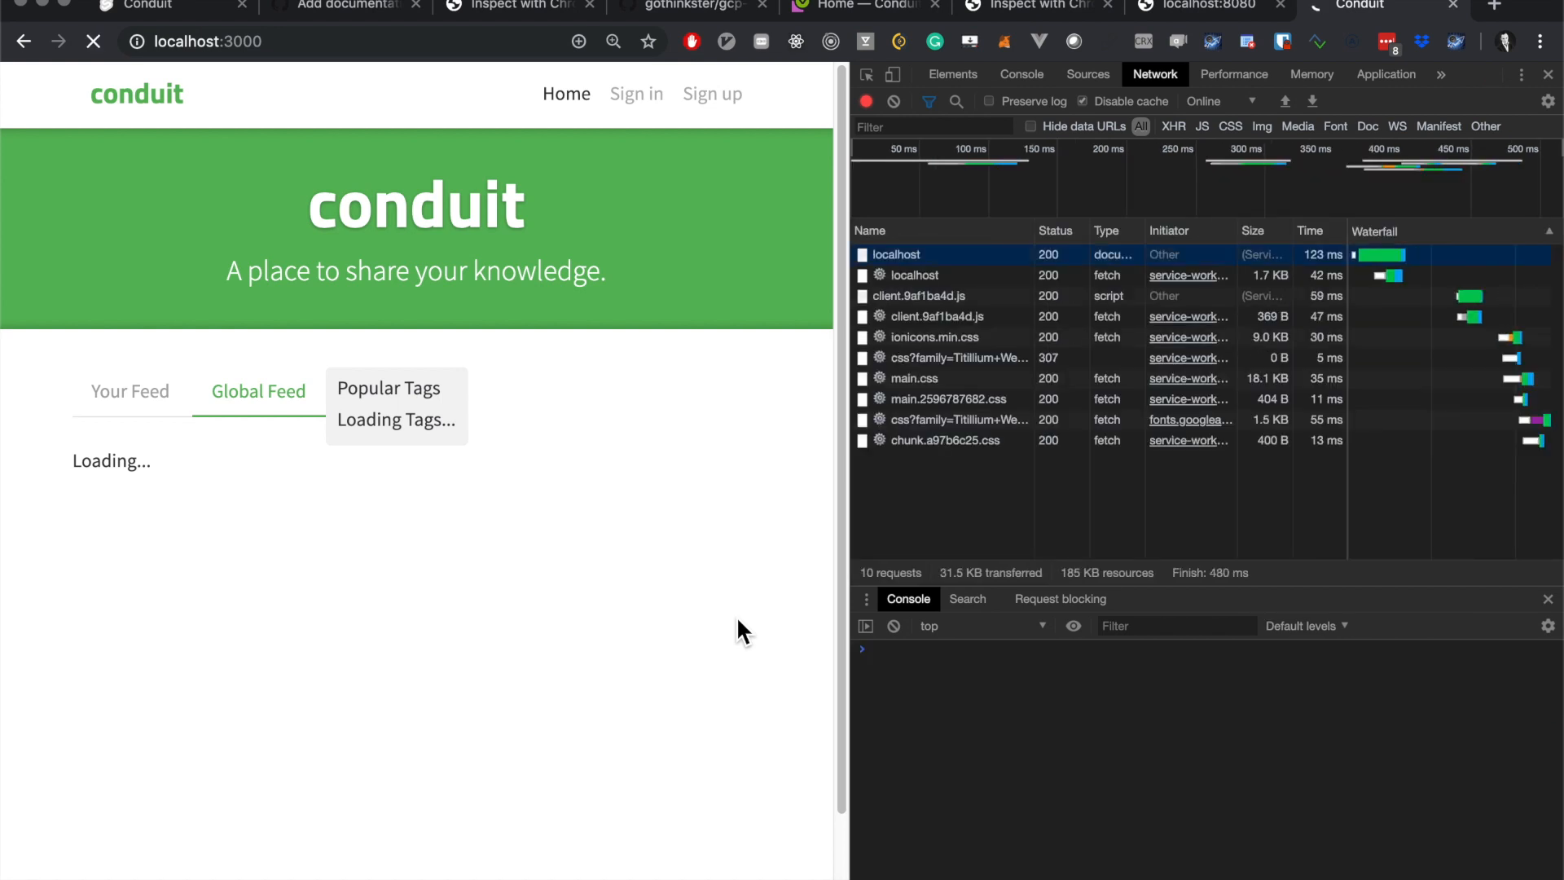
Step: Load the Global Feed showing 'No articles are here... yet.' and return to iTerm
click(93, 41)
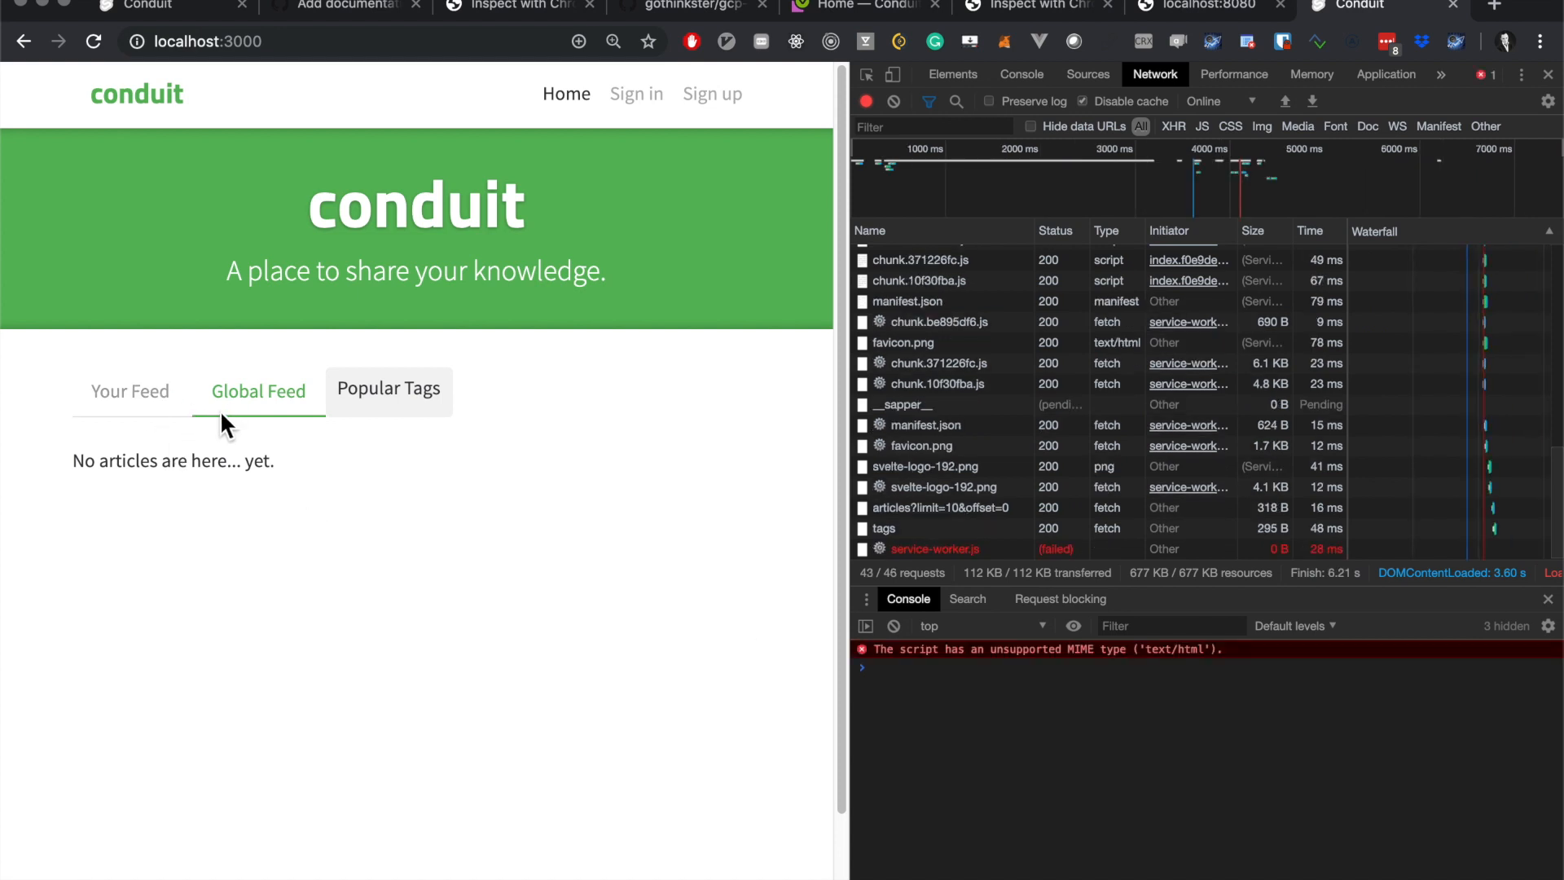
mouse_move(365, 442)
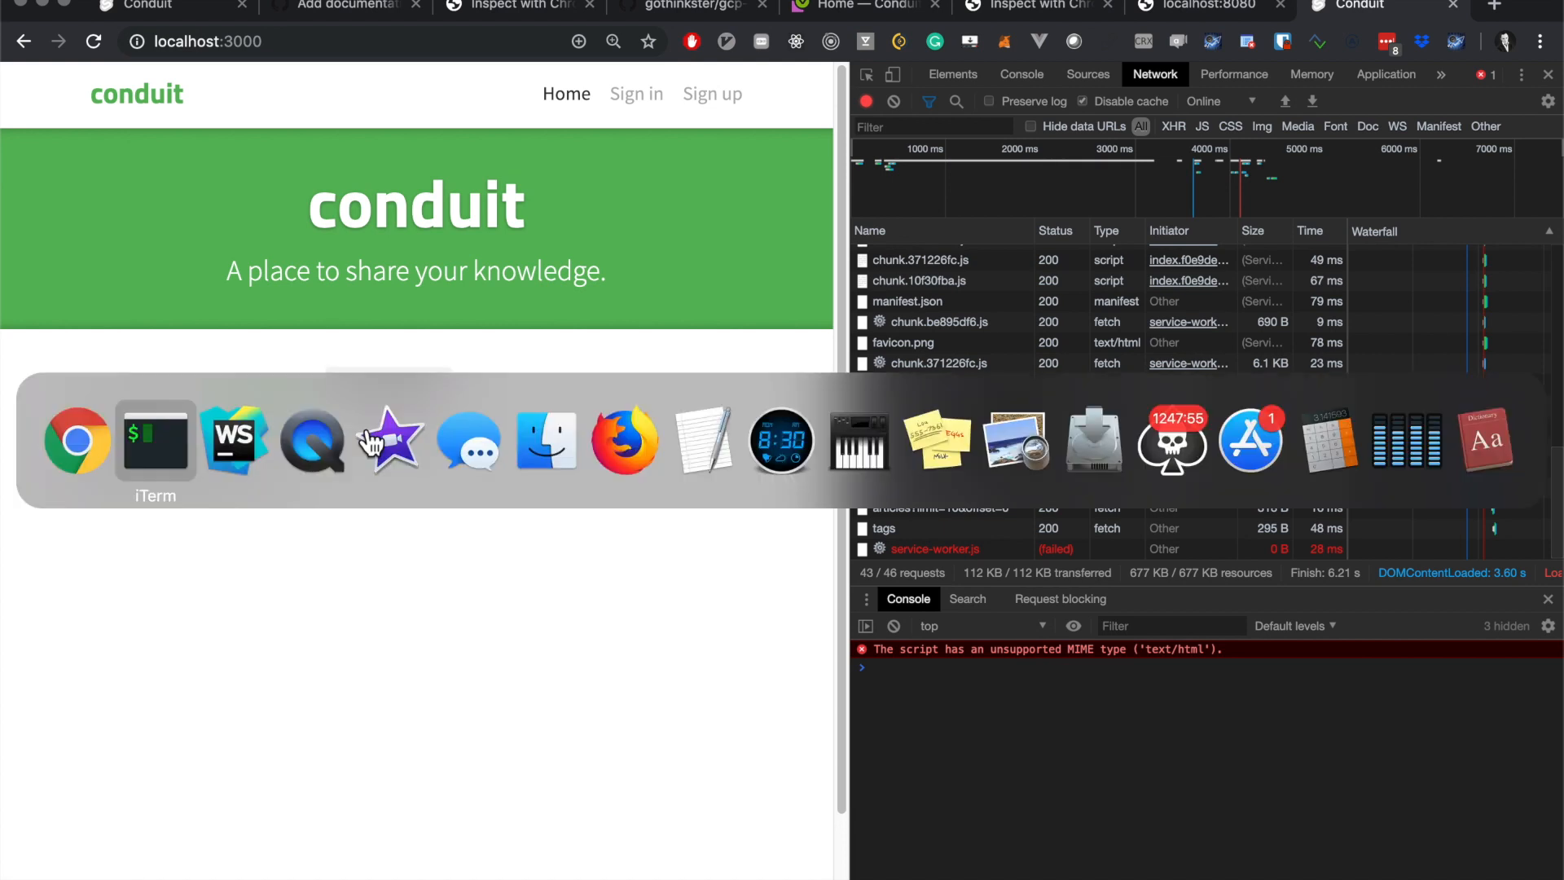
click(155, 438)
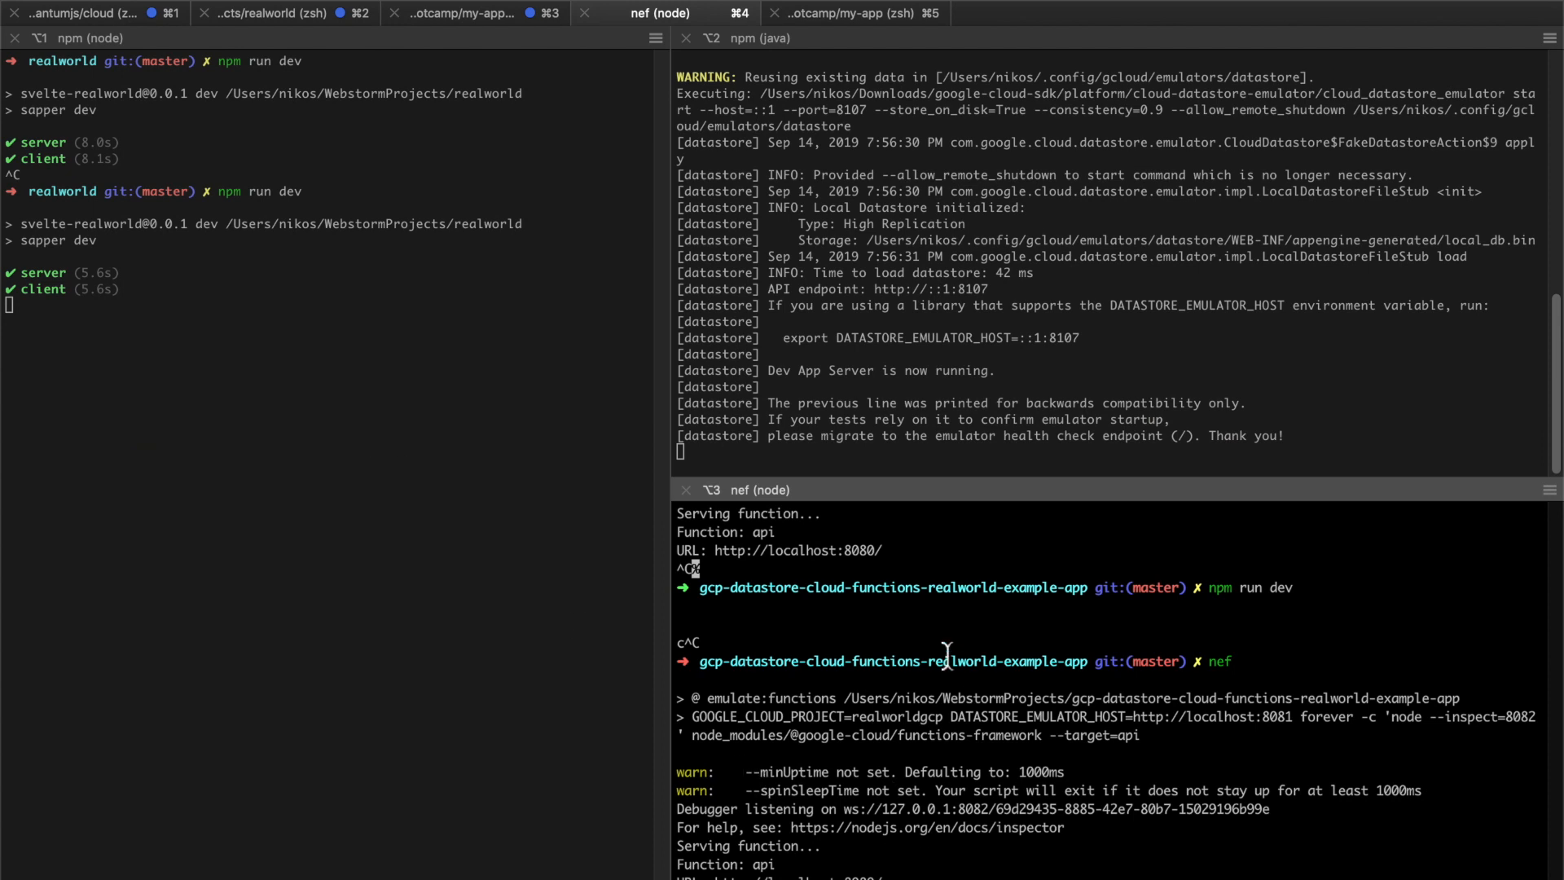